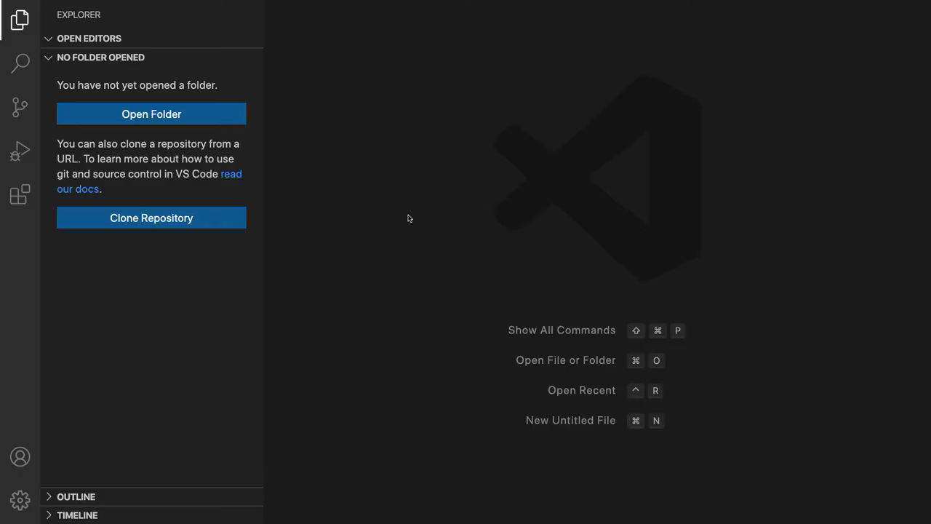
Search the Extensions marketplace for 'cobol' and open the bitlang COBOL extension page
left_click(20, 194)
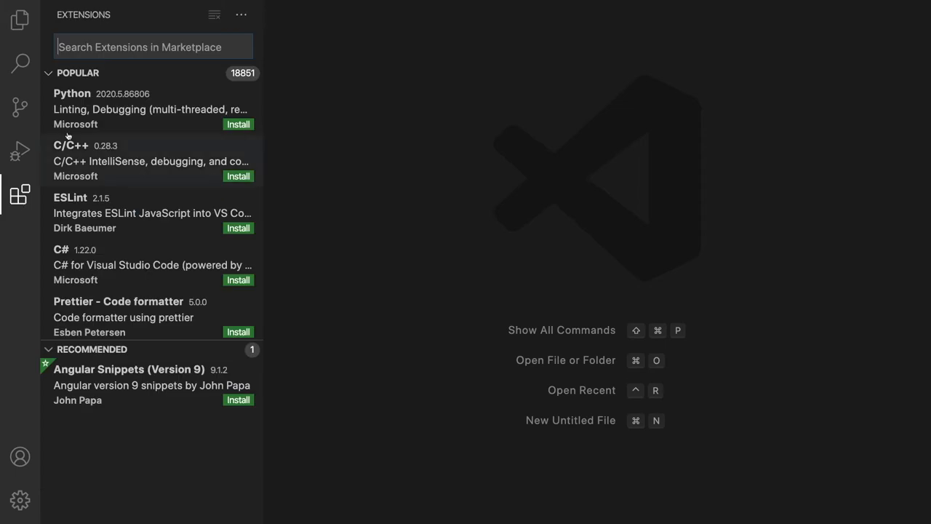
type("co")
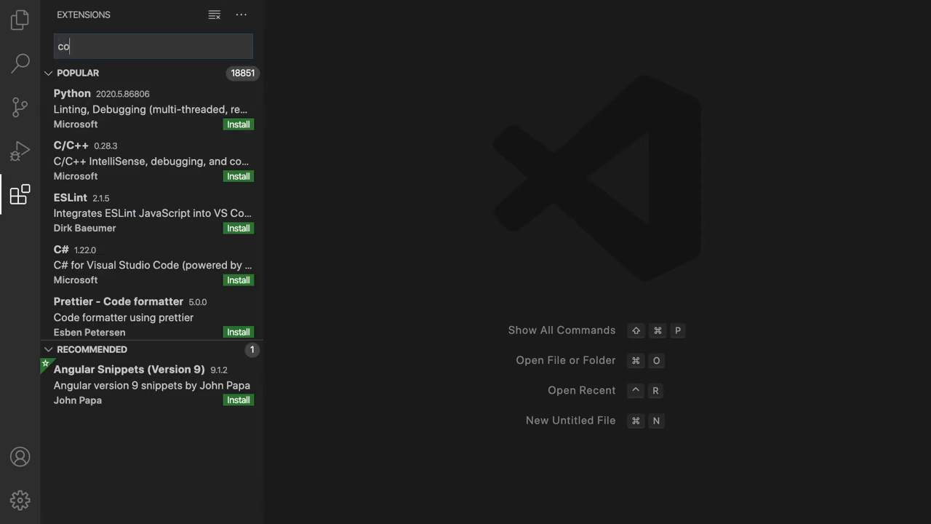
type("bol")
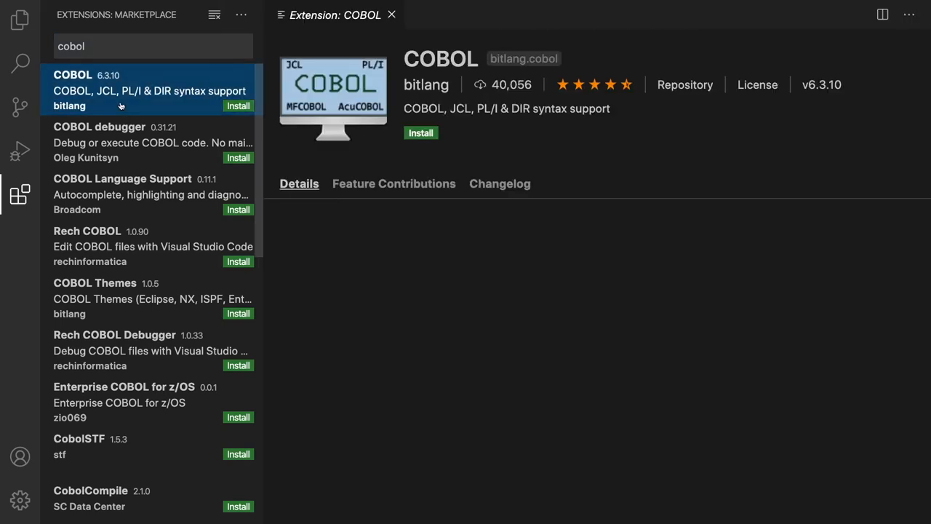
left_click(420, 133)
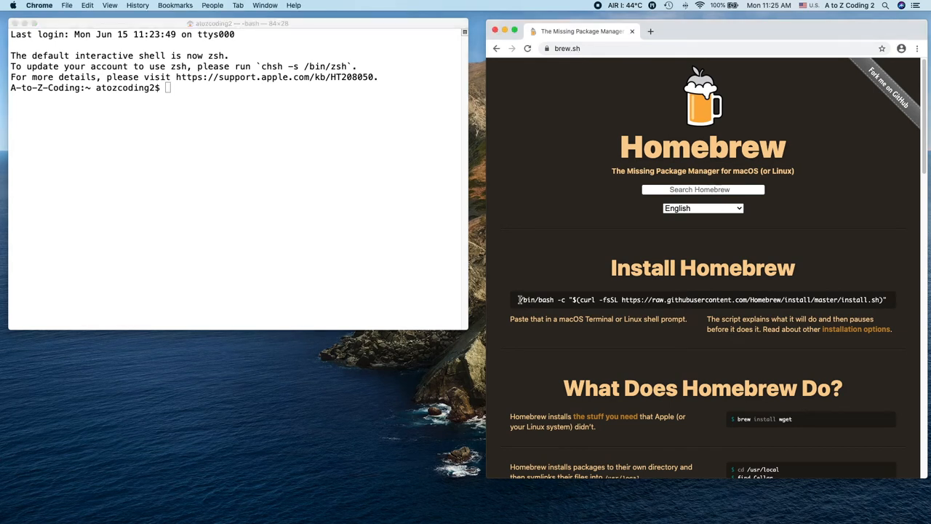
Copy the Homebrew install command from brew.sh and run it in Terminal
triple_click(703, 300)
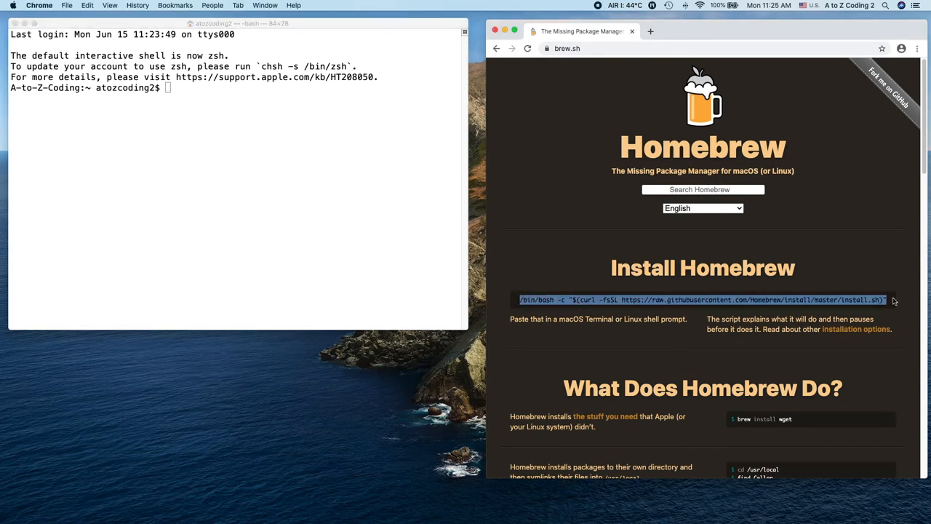
mouse_move(386, 177)
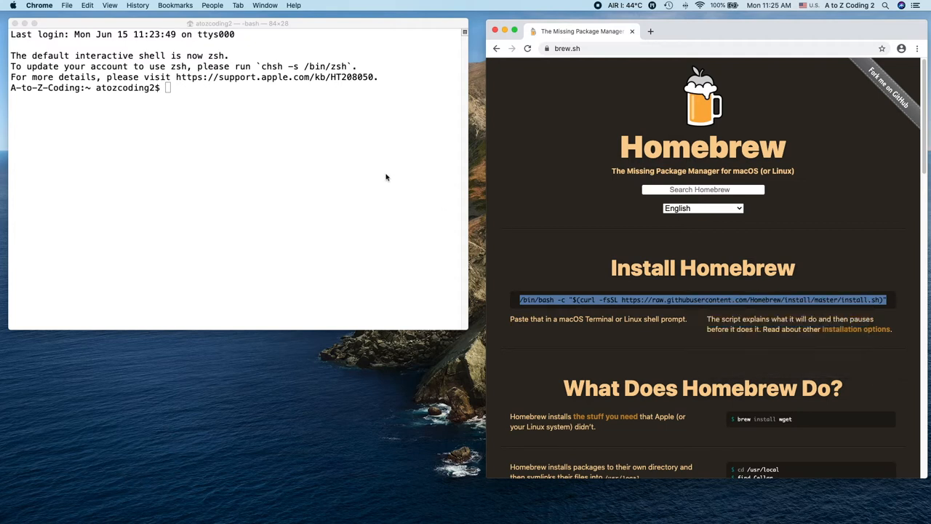
right_click(168, 88)
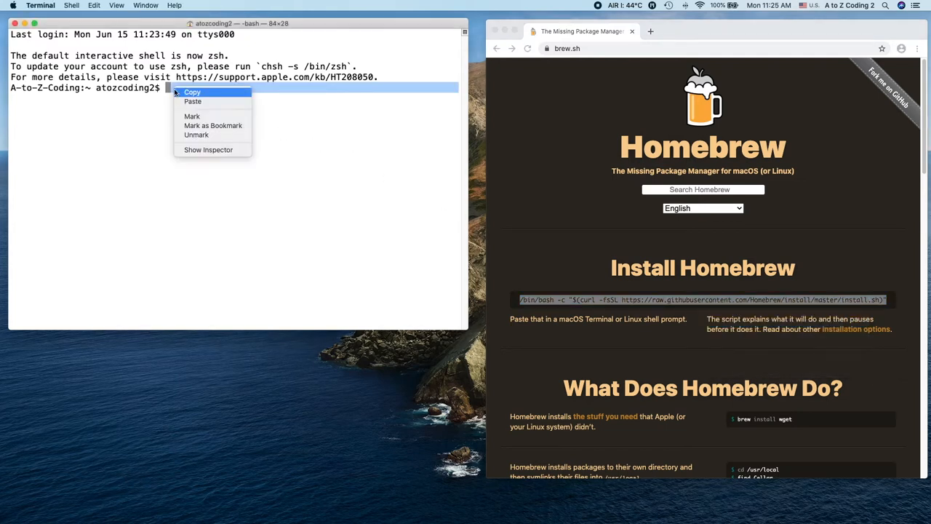
left_click(193, 101)
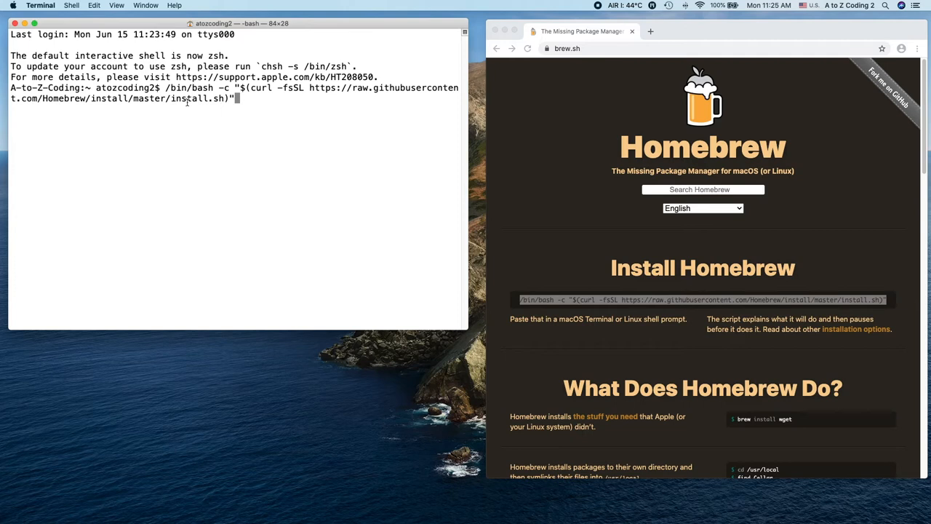
key("Return")
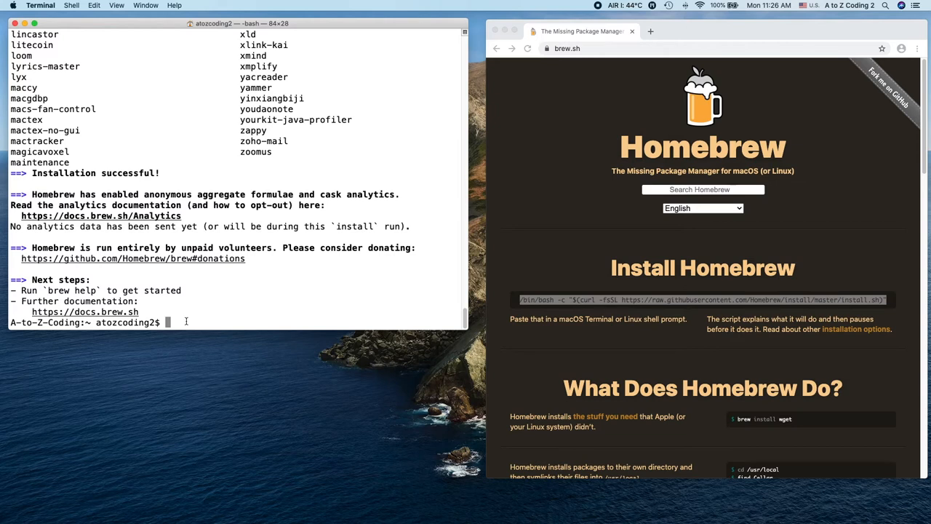
Install GnuCOBOL with 'brew install gnu-cobol' and run cobc to test the compiler
type("brew insta")
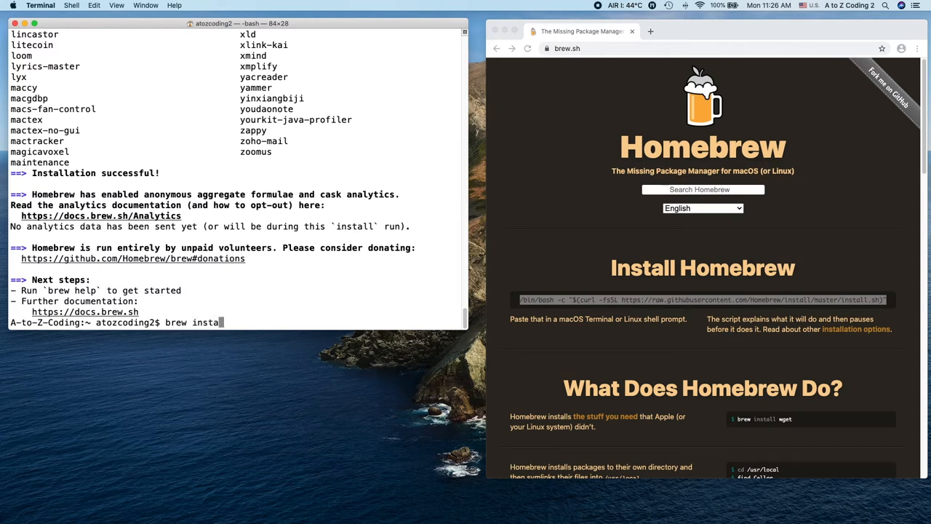
type("ll gnu-c")
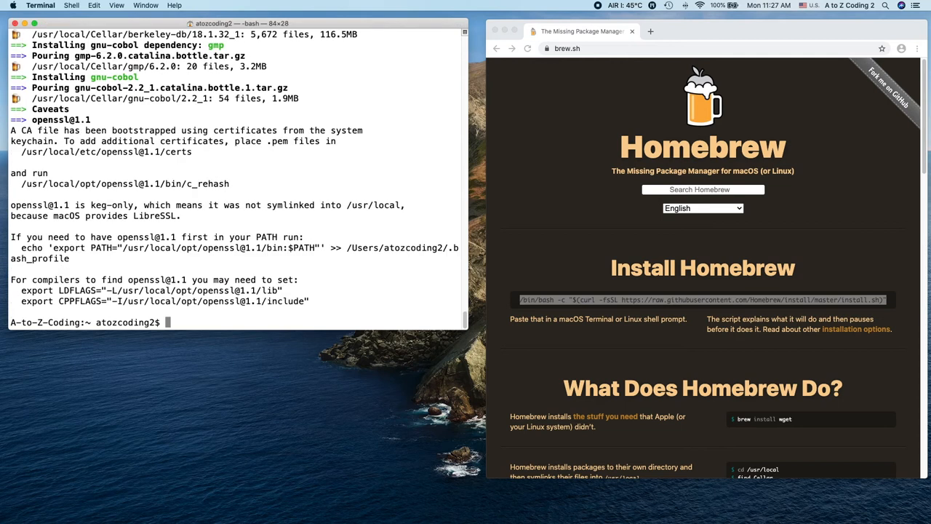
type("cobc")
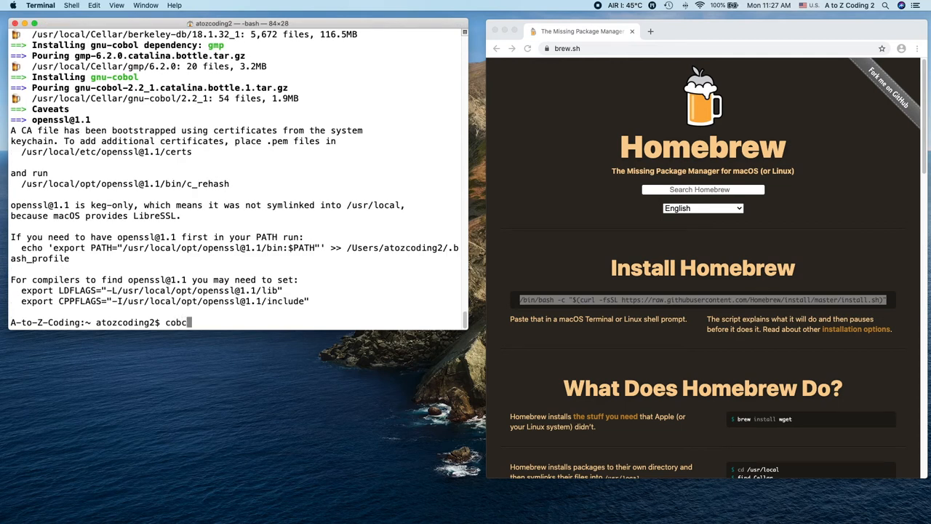
key("Return")
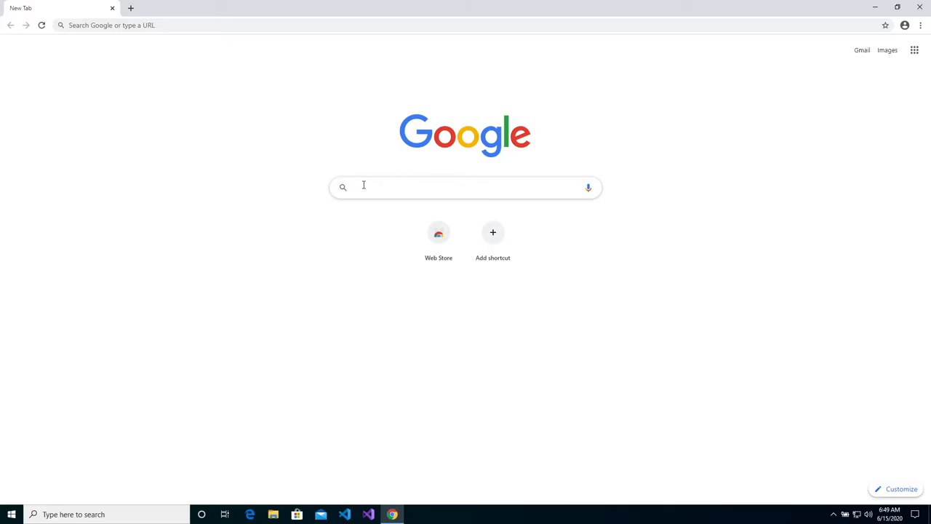
Search '7 zip', download the 64-bit x64 7-Zip installer, and show it in Downloads
type("7 zip")
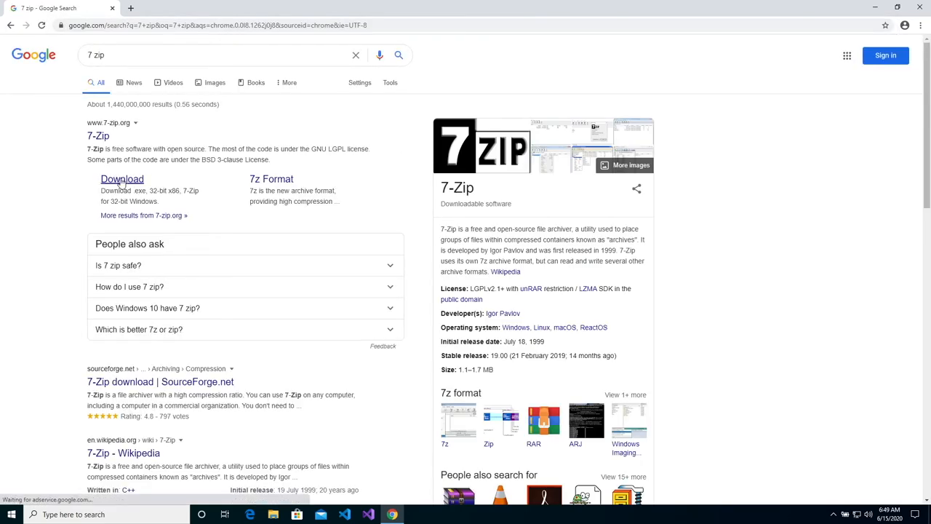
left_click(123, 178)
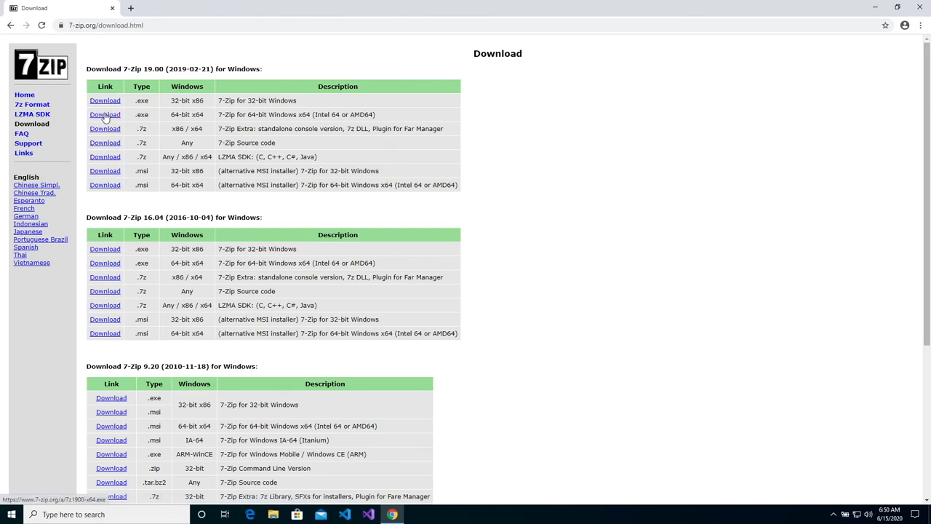
left_click(105, 115)
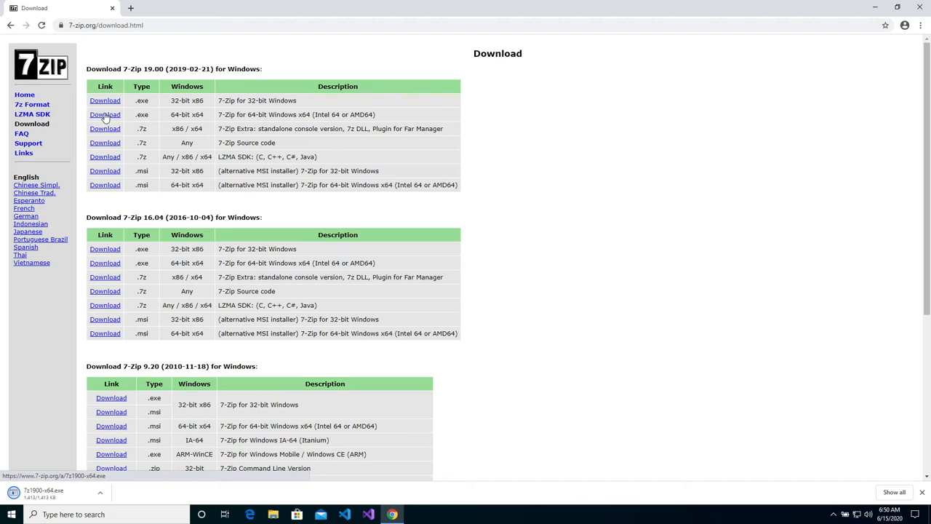
left_click(101, 493)
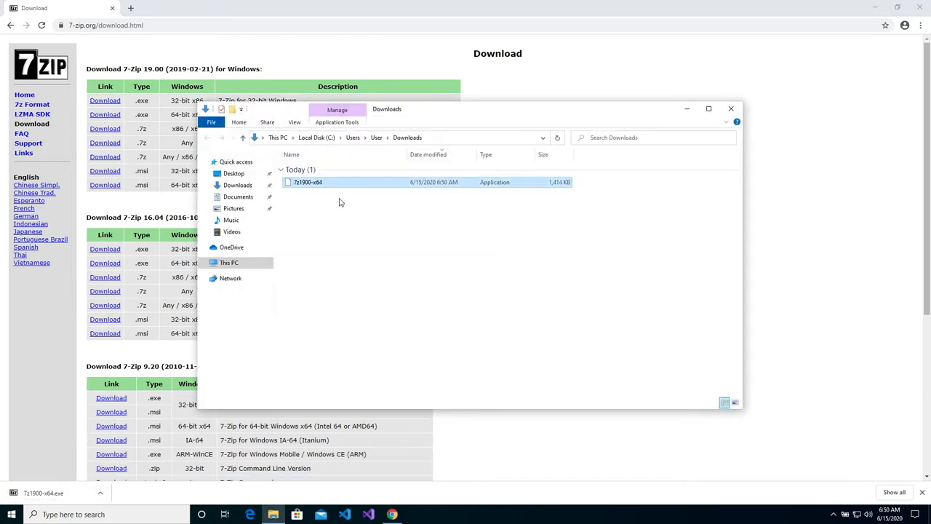
Run 7z1900-x64 from Downloads, install 7-Zip 19.00, and close the setup
double_click(307, 182)
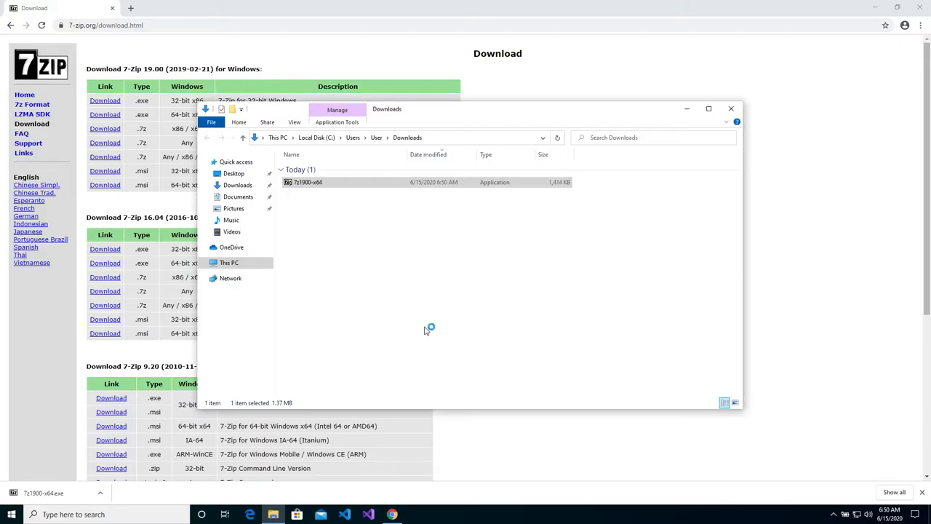
double_click(307, 182)
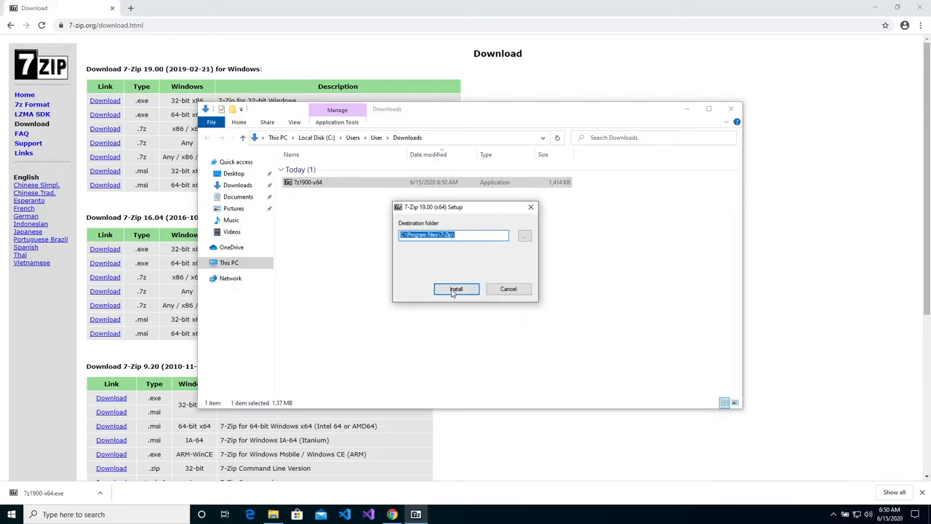
left_click(456, 289)
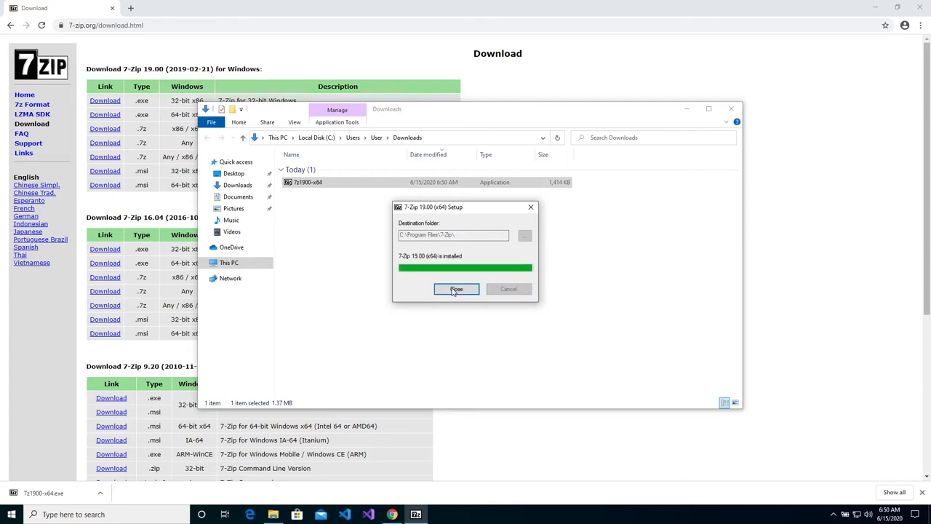
left_click(456, 289)
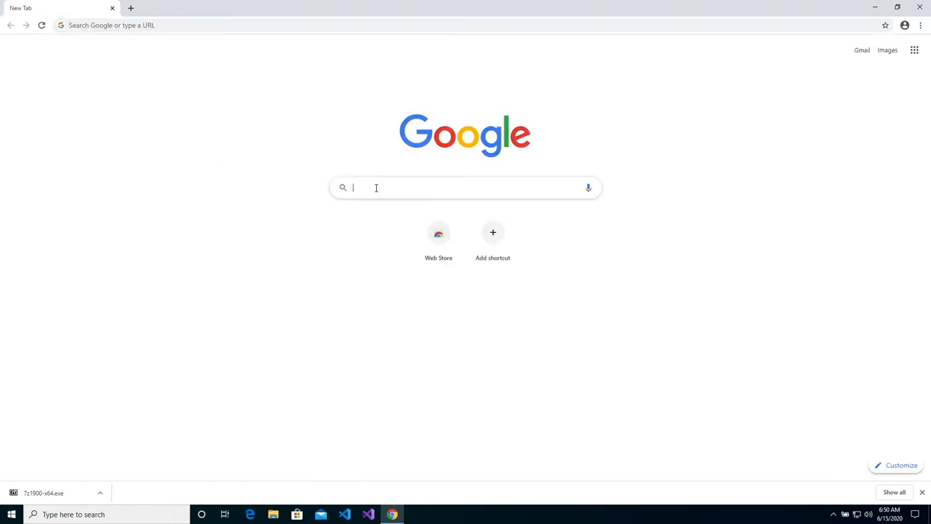
Search 'gnucobol', open the SourceForge GnuCOBOL project, and download the latest release
type("gnuco")
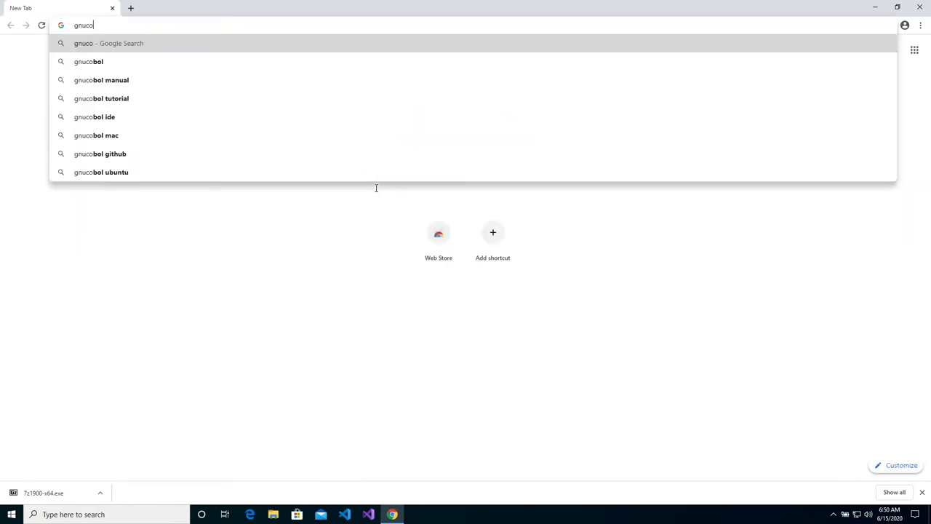
key("Return")
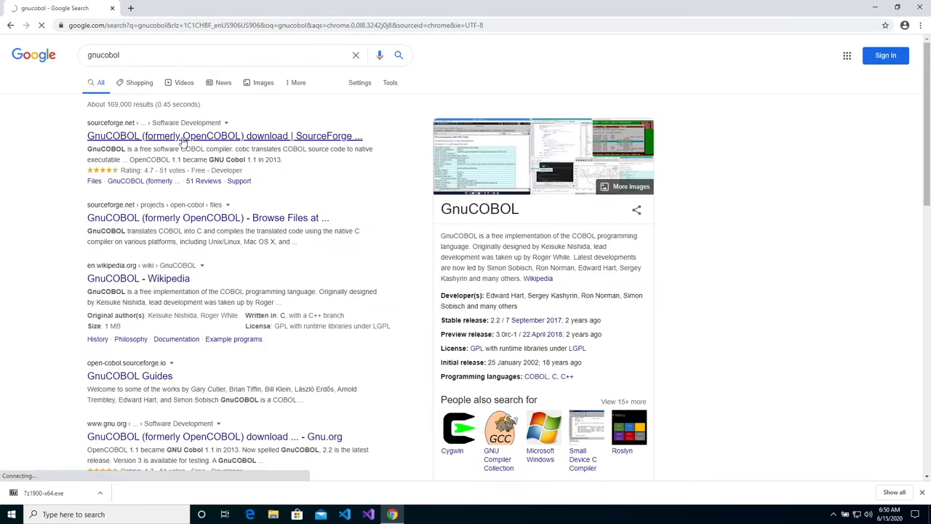
left_click(224, 136)
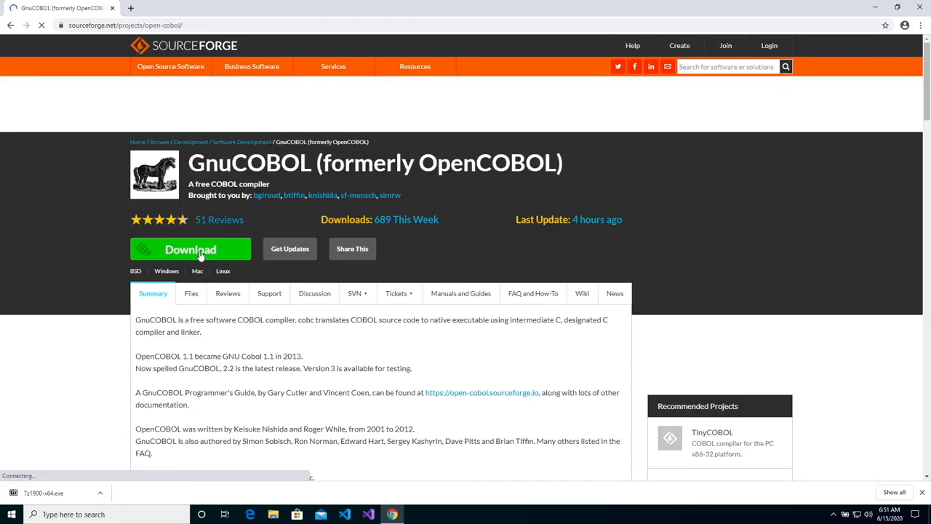
left_click(189, 249)
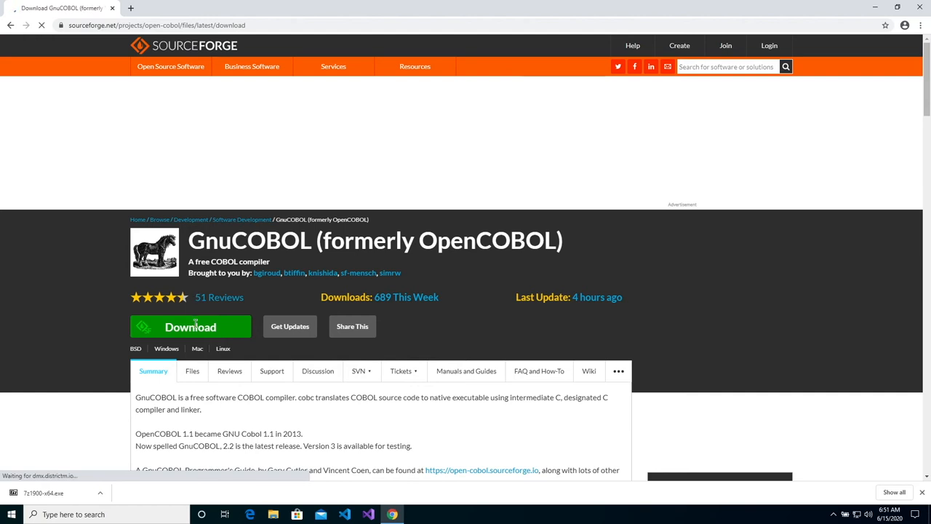
left_click(190, 326)
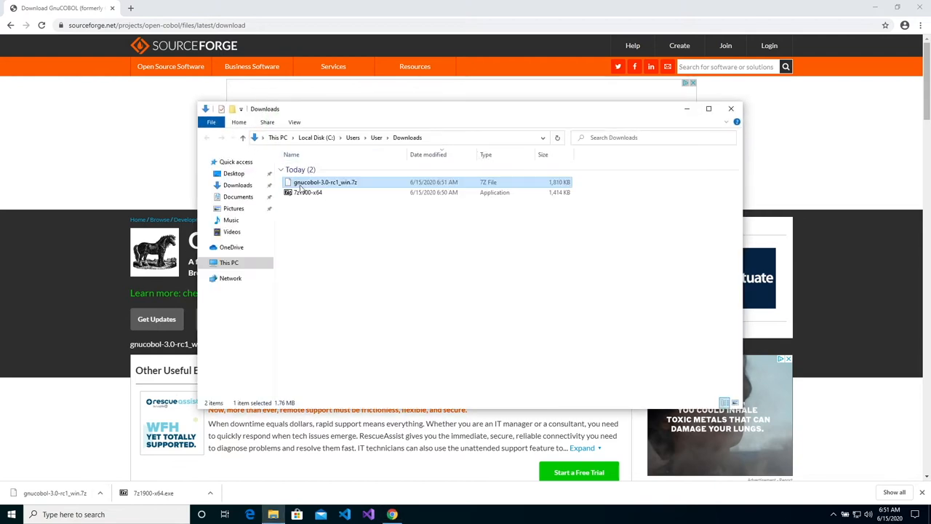
Extract the GnuCOBOL archive with 7-Zip and delete the downloaded .7z file
right_click(325, 182)
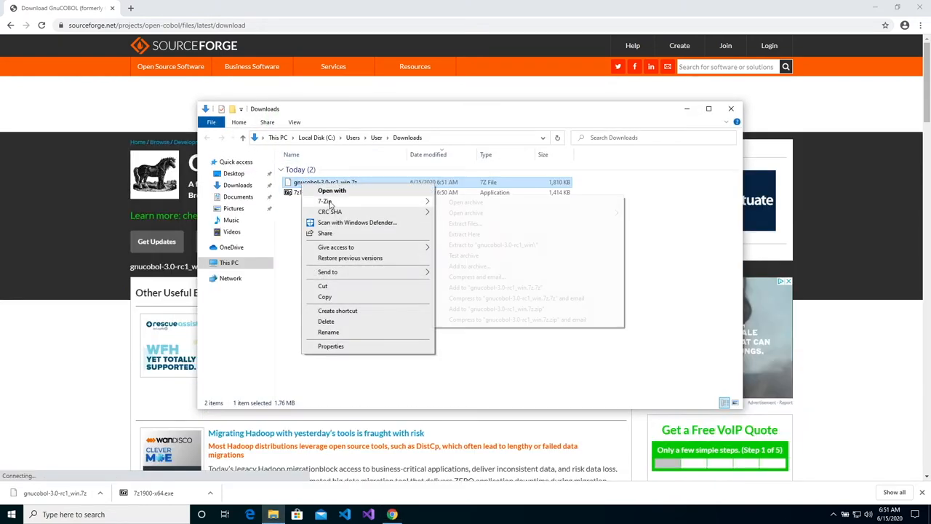
left_click(464, 233)
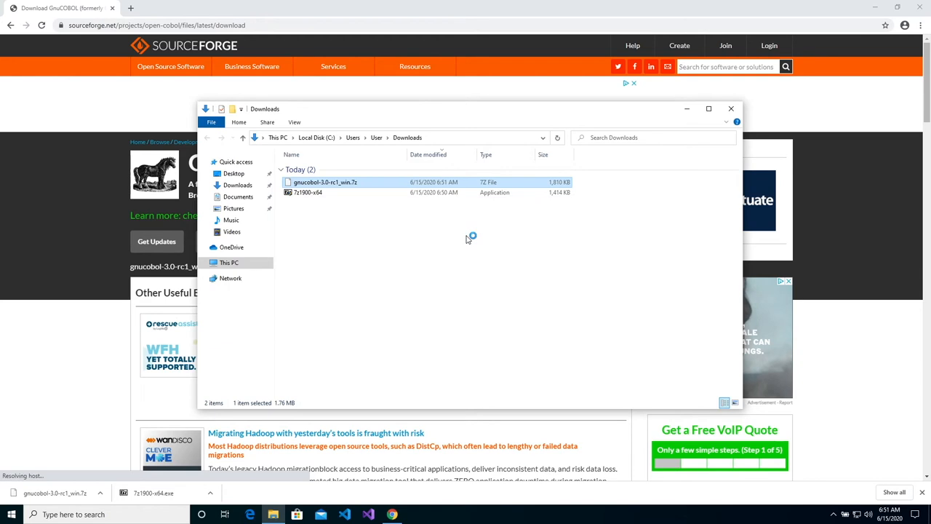
double_click(325, 182)
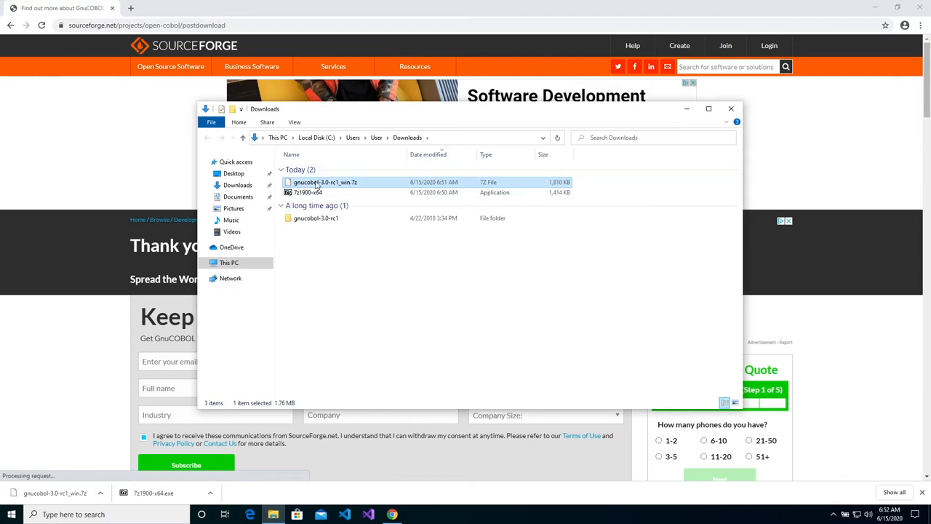
right_click(325, 182)
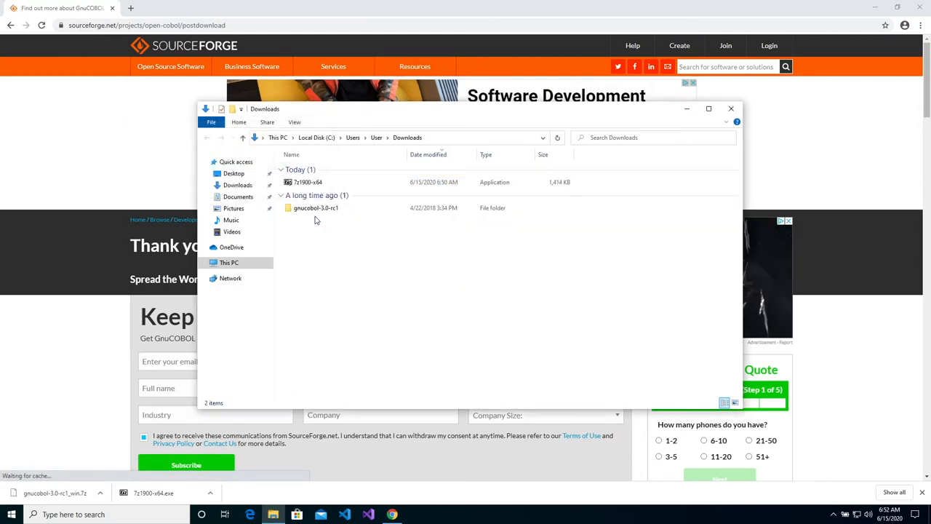
Copy the gnucobol-3.0-rc1 folder and paste it into the root of drive C:
right_click(315, 208)
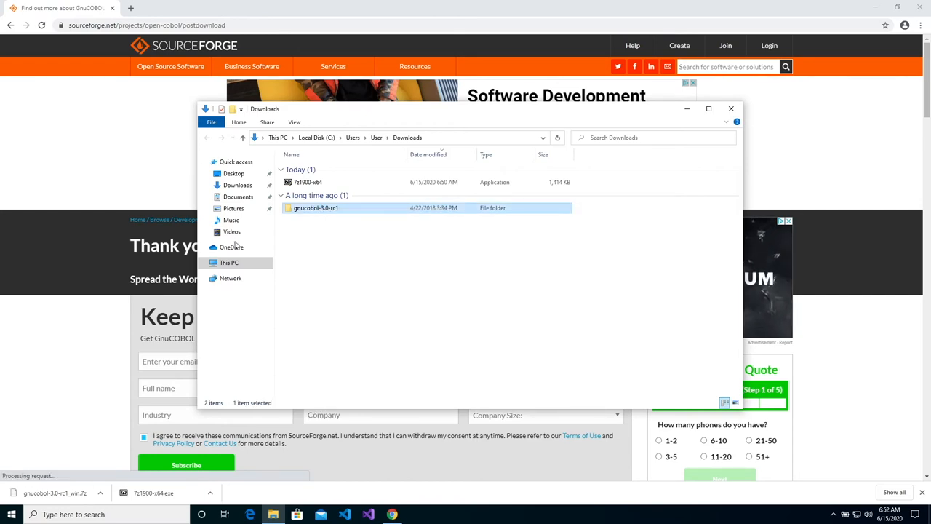
left_click(228, 263)
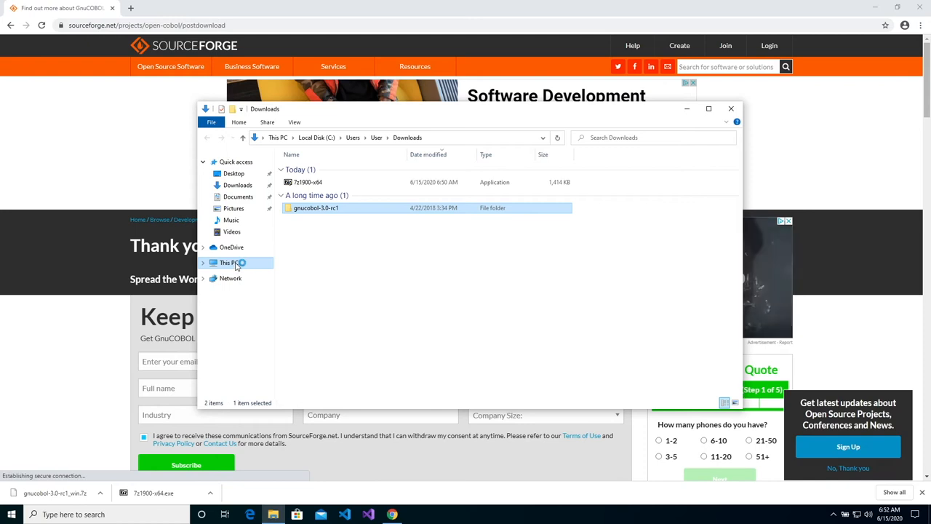
left_click(316, 138)
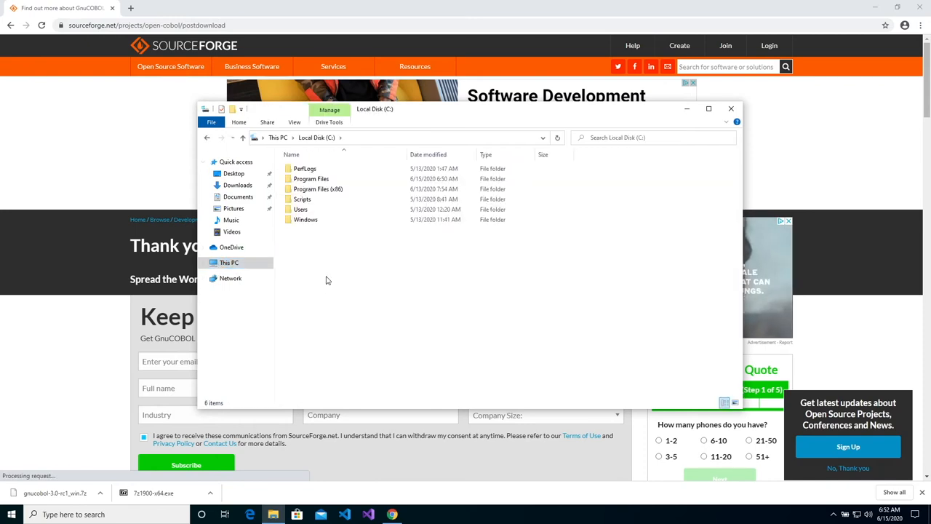
right_click(327, 280)
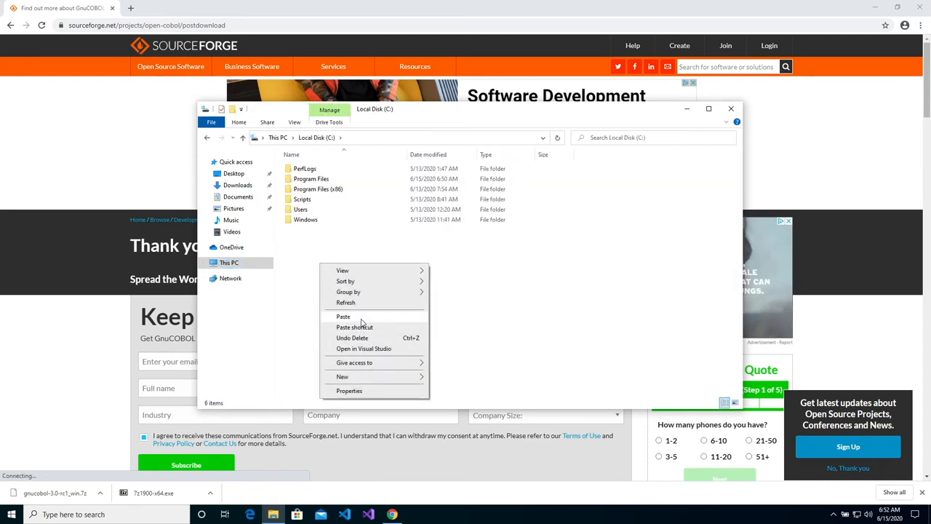
left_click(343, 315)
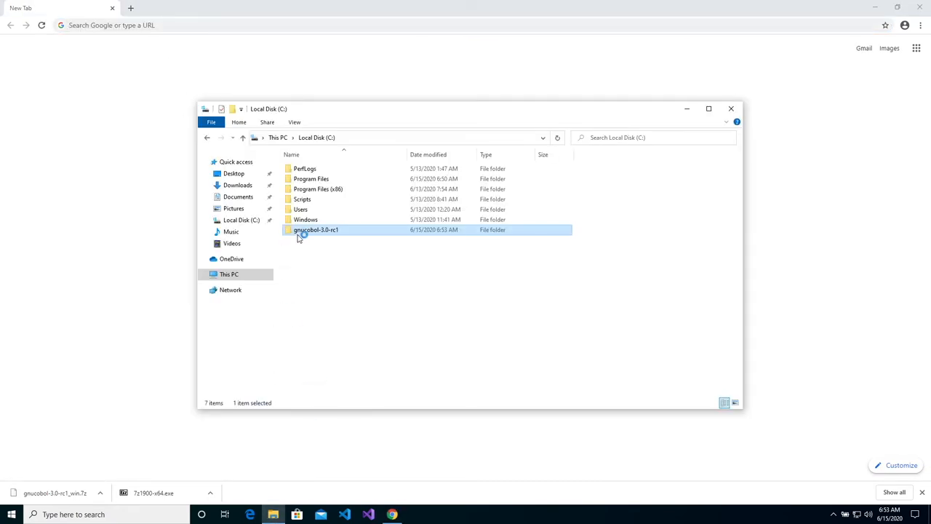
Open the gnucobol-3.0-rc1 folder and view its README file in Notepad
double_click(315, 230)
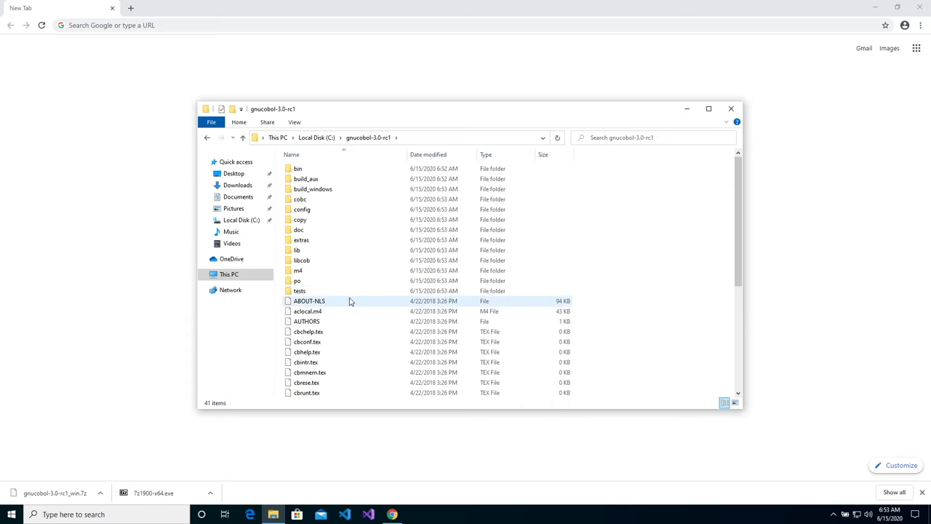
scroll("down", 3)
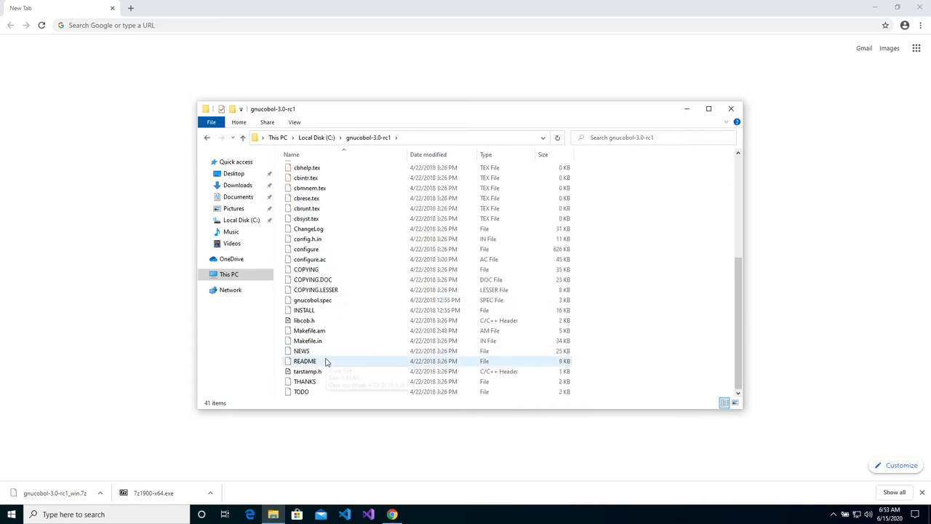
left_click(305, 361)
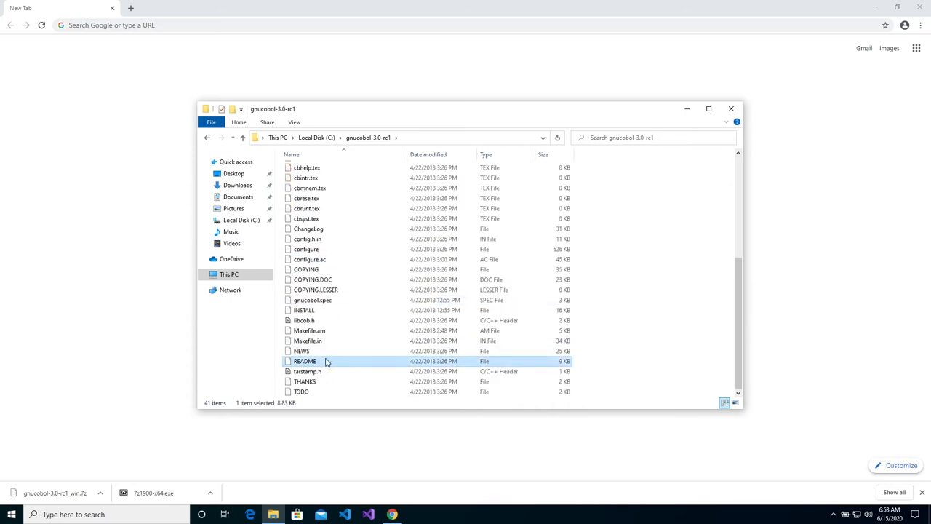
double_click(305, 361)
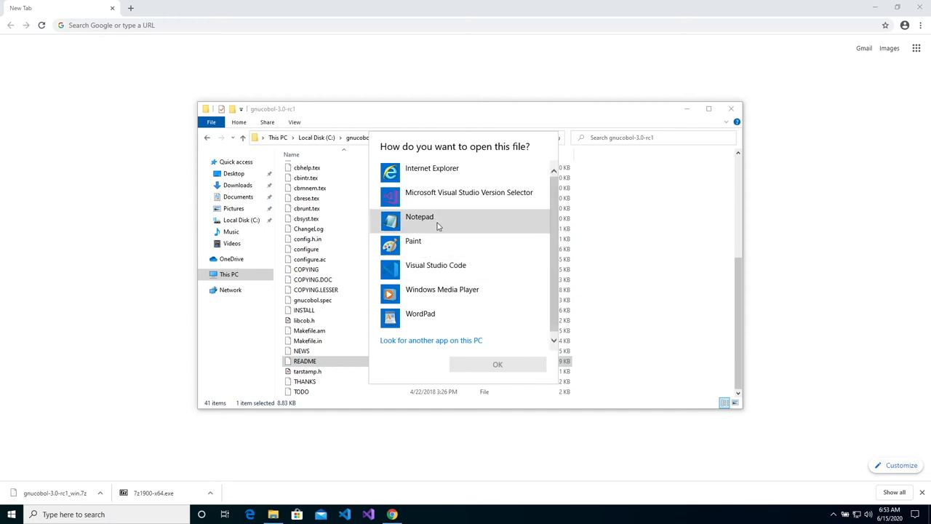
left_click(497, 364)
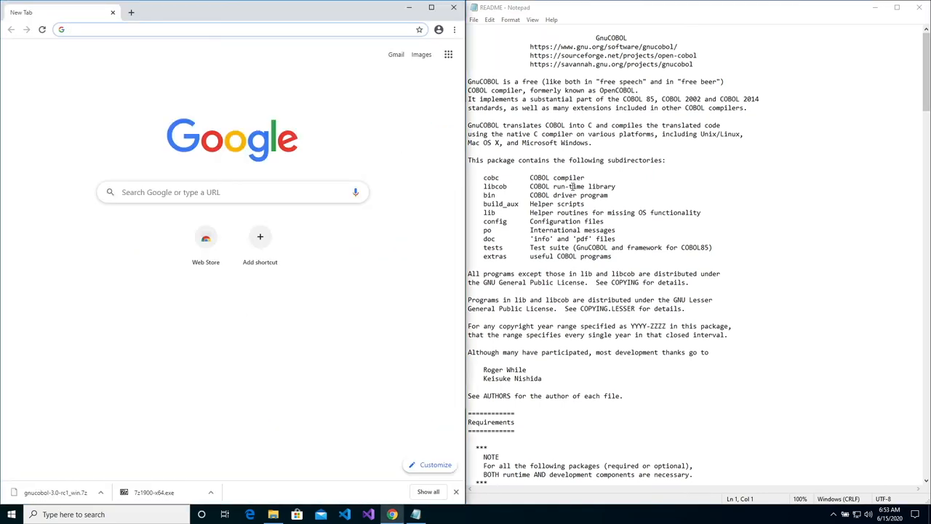
Search for cygwin, download setup-x86_64.exe, and launch it from Downloads
scroll("down", 3)
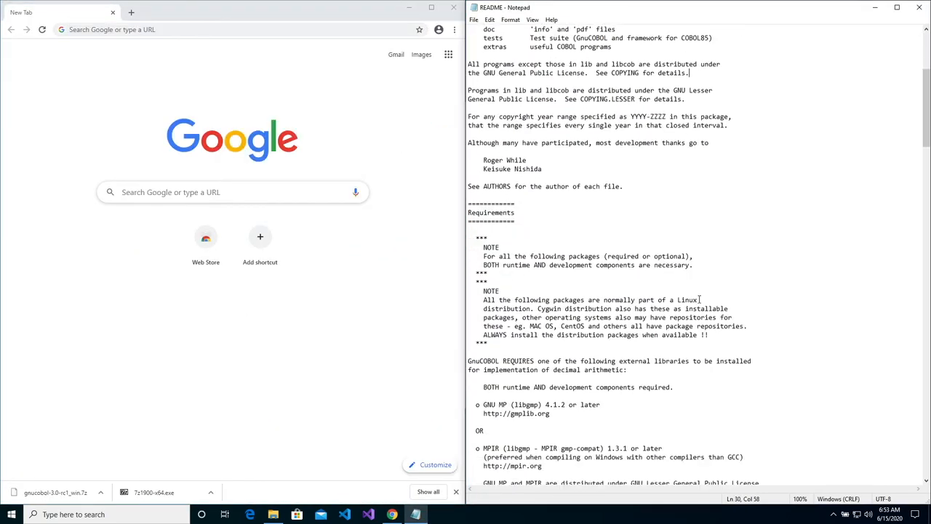
left_click(233, 192)
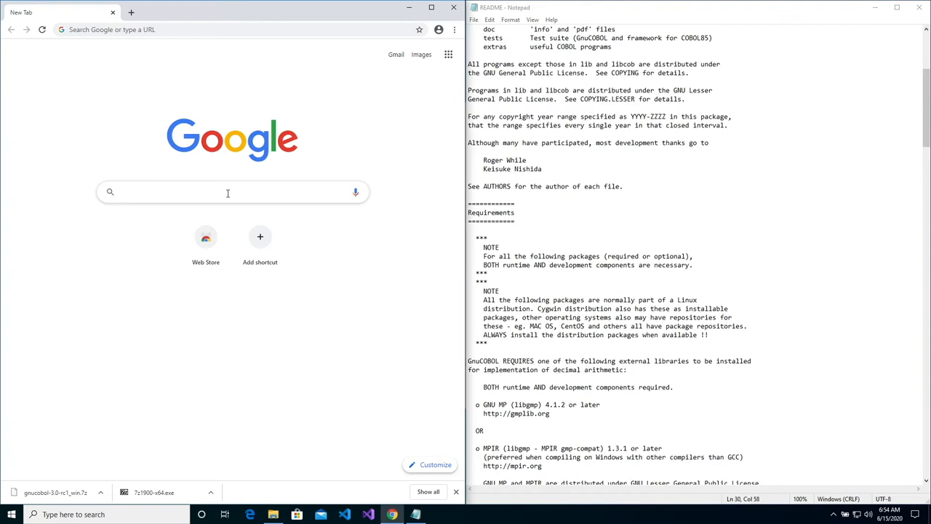
type("cygwin")
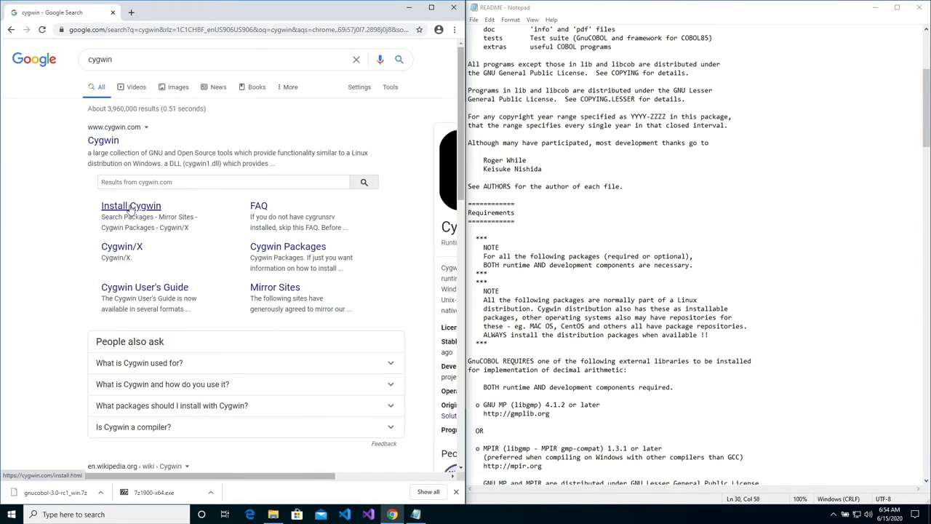
left_click(131, 205)
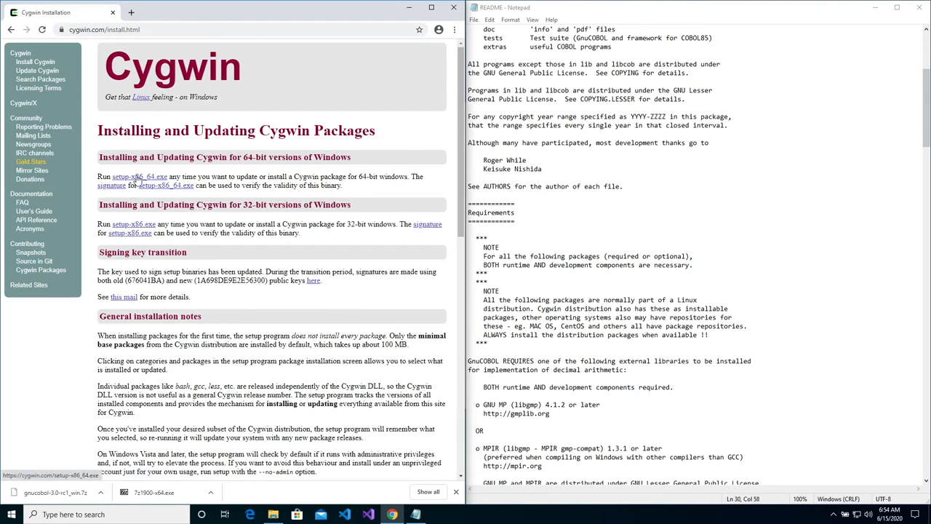
left_click(101, 496)
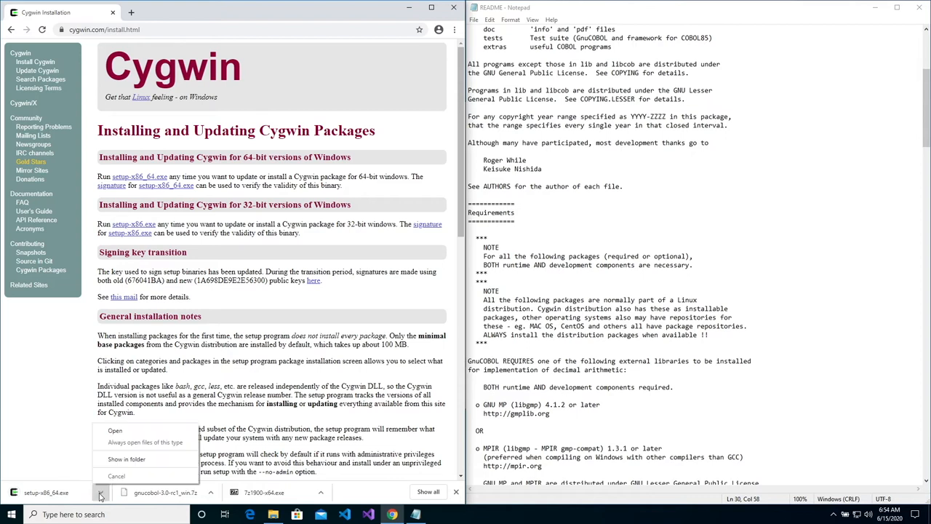
left_click(127, 458)
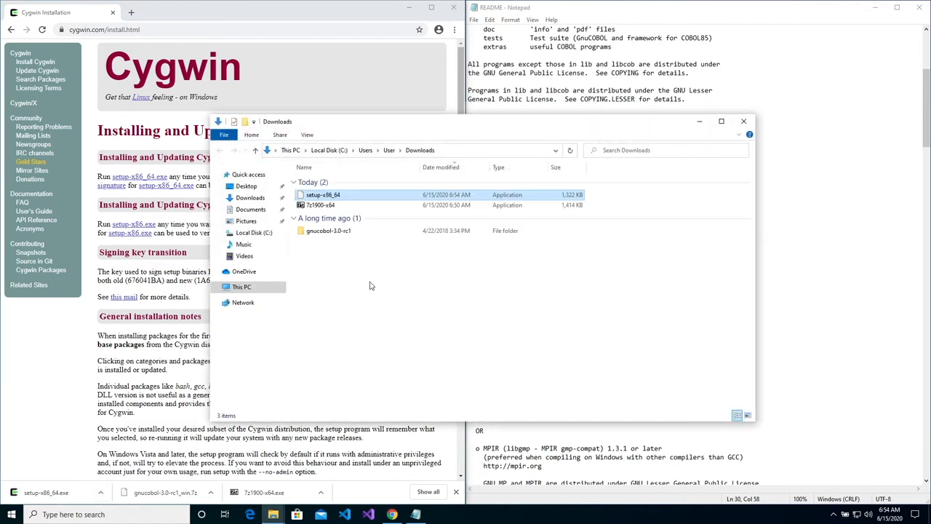
left_click(322, 194)
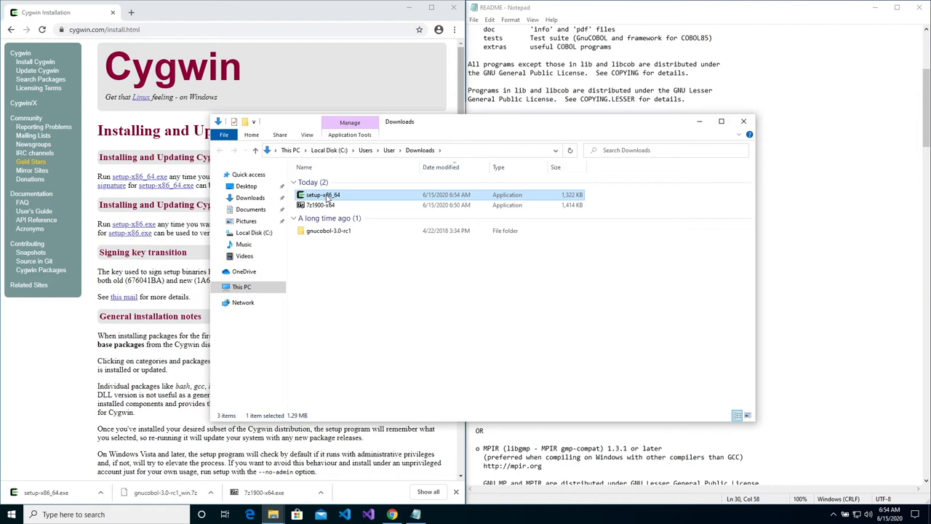
left_click(323, 194)
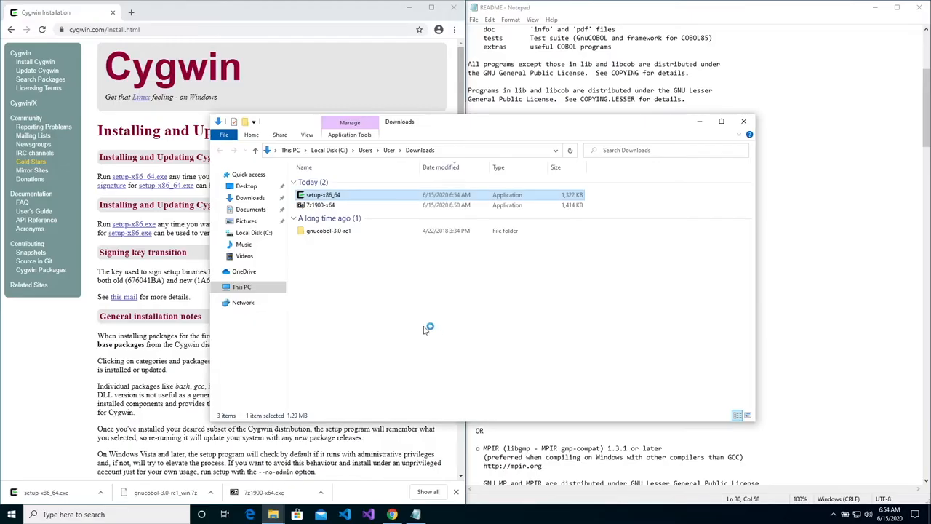
Run the wizard: Install from Internet, root C:\cygwin64 for All Users, system proxy, first mirror
double_click(323, 194)
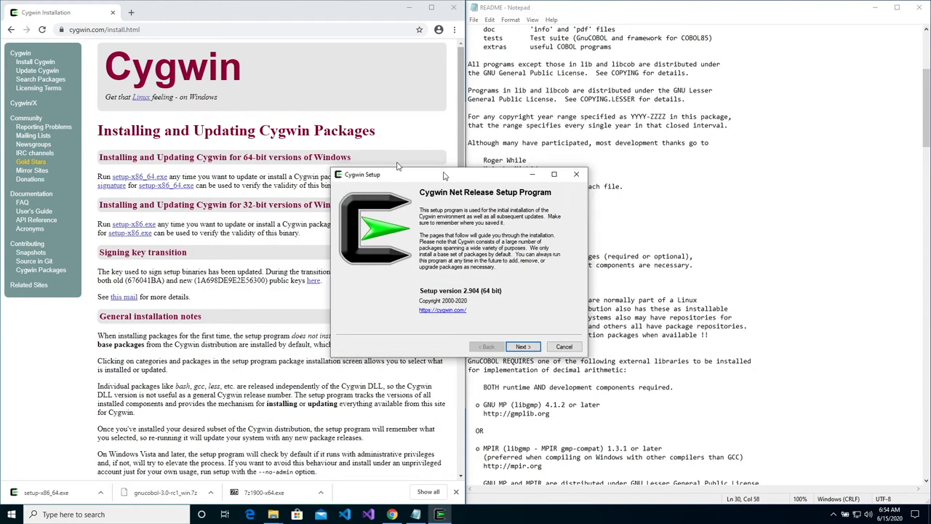
left_click(522, 345)
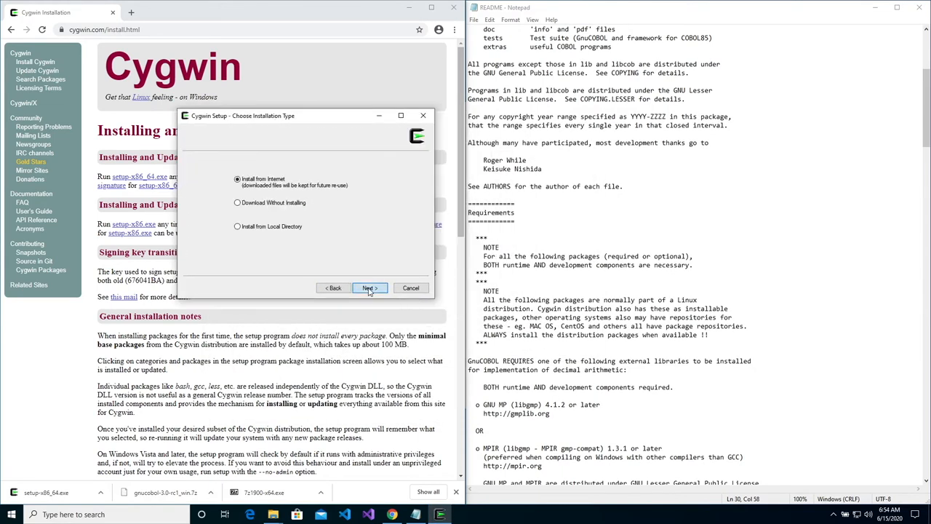
left_click(370, 287)
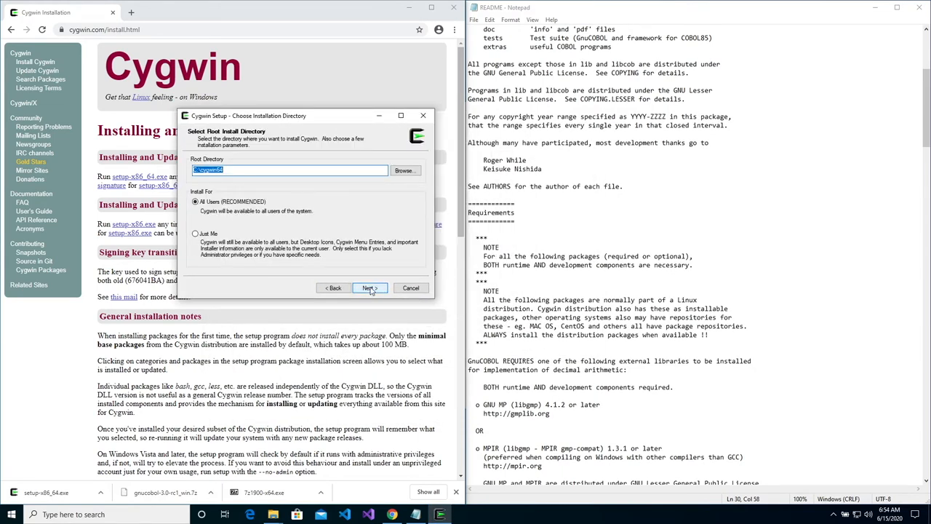
left_click(368, 287)
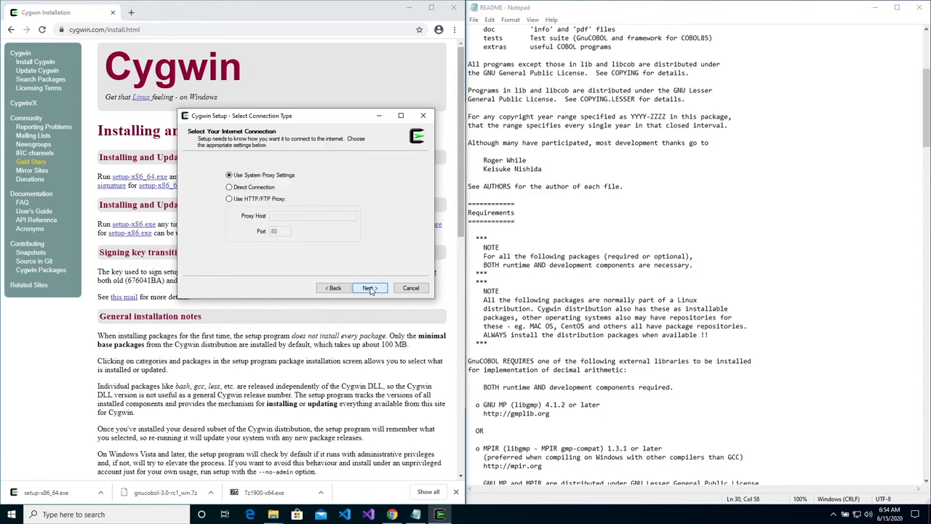
left_click(370, 287)
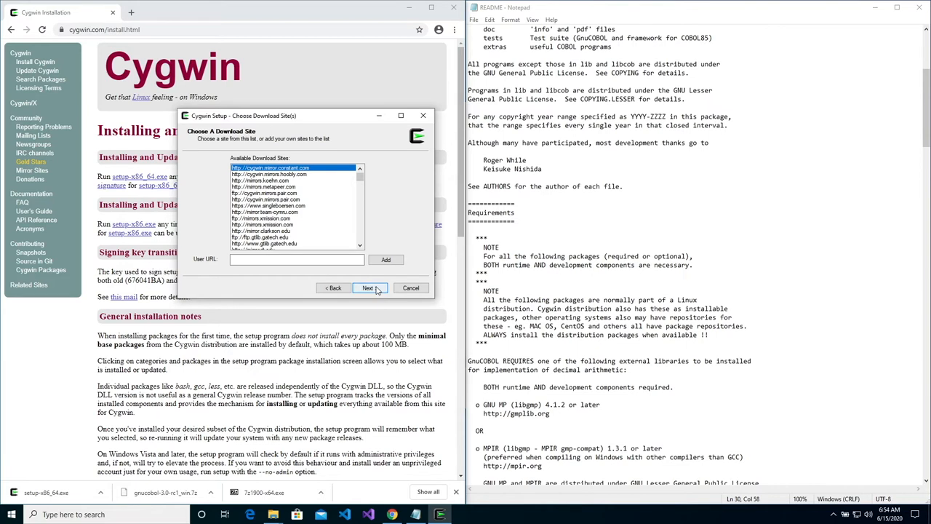
left_click(369, 287)
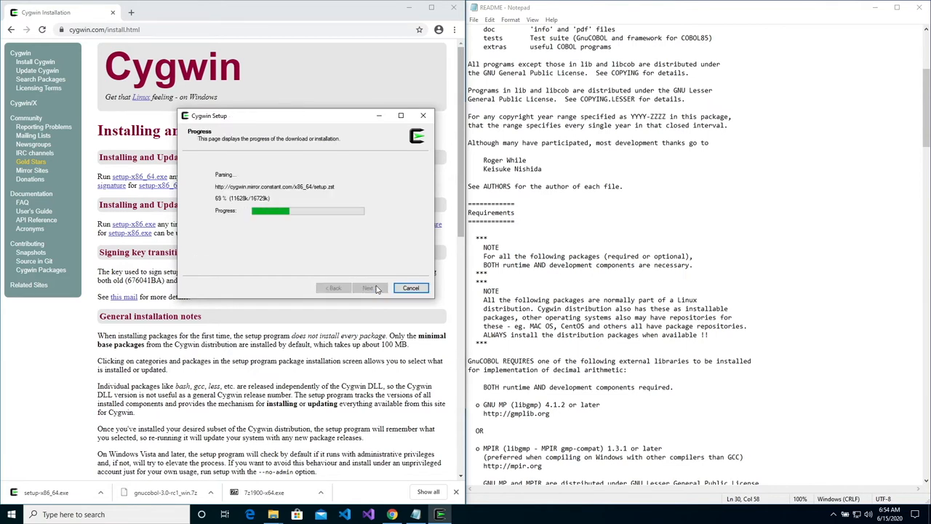
left_click(367, 288)
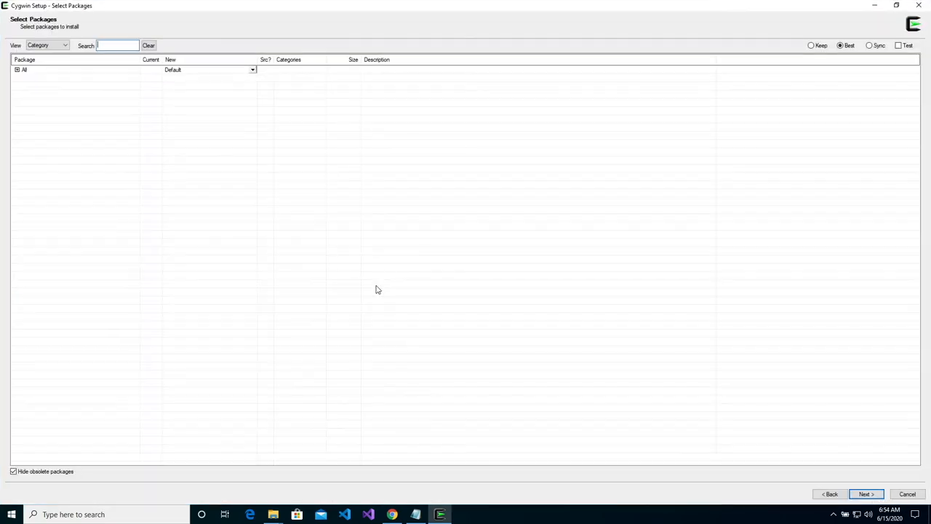
Search the package list for 'libdb' and mark Berkeley DB libdb5.3 for installation
left_click(897, 5)
type("libgmp")
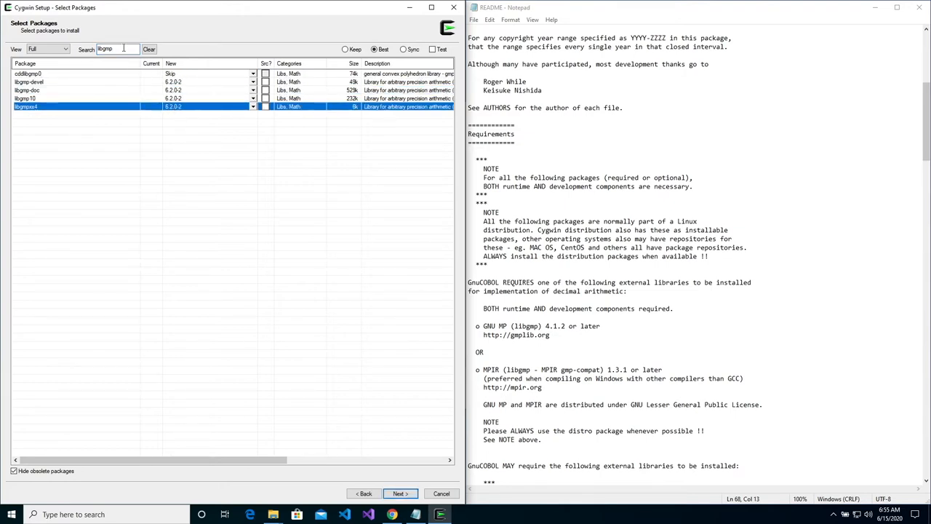
scroll("down", 3)
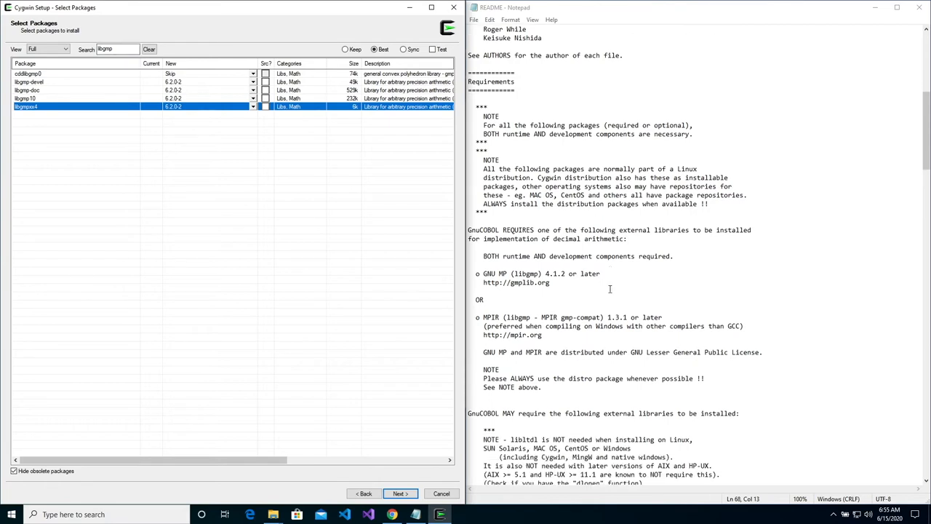
scroll("down", 3)
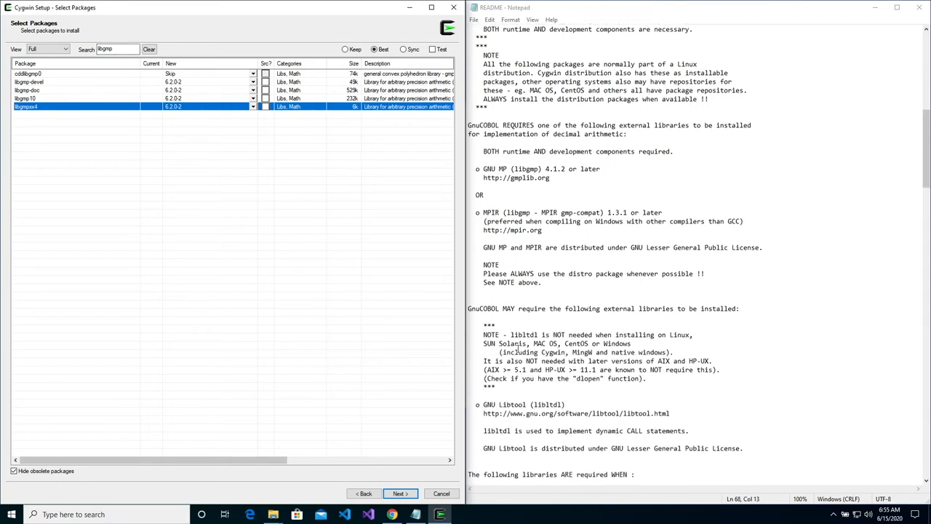
scroll("down", 3)
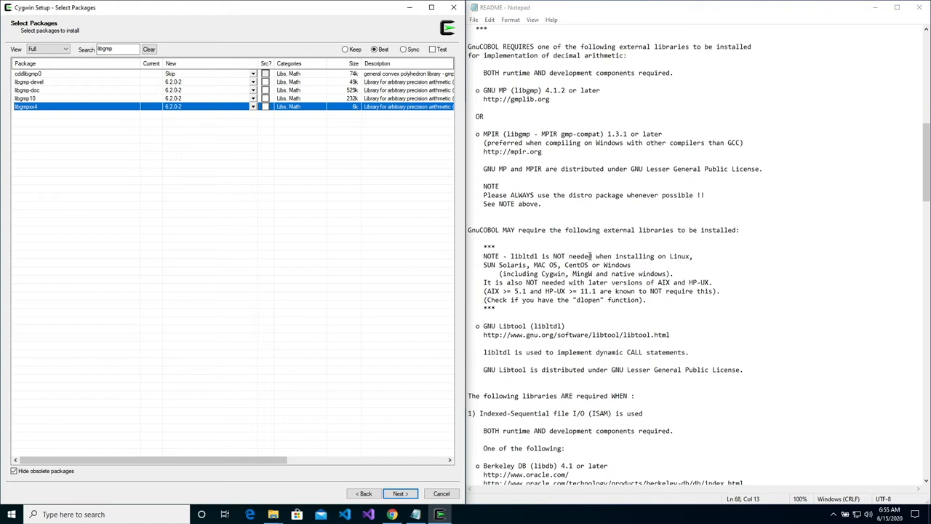
scroll("down", 3)
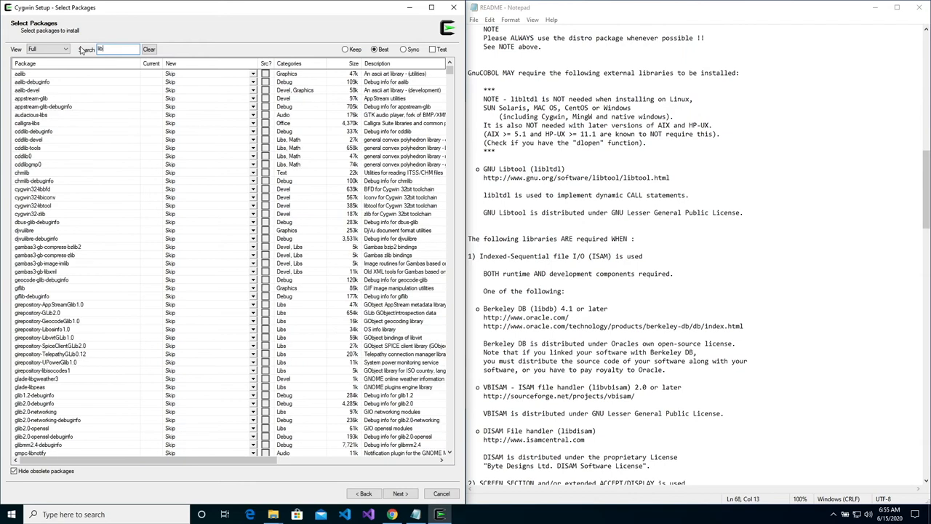
type("ibdb")
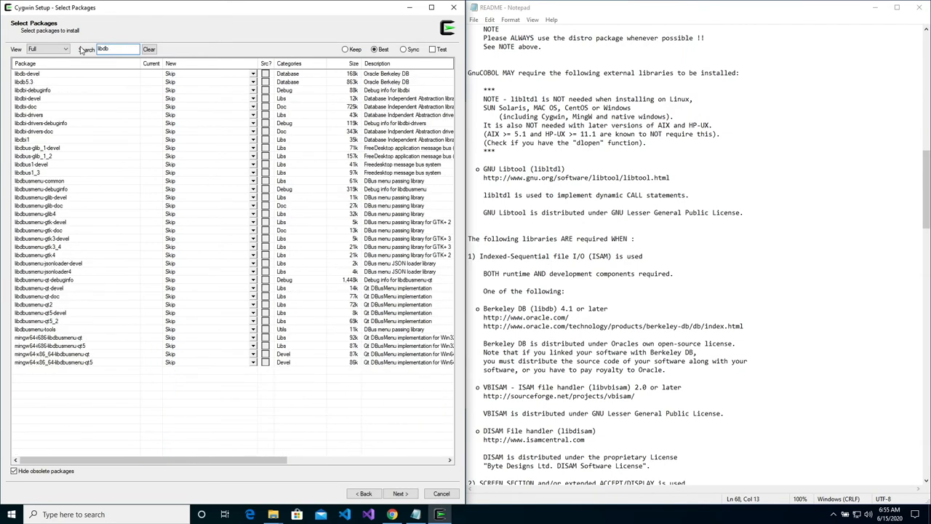
mouse_move(180, 77)
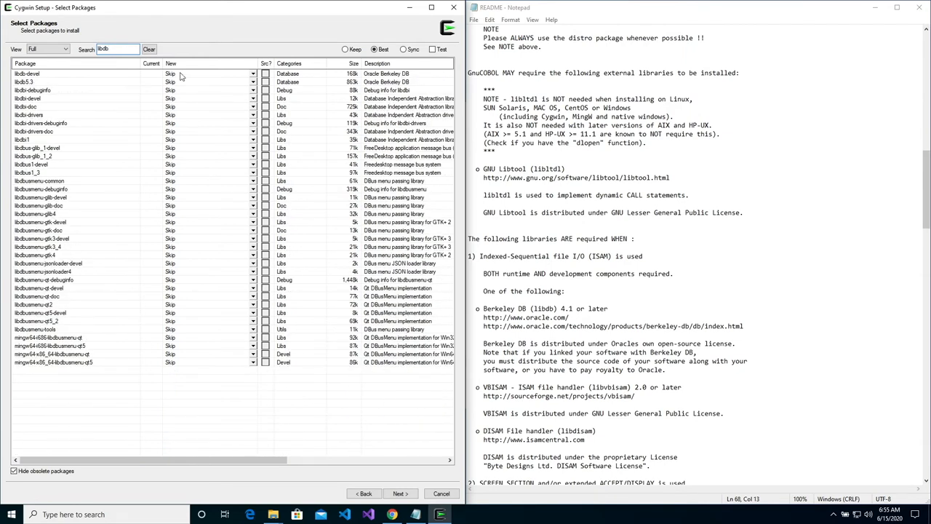
left_click(175, 82)
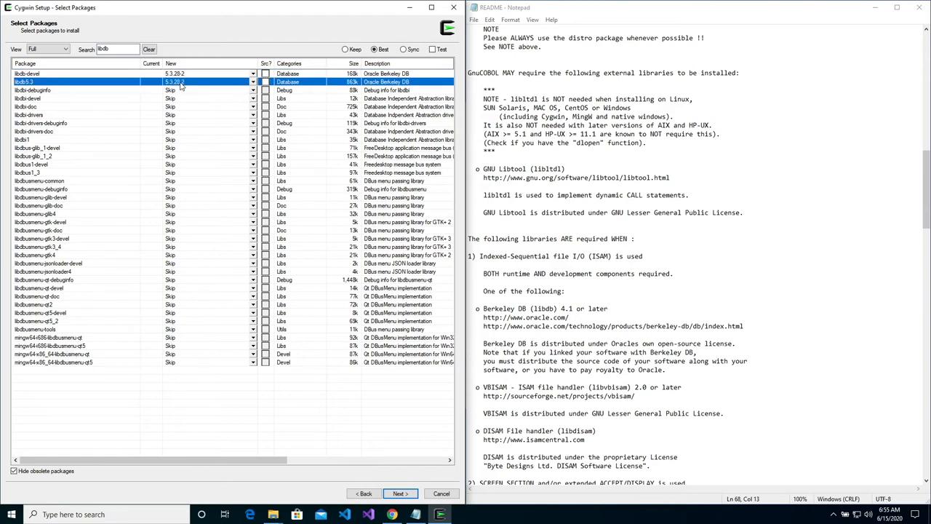
scroll("down", 3)
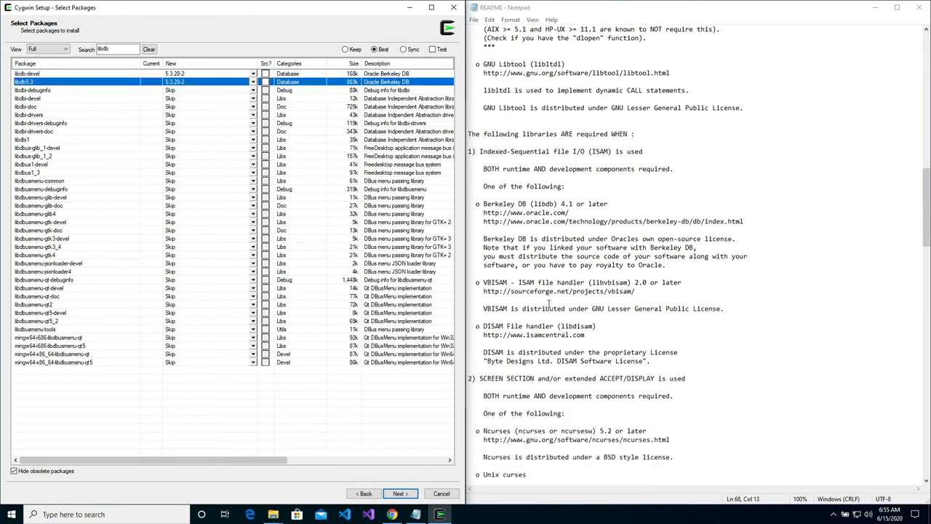
scroll("down", 3)
type("gcc")
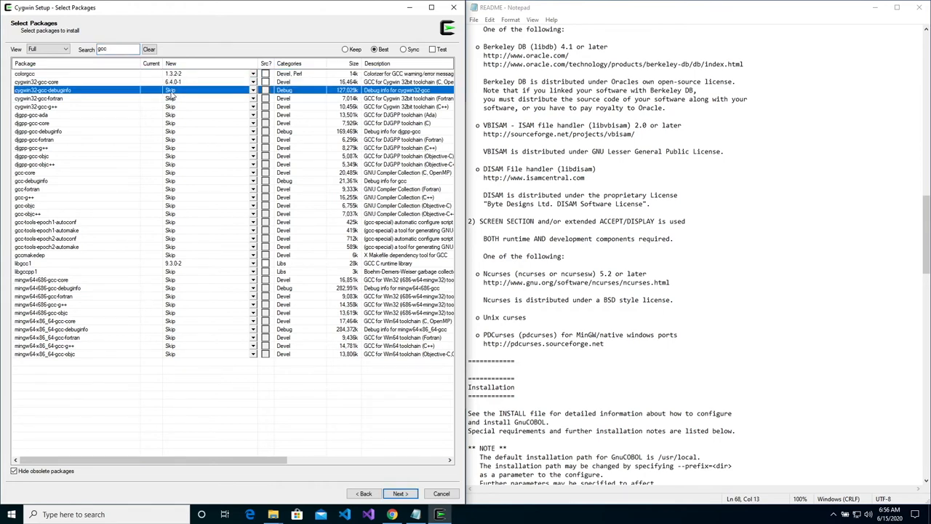
Mark cygwin32-gcc, gcc-core, gcc-debuginfo and gcc-tools-epoch1 autoconf/automake packages for install
left_click(175, 90)
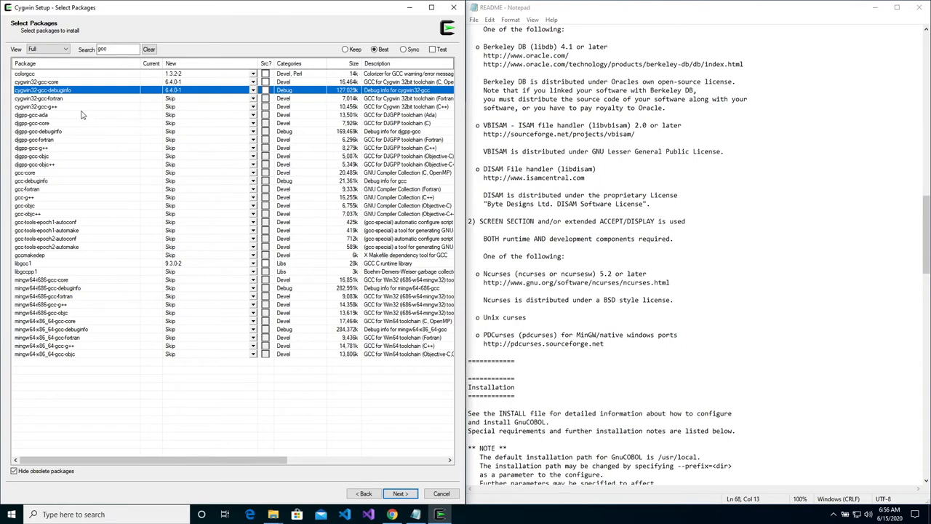
left_click(38, 98)
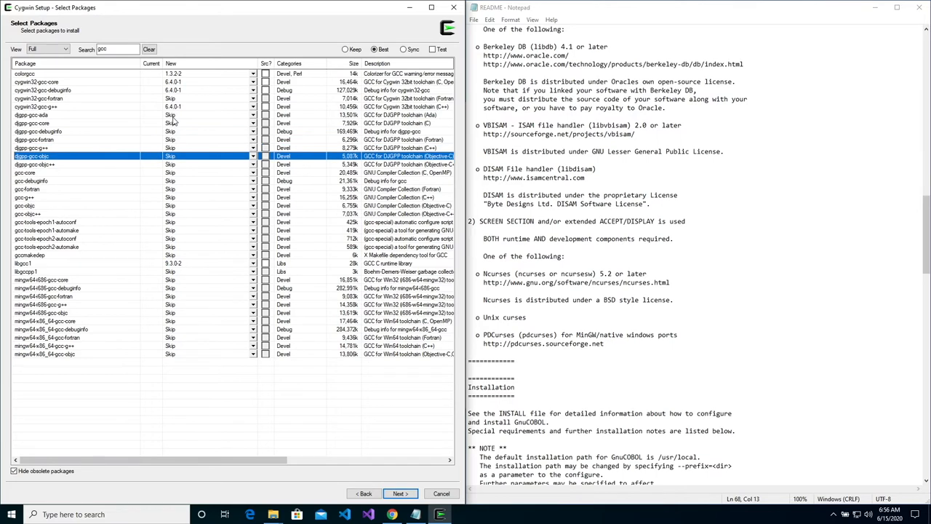
left_click(72, 172)
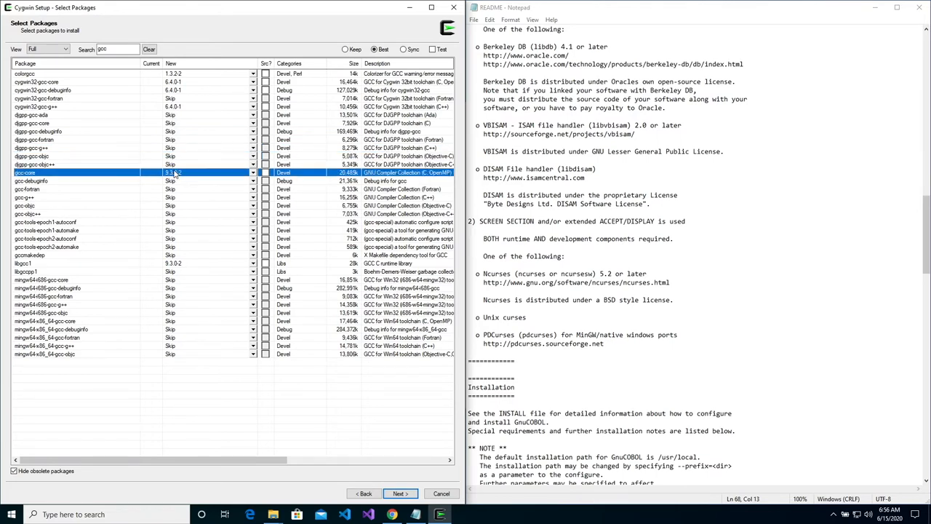
left_click(32, 180)
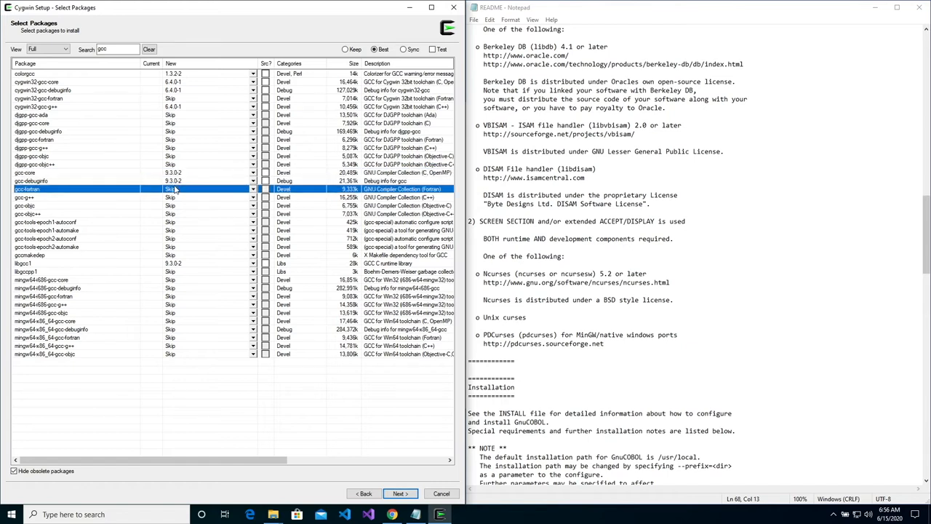
left_click(46, 230)
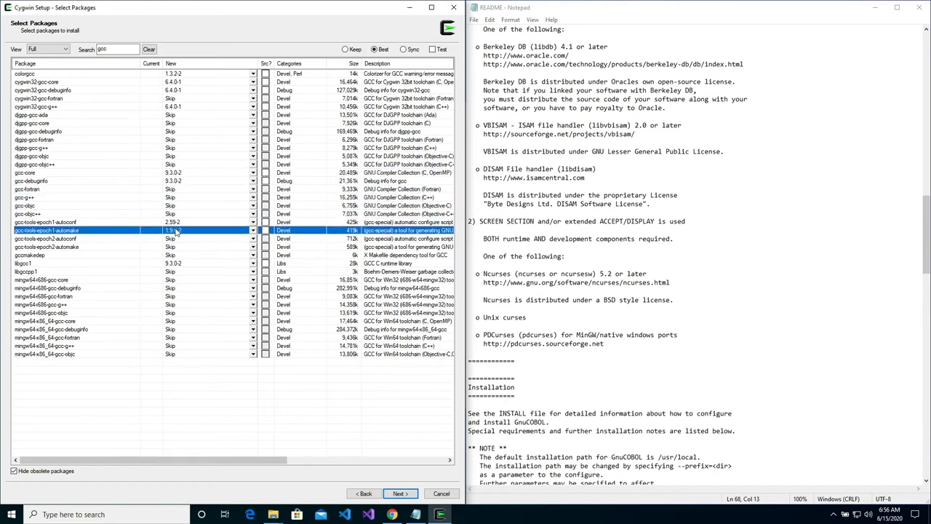
left_click(44, 262)
type("make")
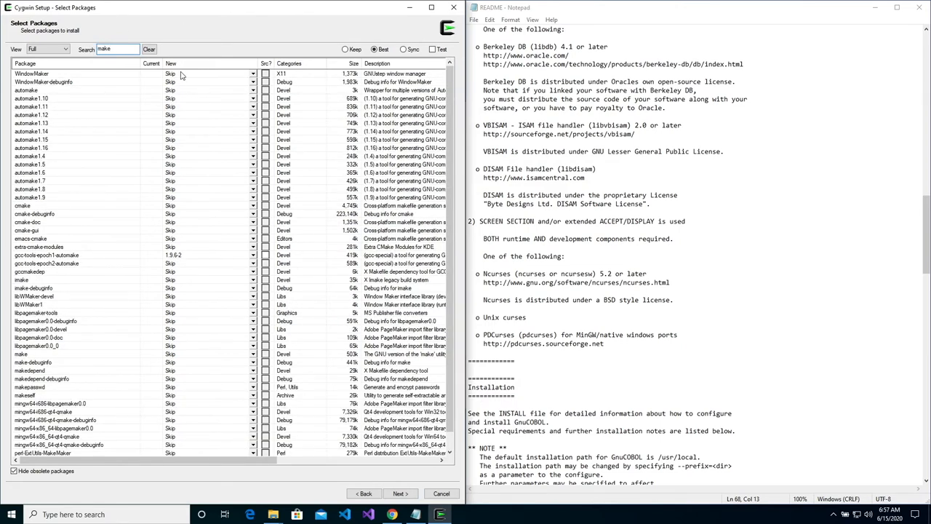
Mark WindowMaker, automake, cmake and make for install and reach the review changes page
left_click(170, 73)
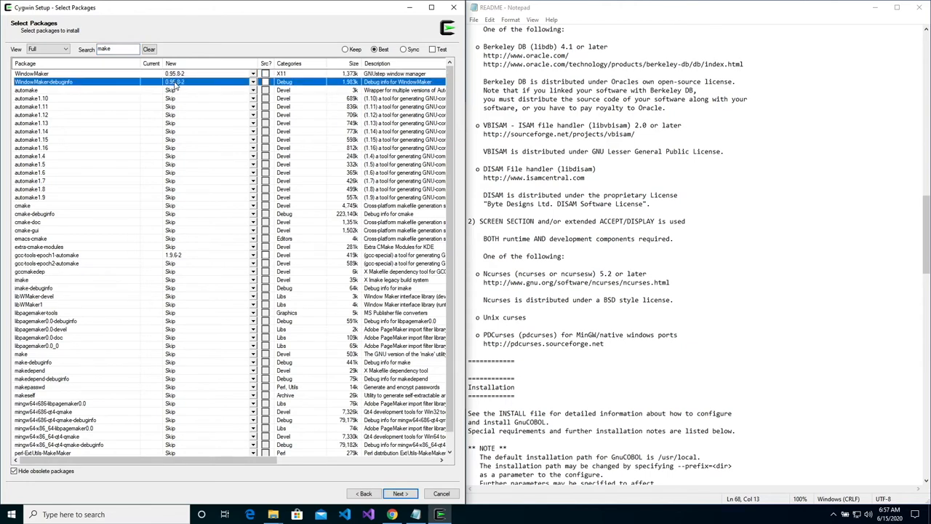
left_click(29, 90)
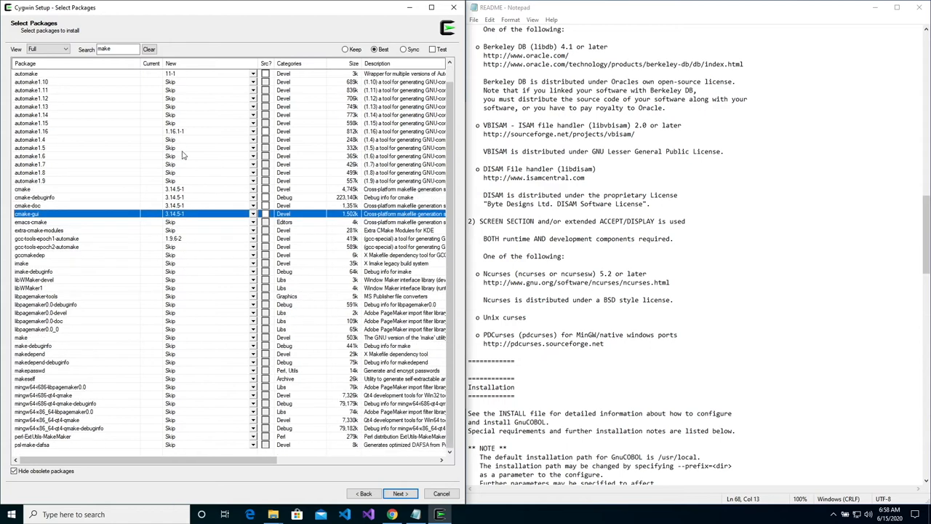
left_click(87, 337)
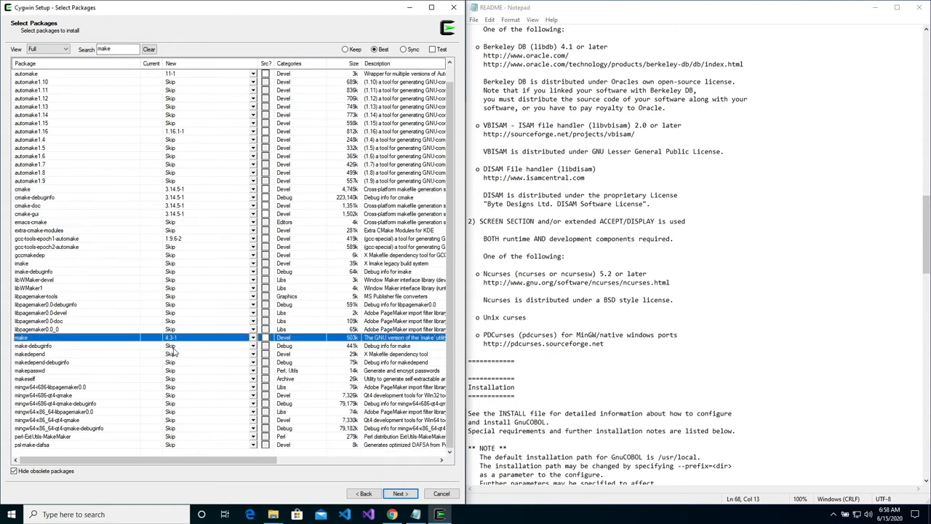
left_click(73, 346)
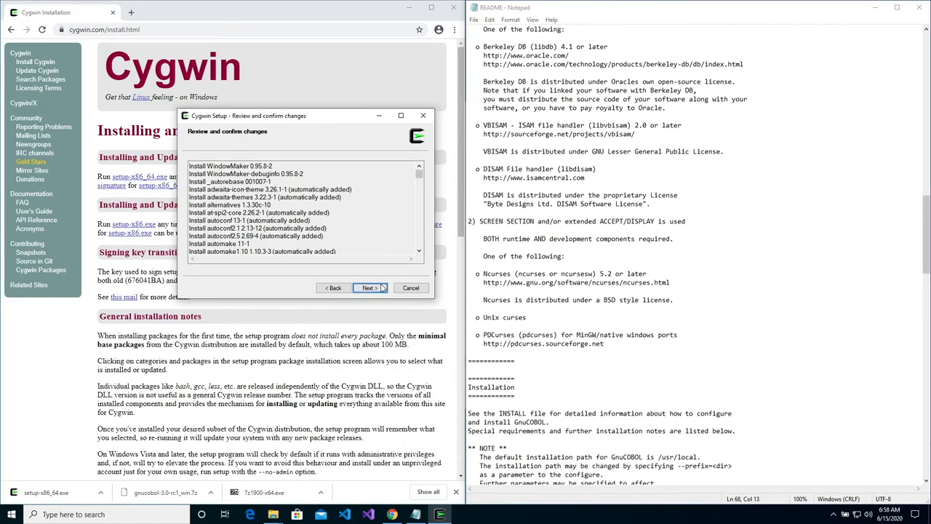
Install the pending packages, get past postinstall script errors, and finish Cygwin Setup
left_click(370, 288)
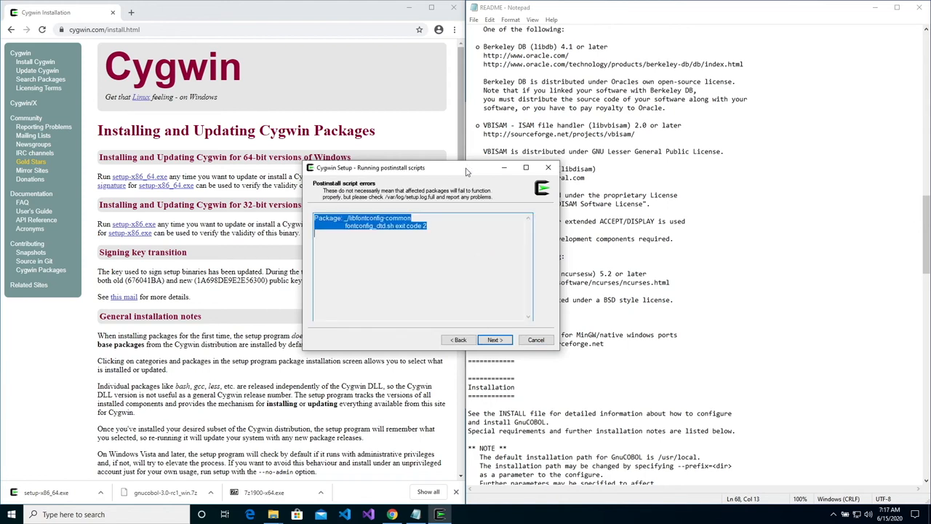
left_click(495, 340)
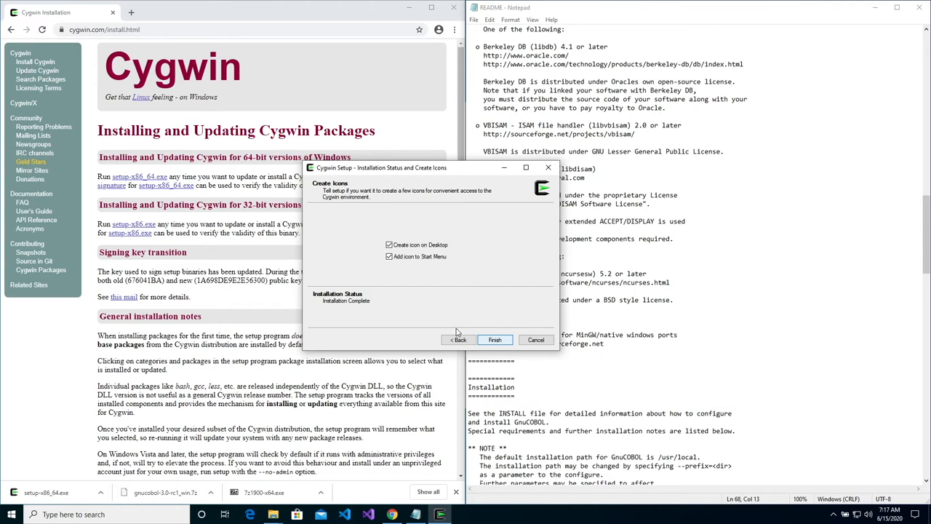
left_click(495, 340)
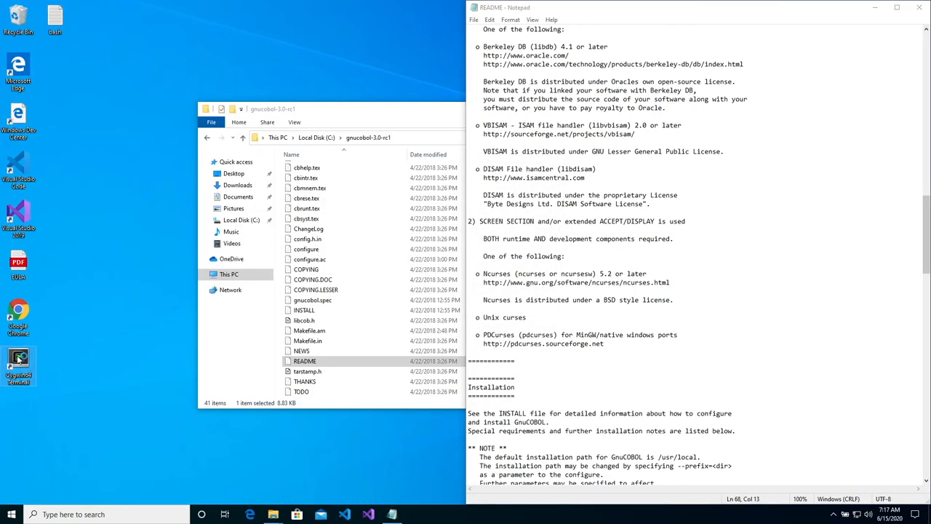
Launch Cygwin64 Terminal and change to the gnucobol-3.0-rc1 folder on drive C
double_click(18, 364)
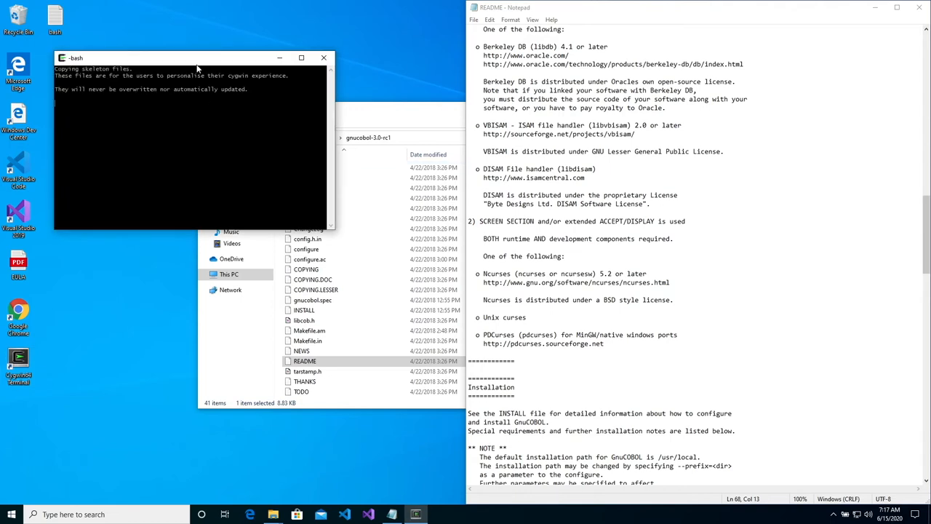
left_click_drag(196, 58, 284, 125)
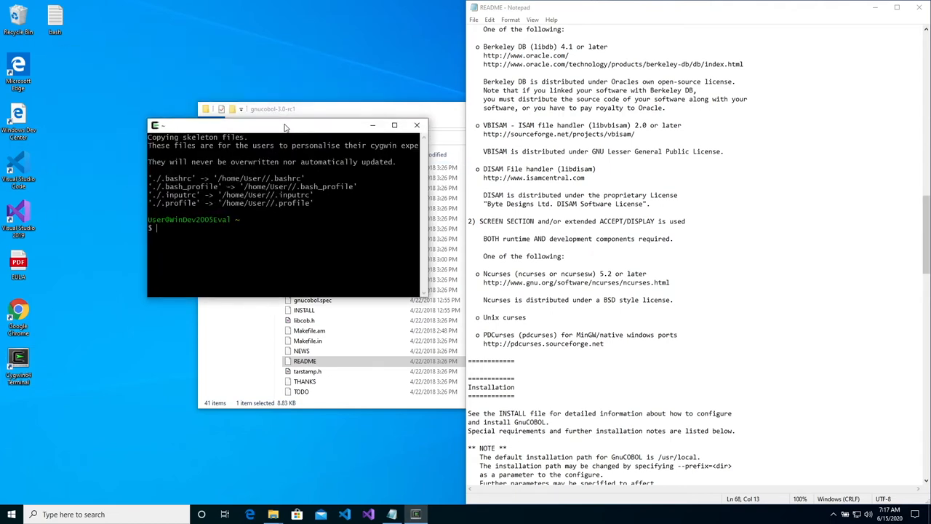
type("cd")
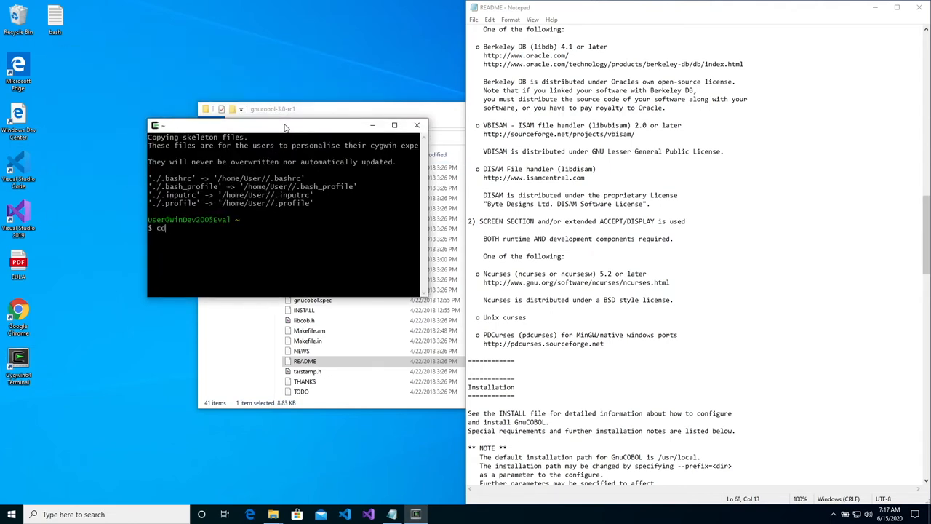
type("C:/")
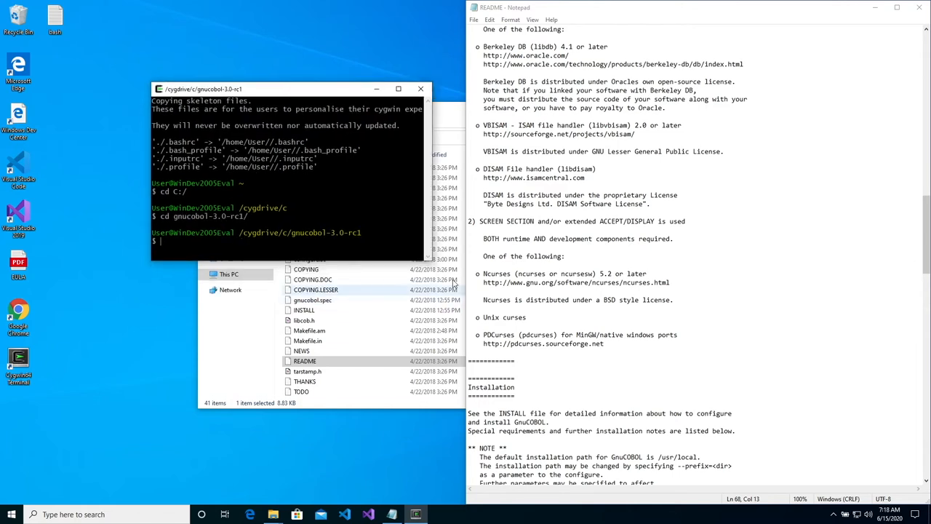
left_click(427, 88)
type("ls")
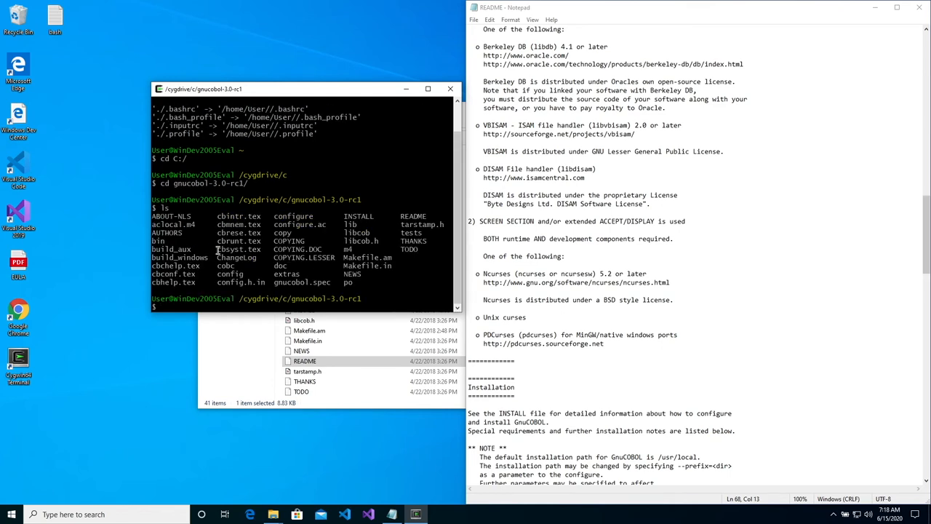
Run the ./configure script in gnucobol-3.0-rc1
type("./")
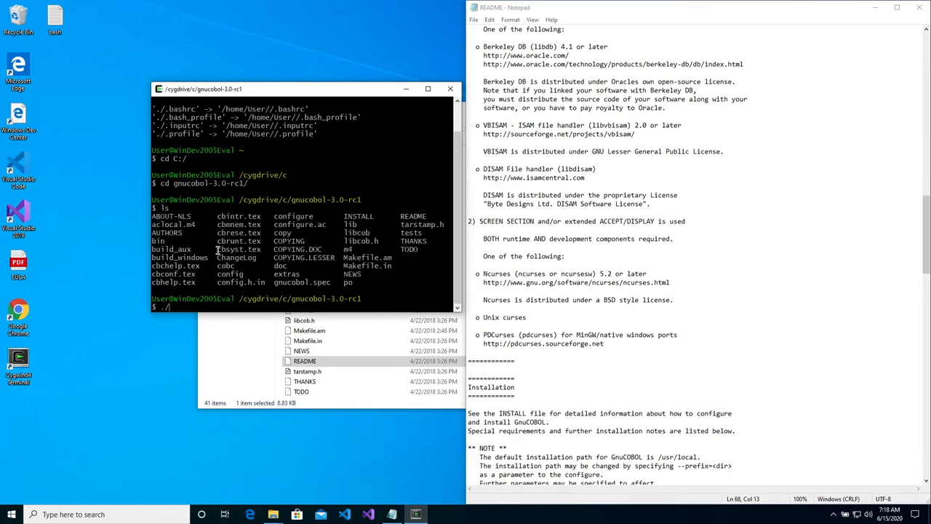
type("confi")
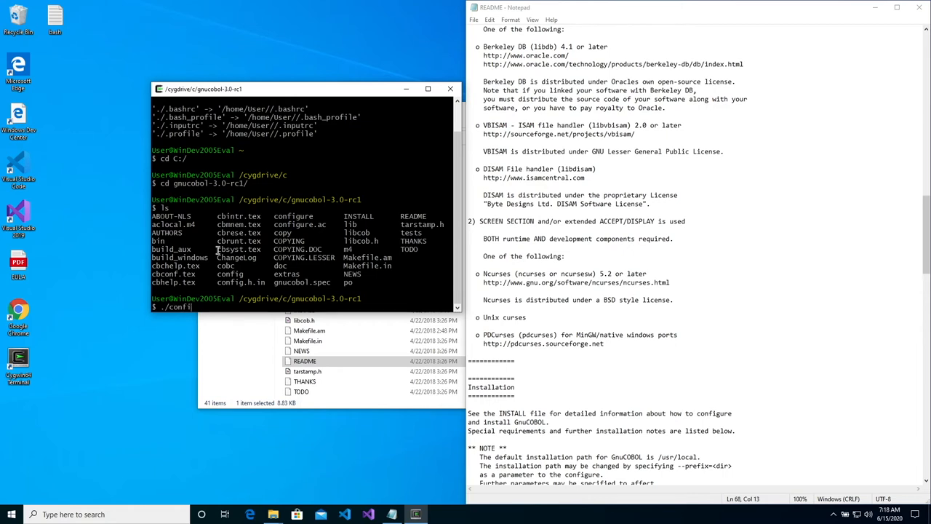
type("gure")
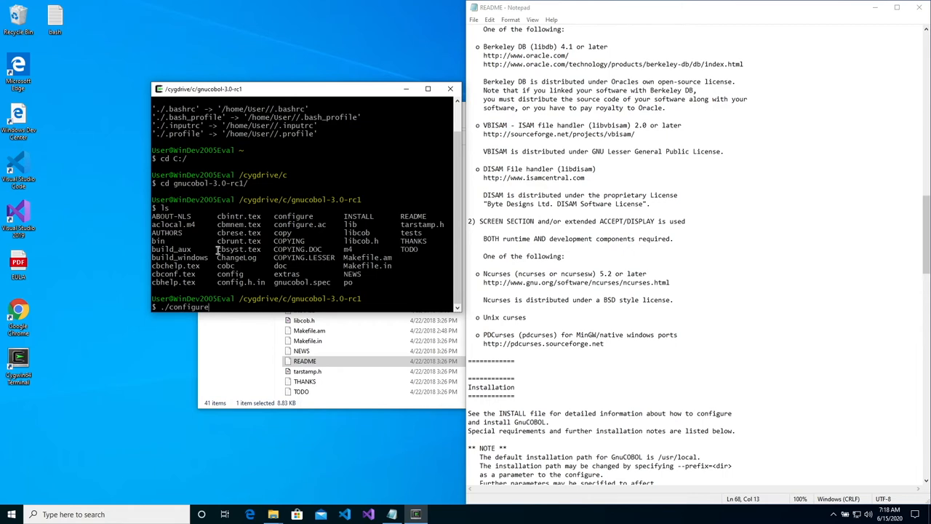
key("Return")
type("make")
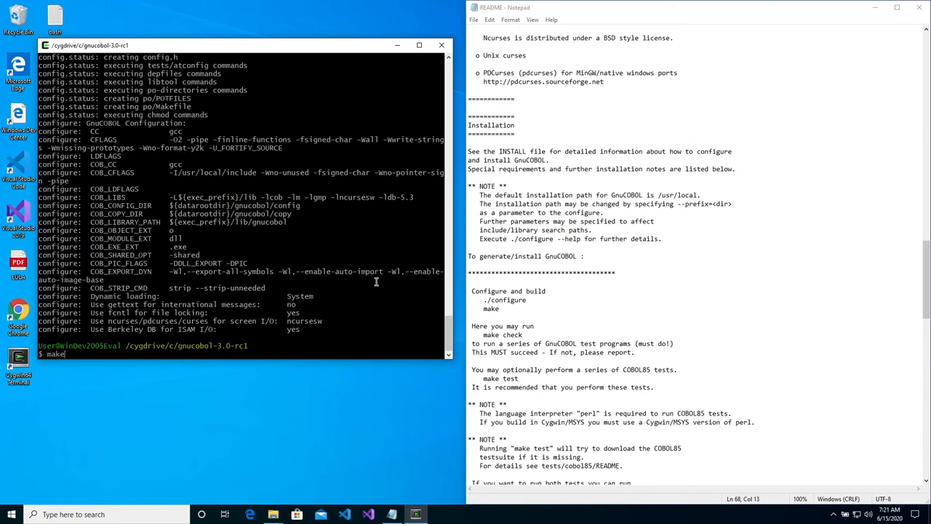
Build GnuCOBOL with make, then run make check: 895 tests pass, 6 skipped
key("Return")
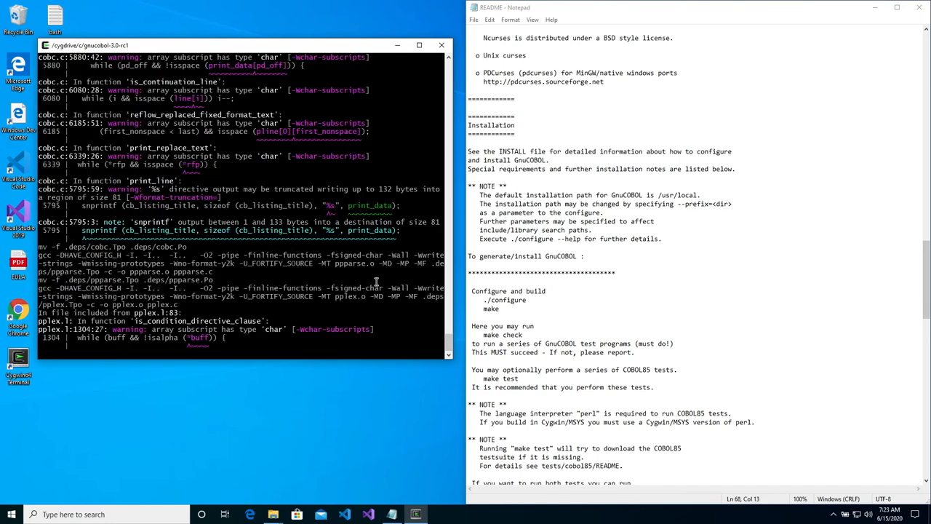
scroll("down", 3)
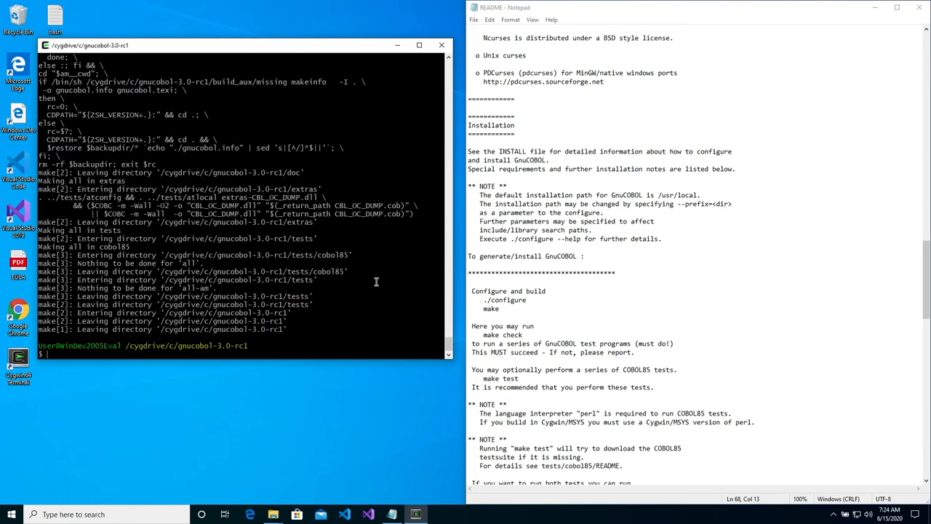
type("make s")
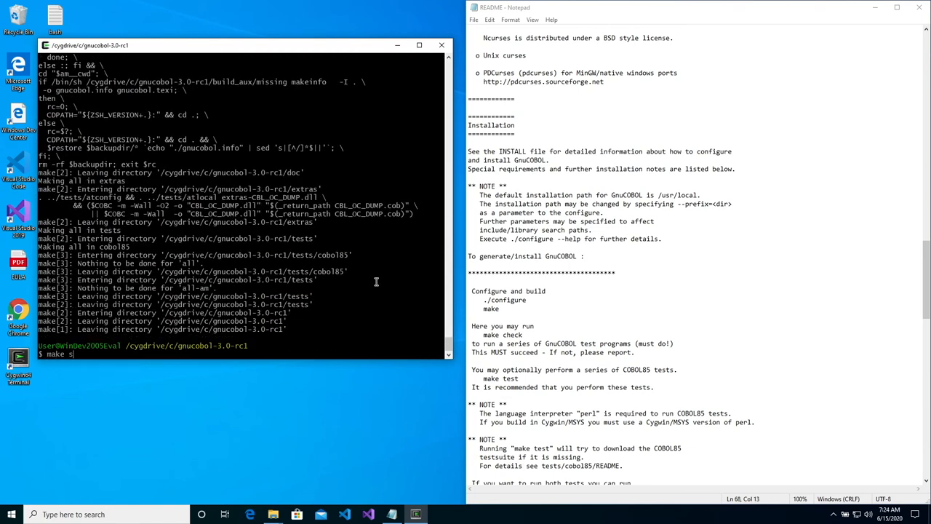
key("Return")
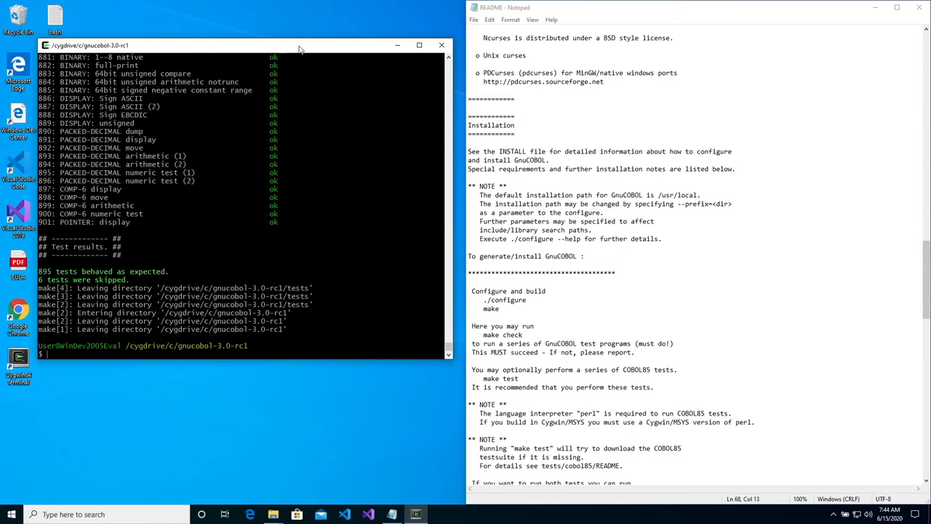
Run make test, which fails without wget, then bring up the gnucobol-3.0-rc1 folder
type("make t")
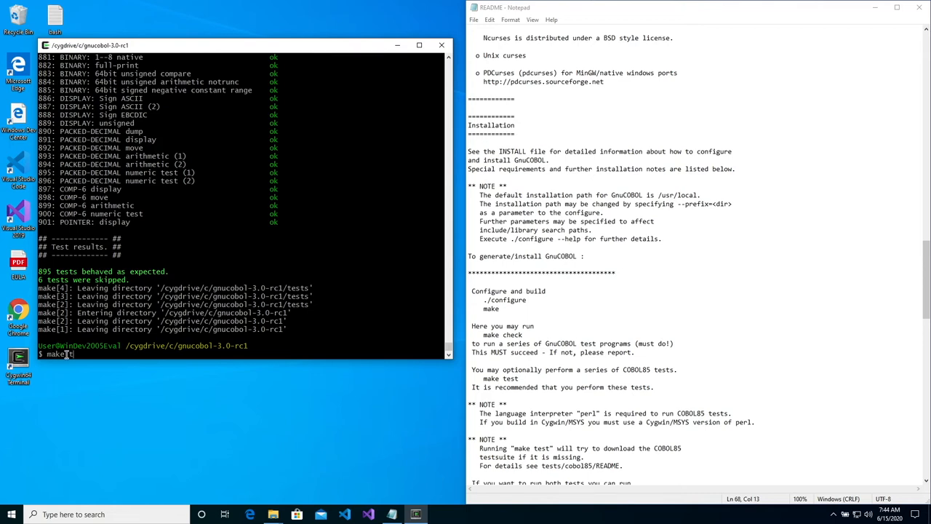
key("Return")
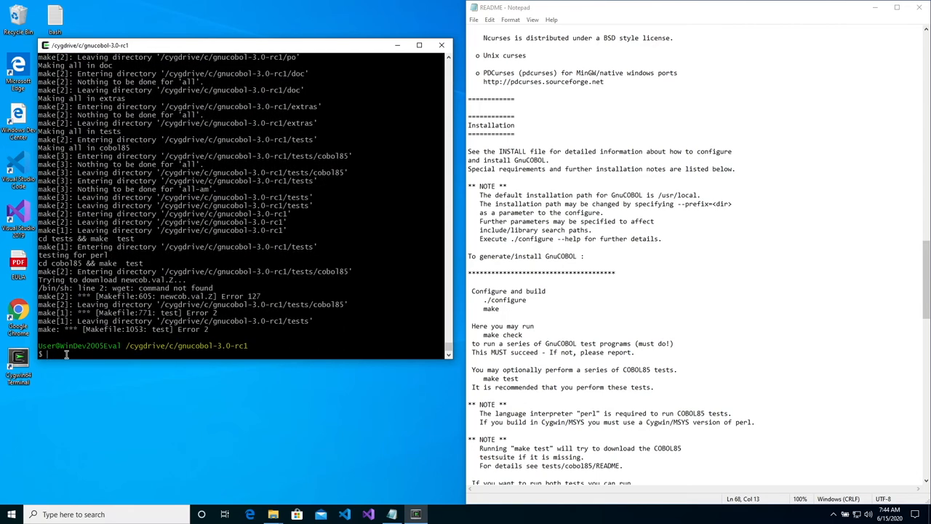
scroll("down", 3)
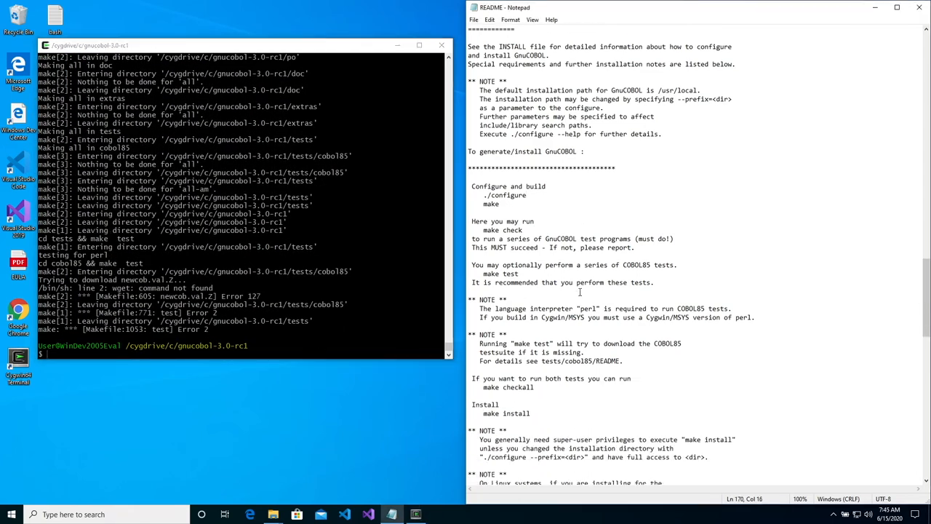
scroll("down", 3)
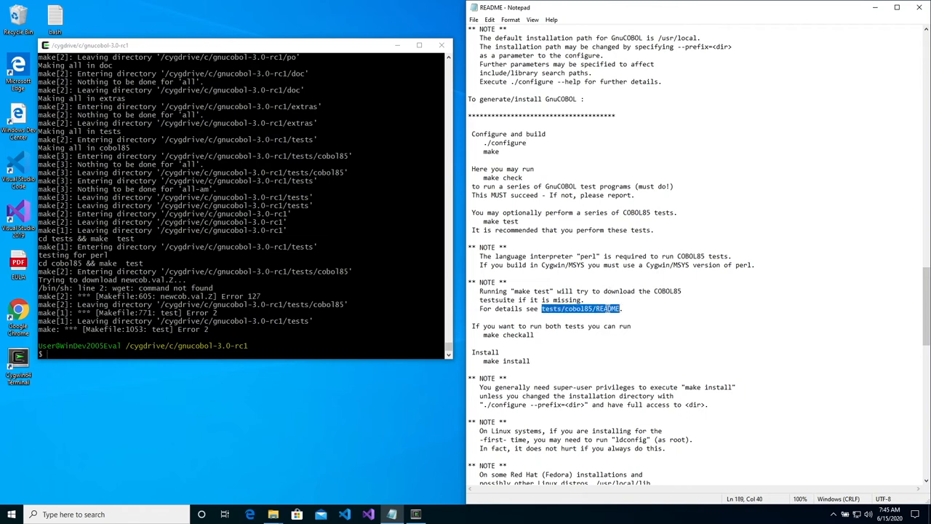
mouse_move(272, 515)
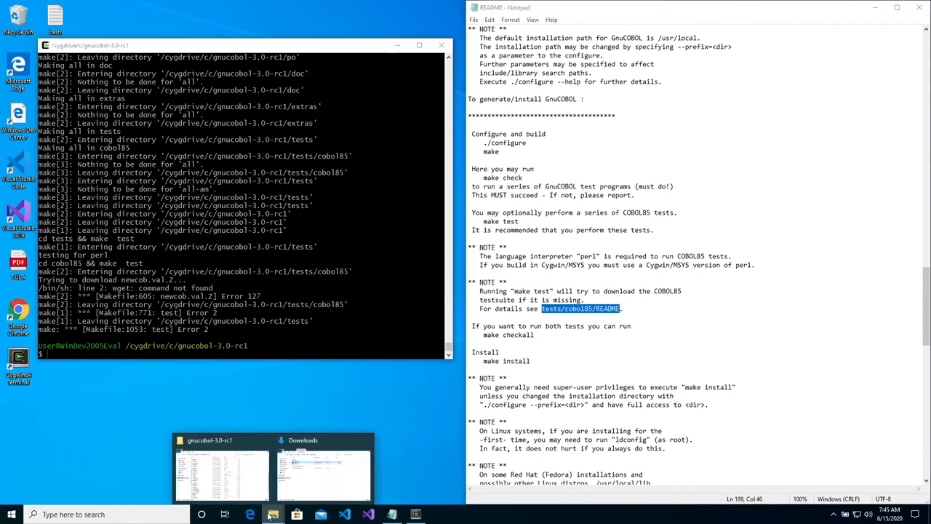
left_click(222, 470)
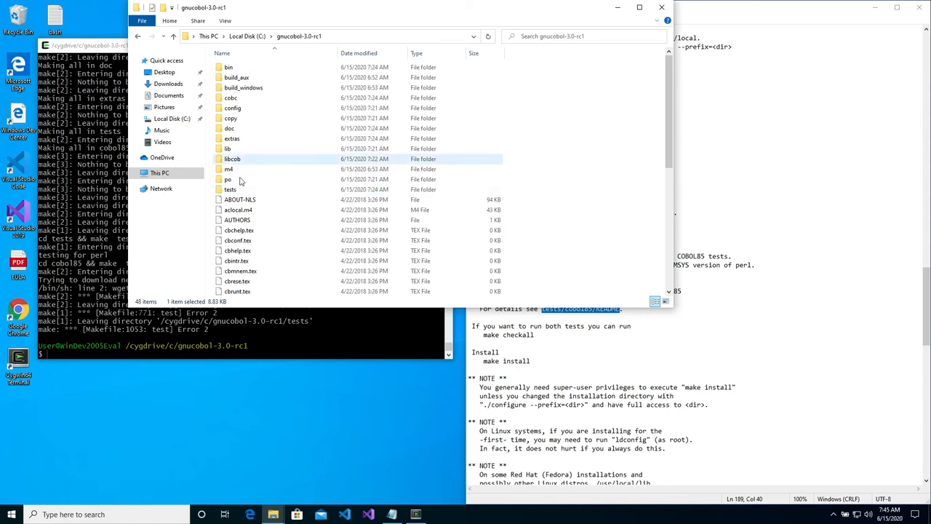
Open tests/cobol85/README in Notepad and copy the newcob.val.Z download address
double_click(230, 189)
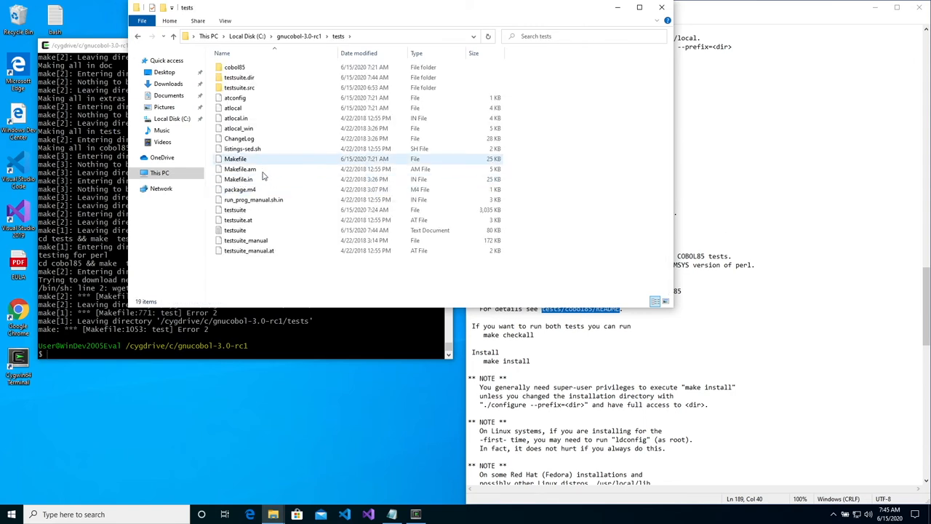
left_click(234, 67)
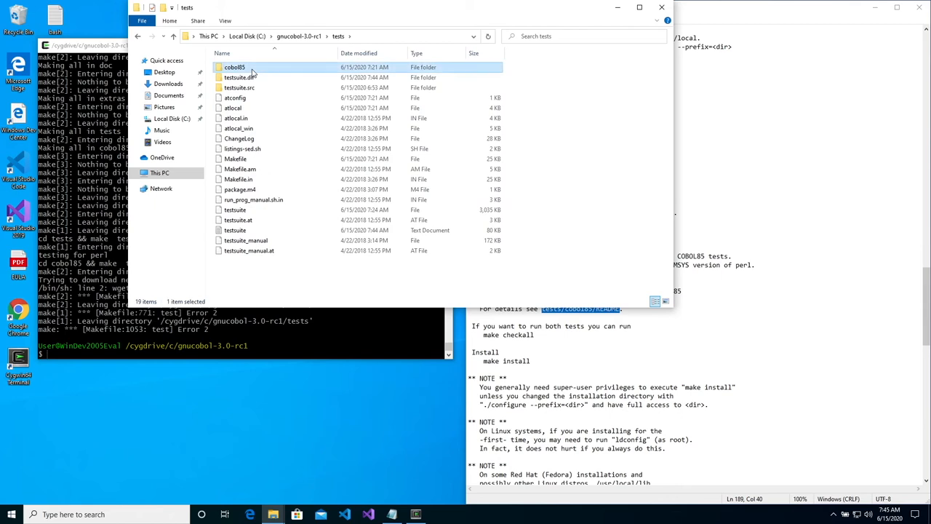
double_click(235, 67)
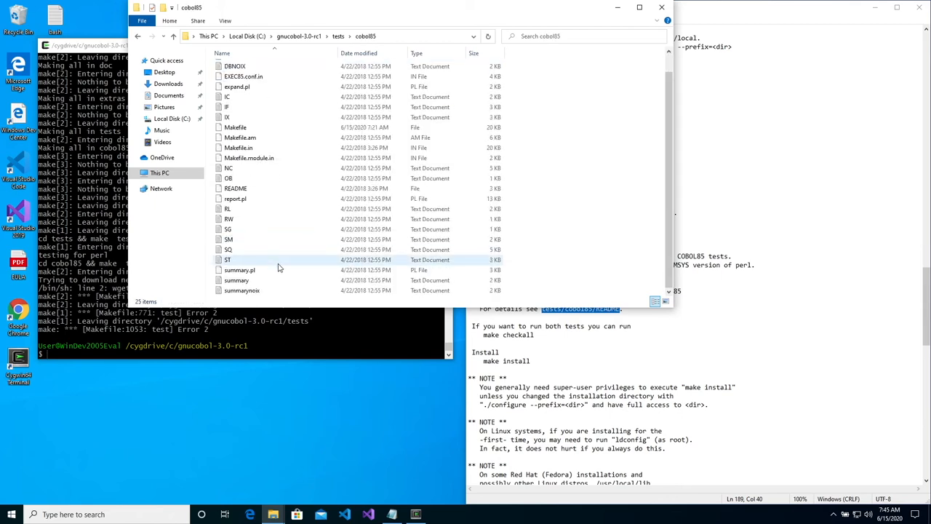
left_click(235, 188)
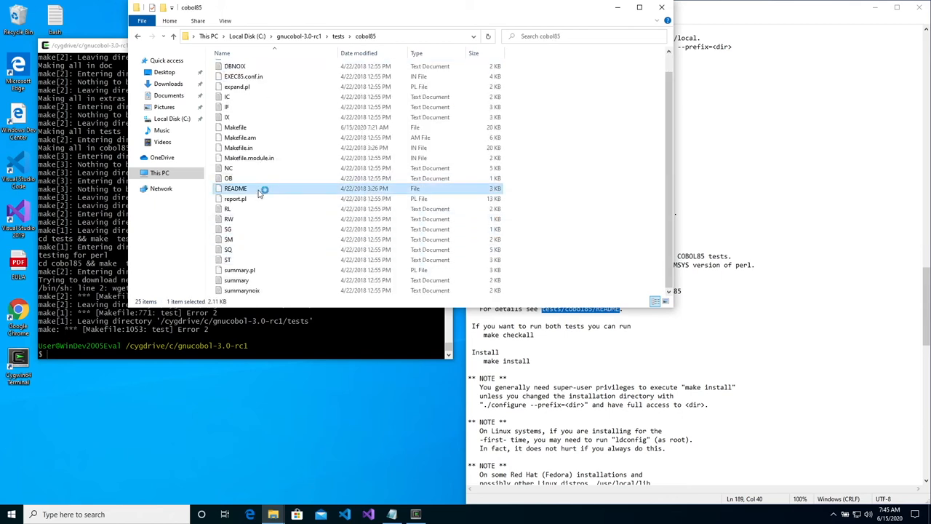
double_click(235, 189)
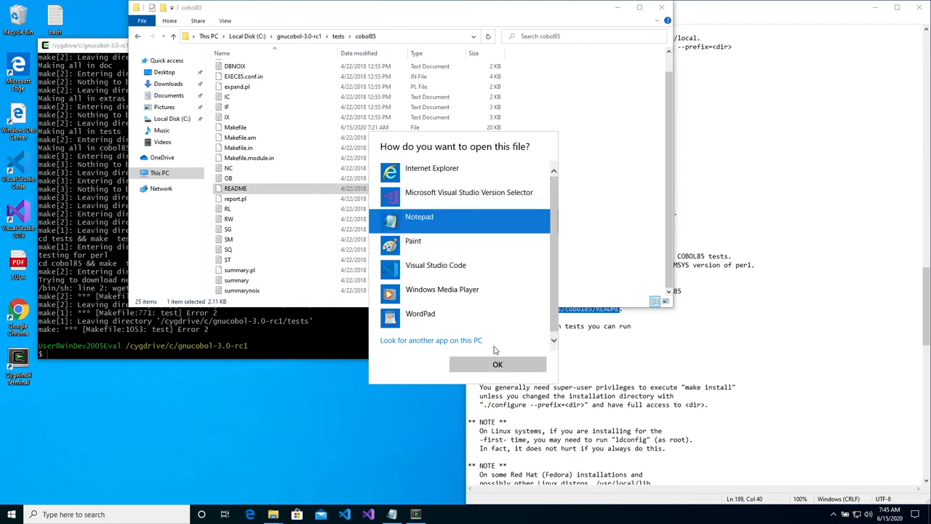
left_click(498, 365)
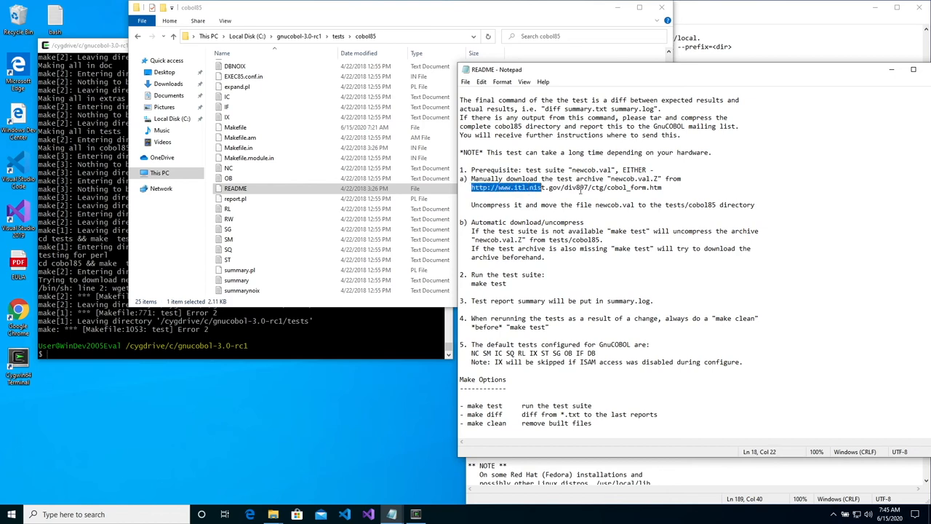
right_click(640, 188)
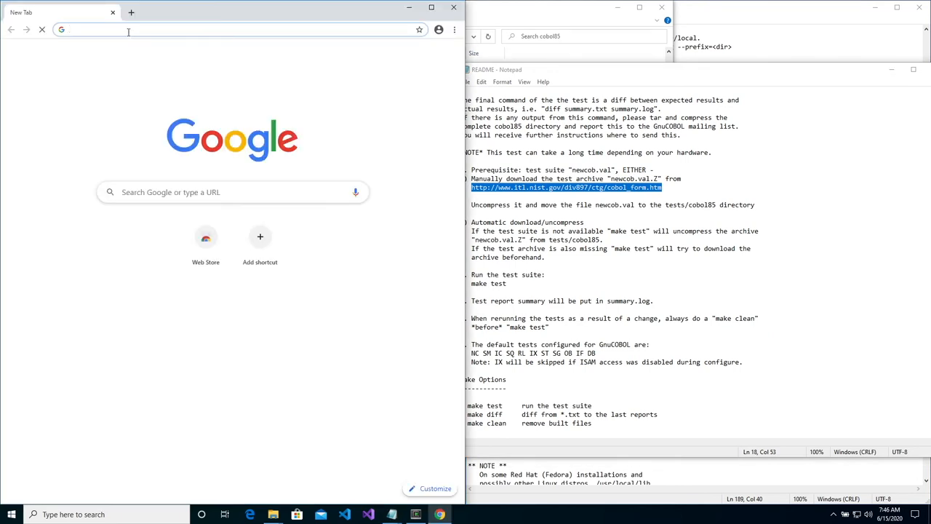
Paste the copied NIST address into Chrome and download newcob.val.Z
right_click(128, 30)
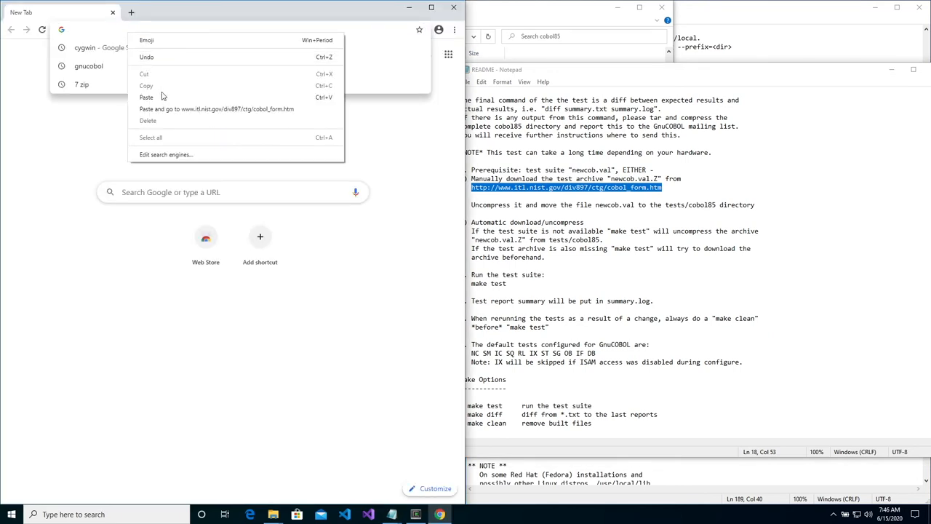
left_click(217, 108)
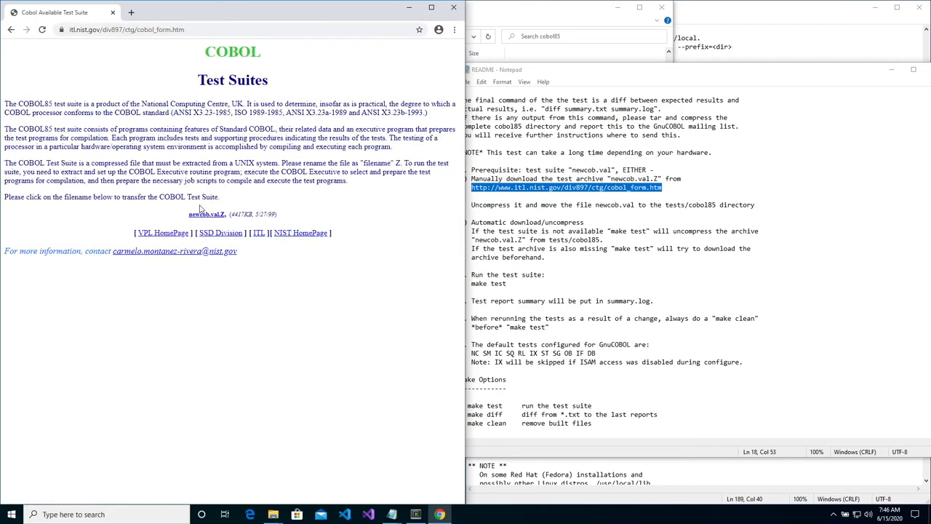
left_click(207, 213)
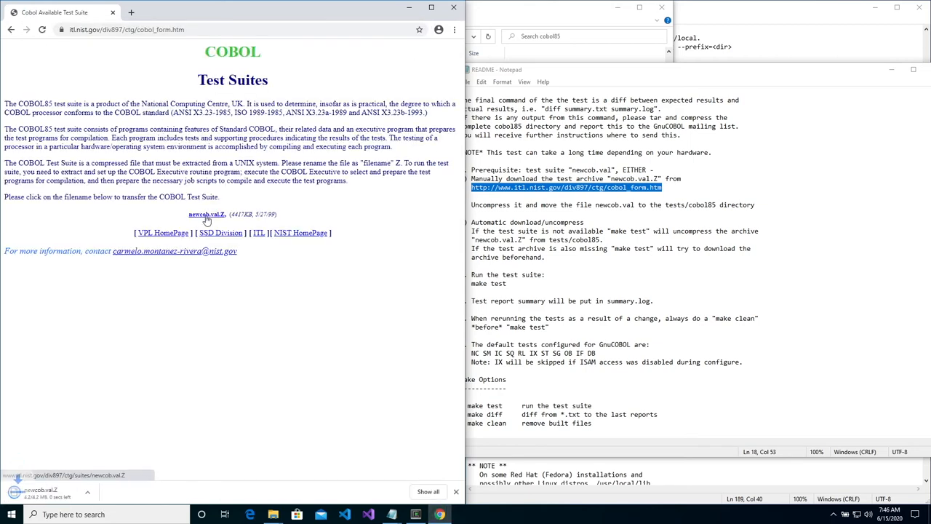
Show newcob.val.Z in its folder, extract newcob.val, and copy it for tests/cobol85
left_click(100, 492)
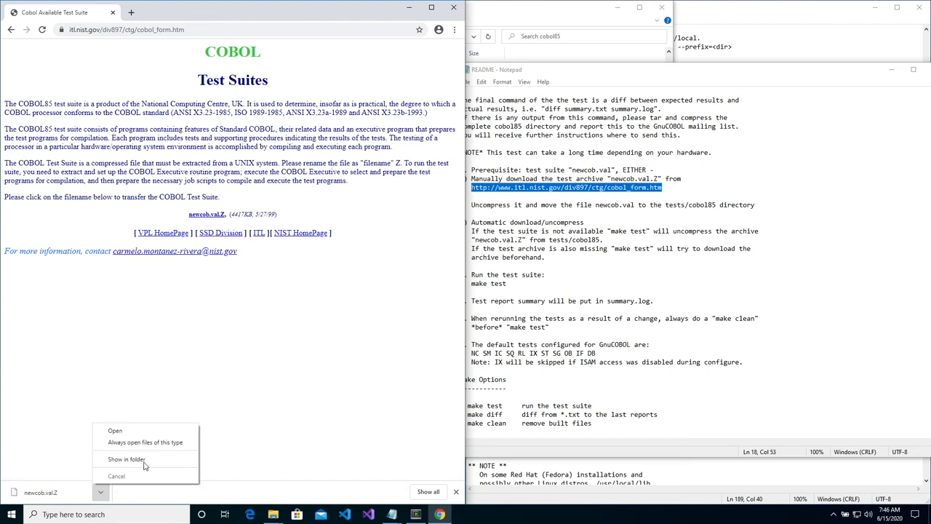
left_click(126, 459)
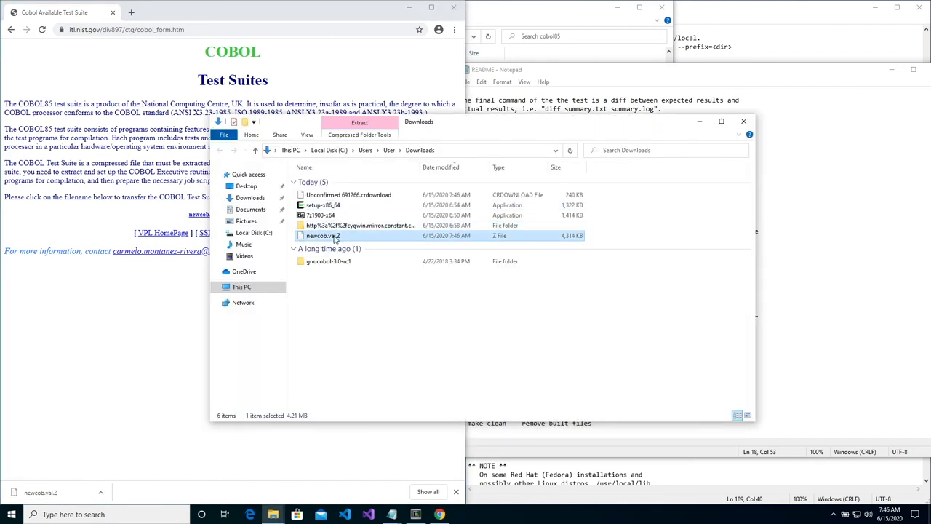
right_click(323, 235)
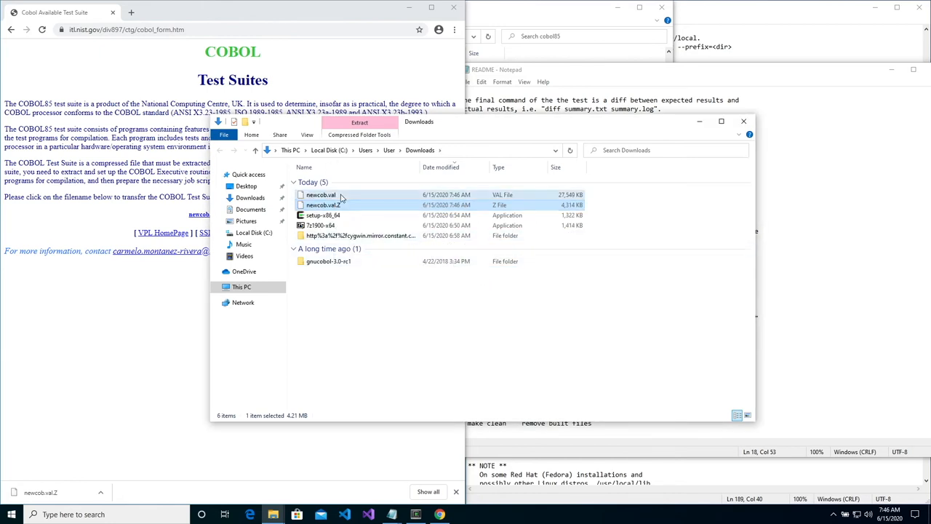
right_click(320, 194)
type("Uncompress it and move the file newcob.val to the tests/cobol85 directory")
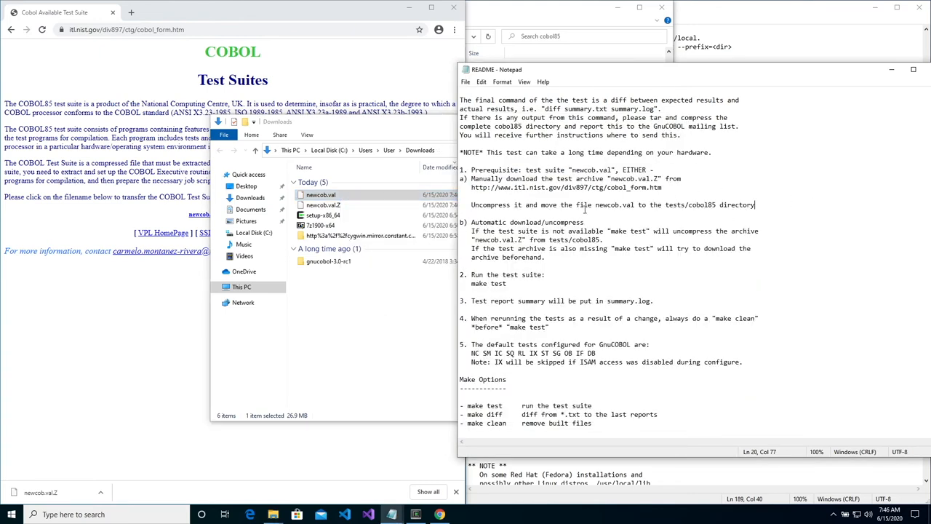
mouse_move(428, 57)
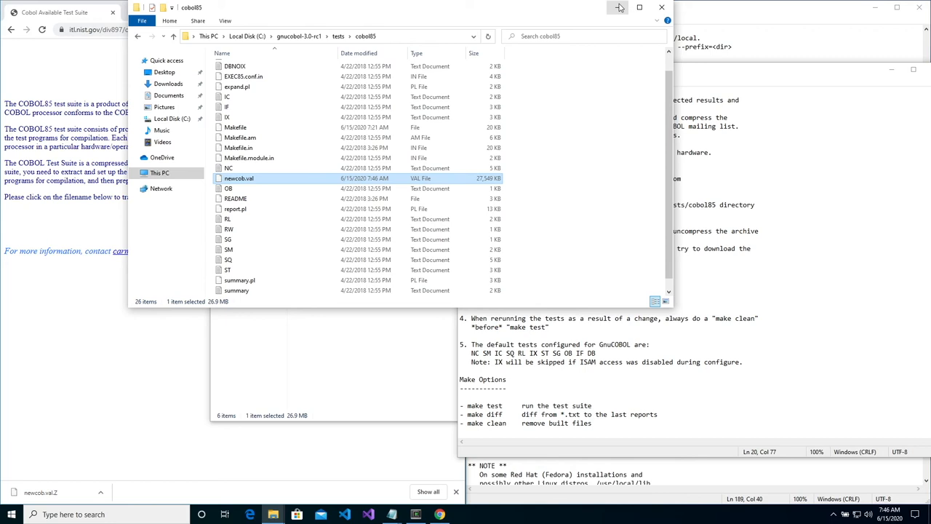
Rerun make test in Cygwin Terminal, executing 426 COBOL85 test programs
left_click(619, 7)
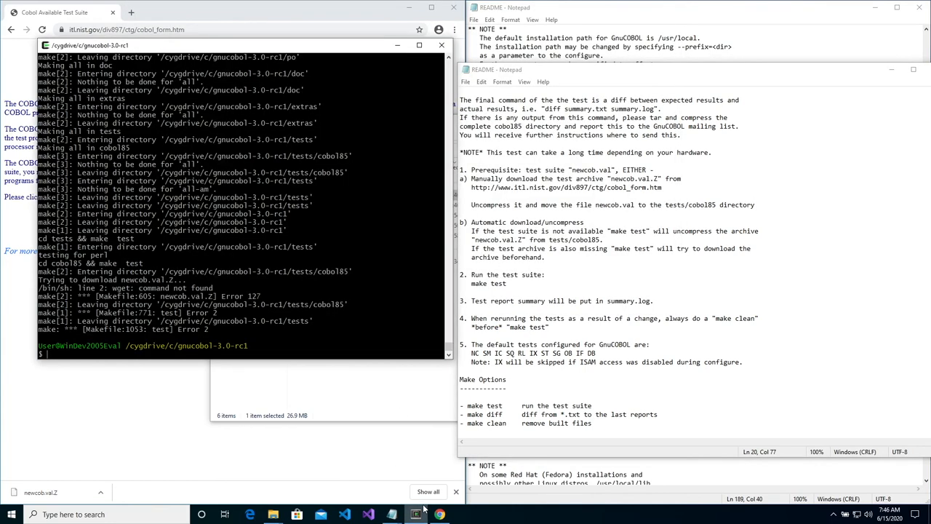
type("make test")
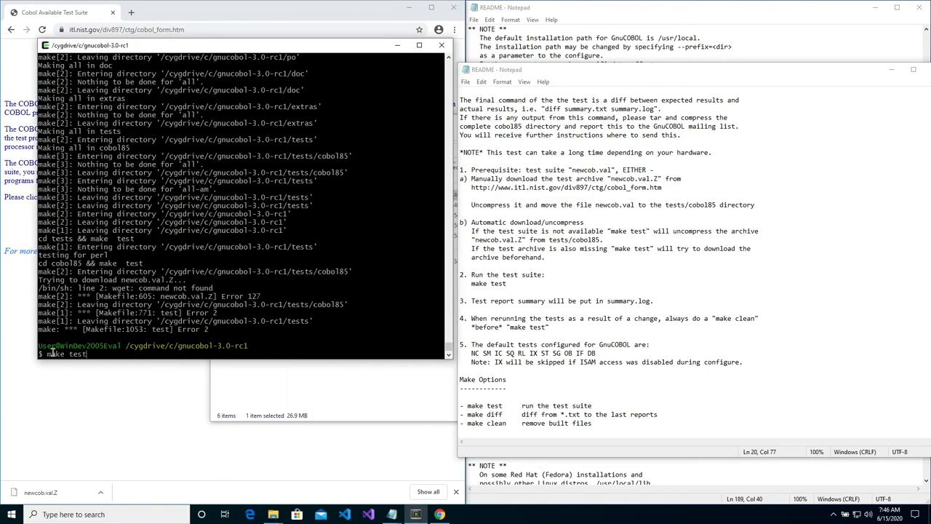
key("Return")
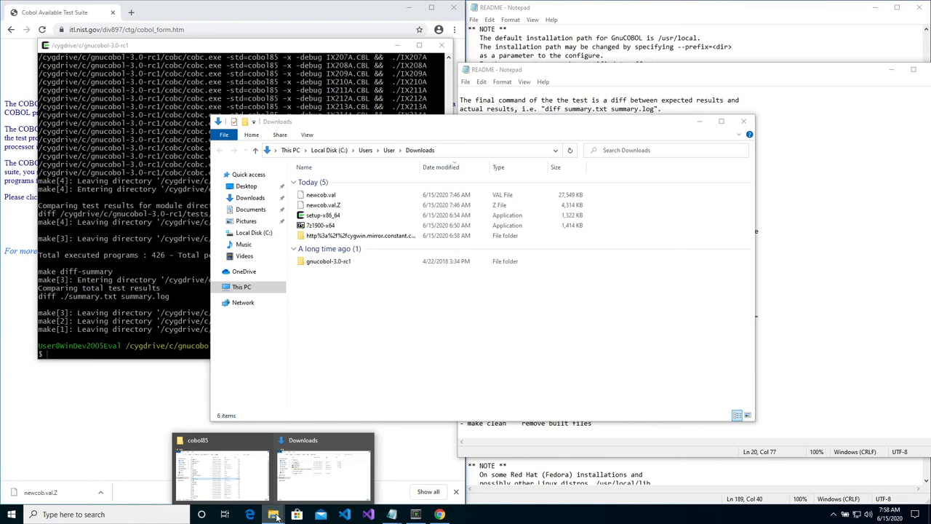
Browse the cobol85 folder's result folders in File Explorer and open the summary results file
left_click(222, 473)
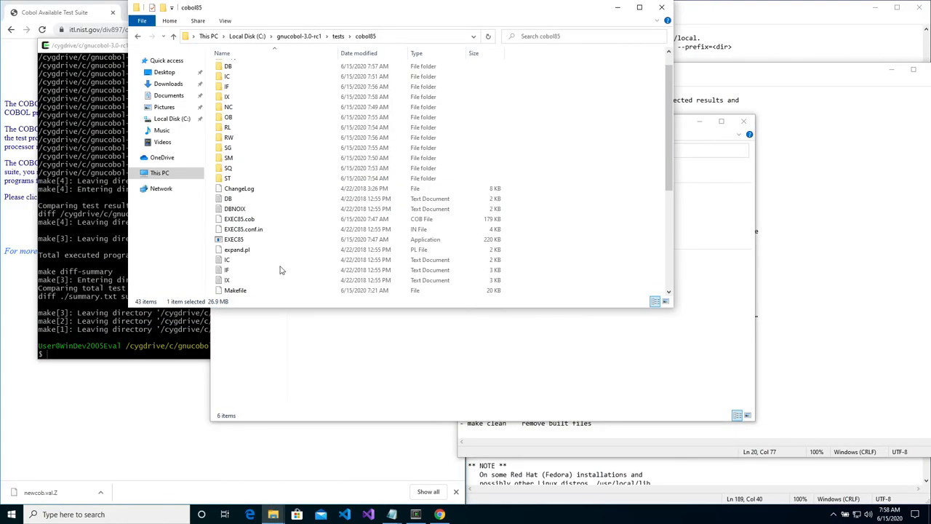
scroll("down", 3)
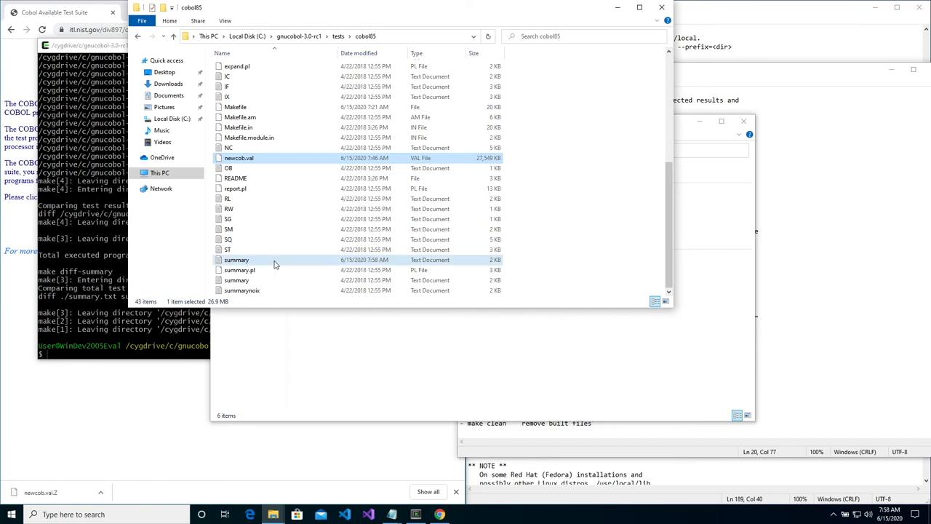
double_click(236, 260)
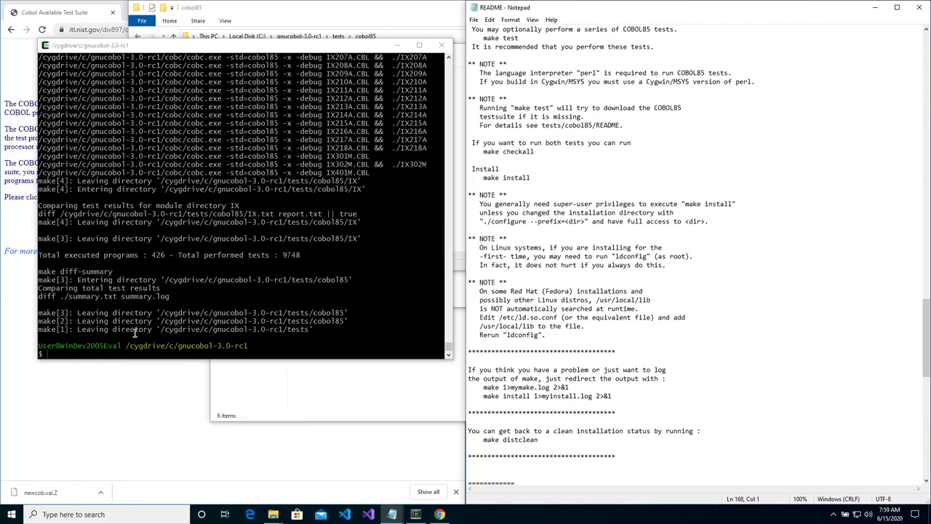
Install GnuCOBOL in Cygwin Terminal with make install
type("make")
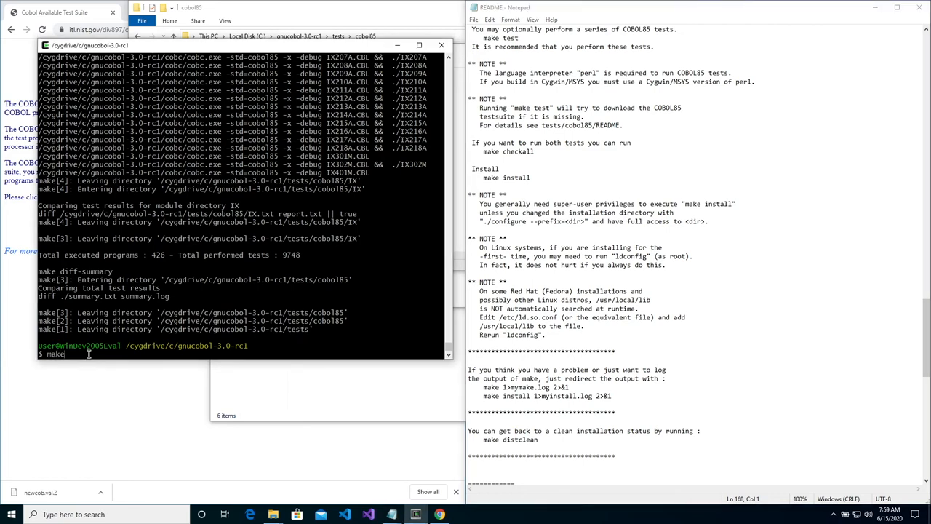
type("install")
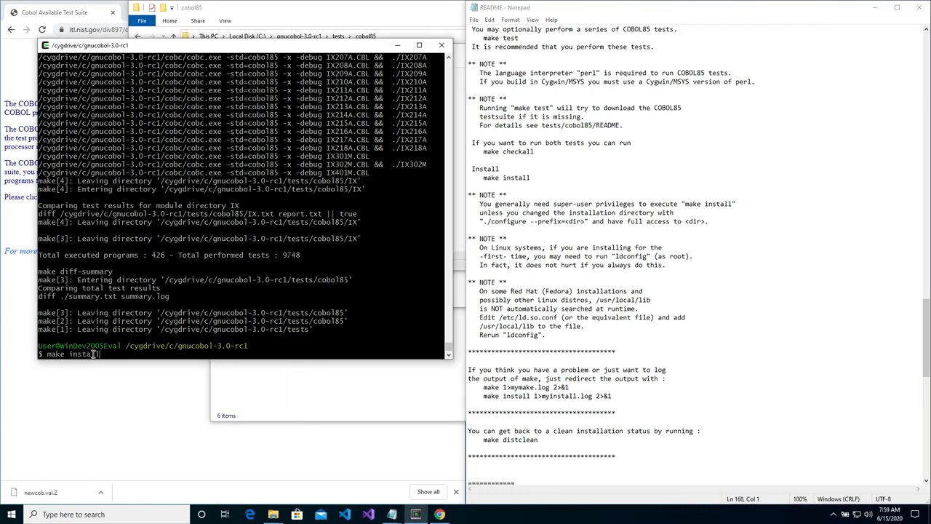
key("Return")
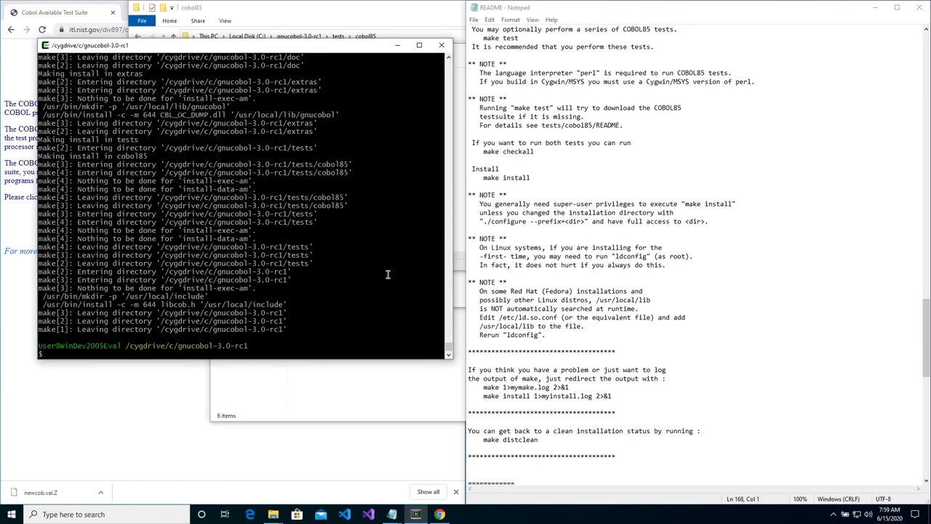
Run cobc to confirm the compiler responds, then locate it with whereis cobc
type("cobc -x")
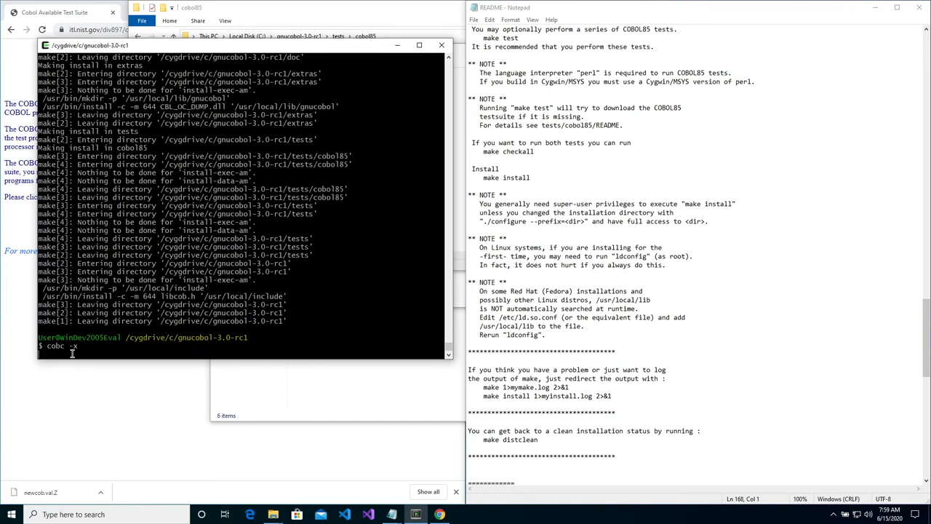
key("Return")
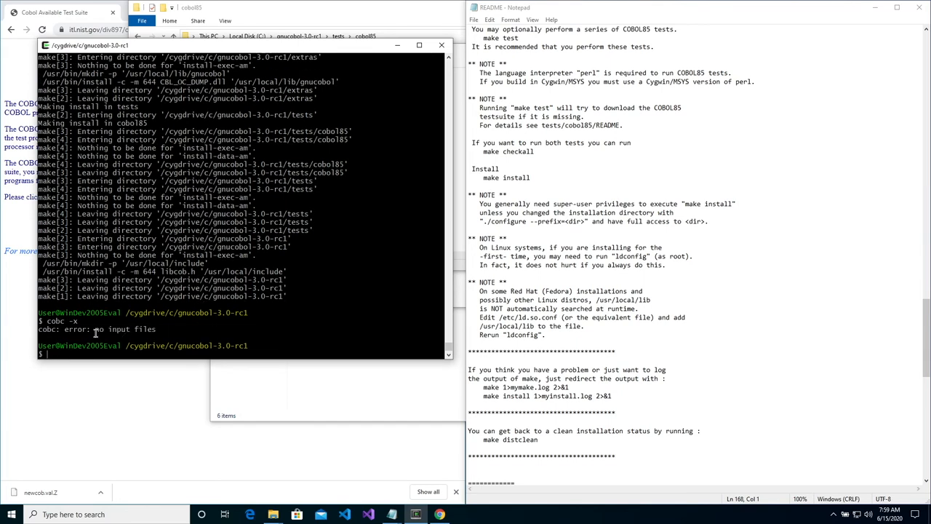
mouse_move(391, 290)
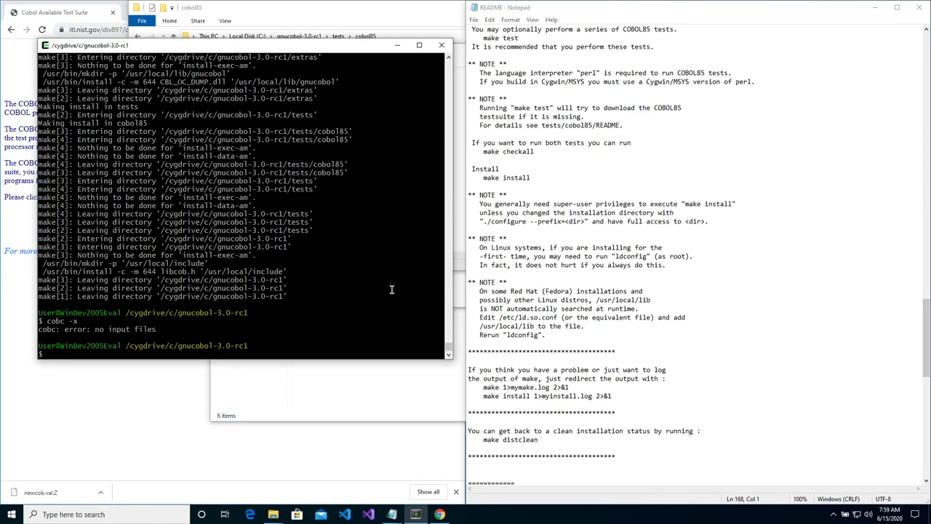
type("whereis co")
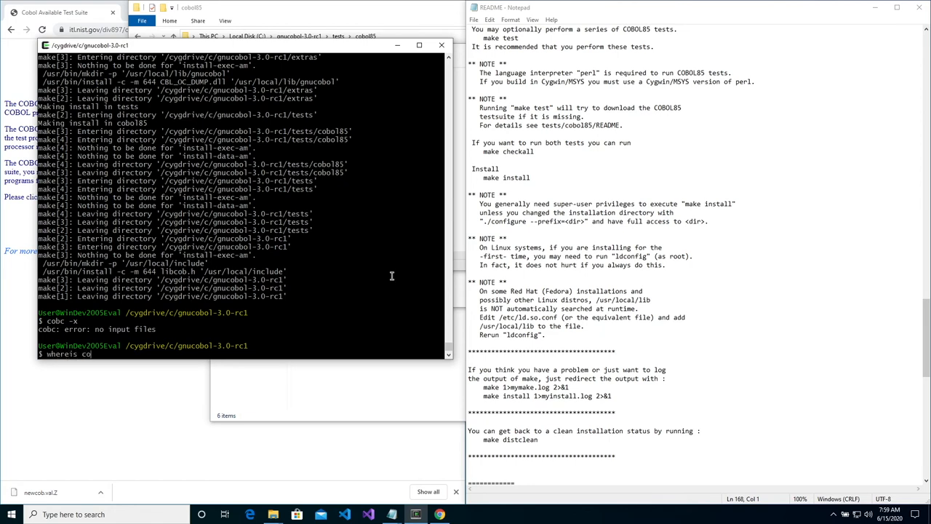
type("bc")
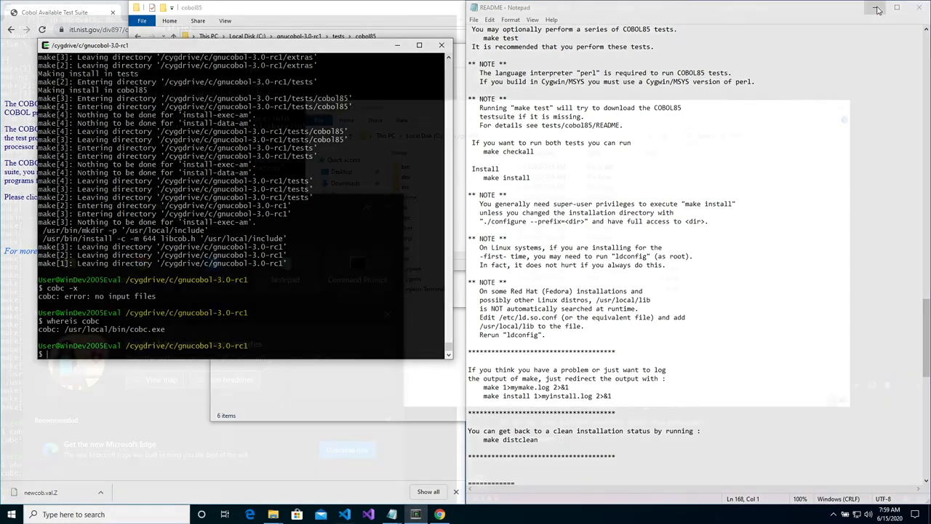
Search 'path' and open the user Path variable in Environment Variables for editing
type("path")
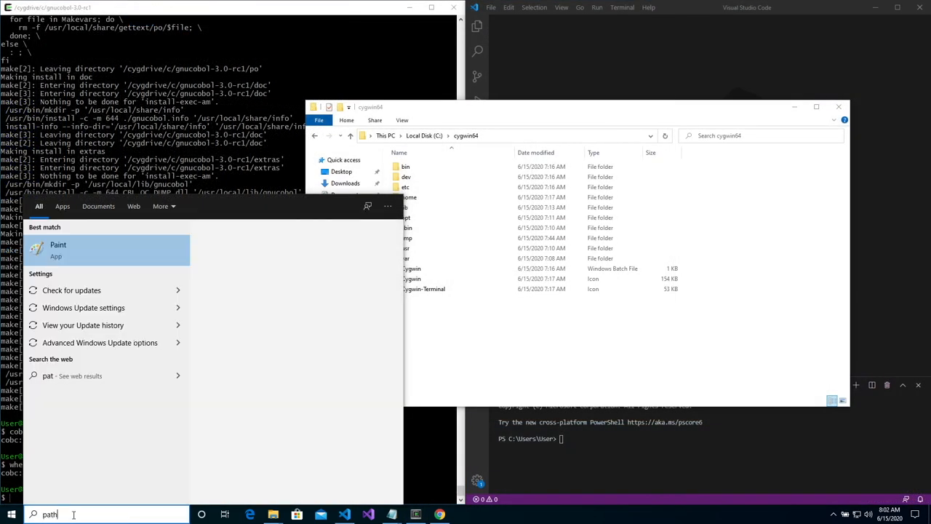
type("h")
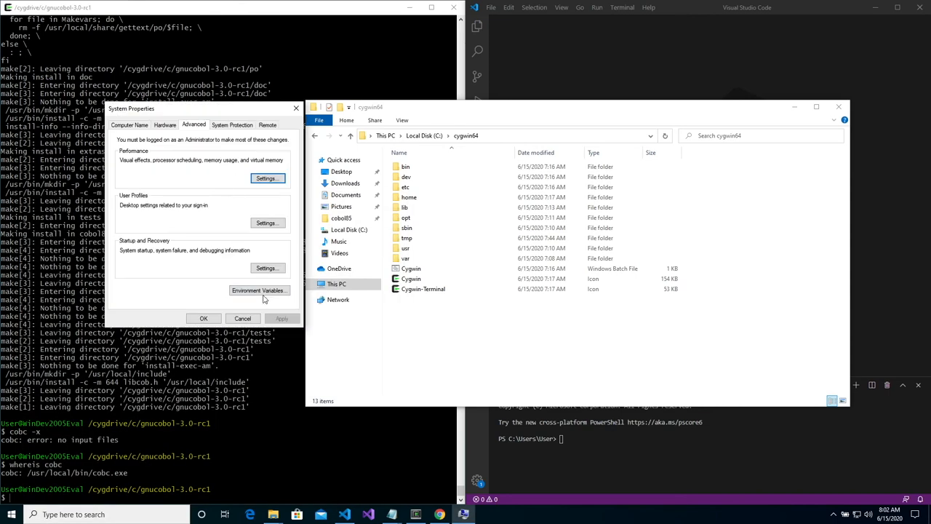
left_click(259, 290)
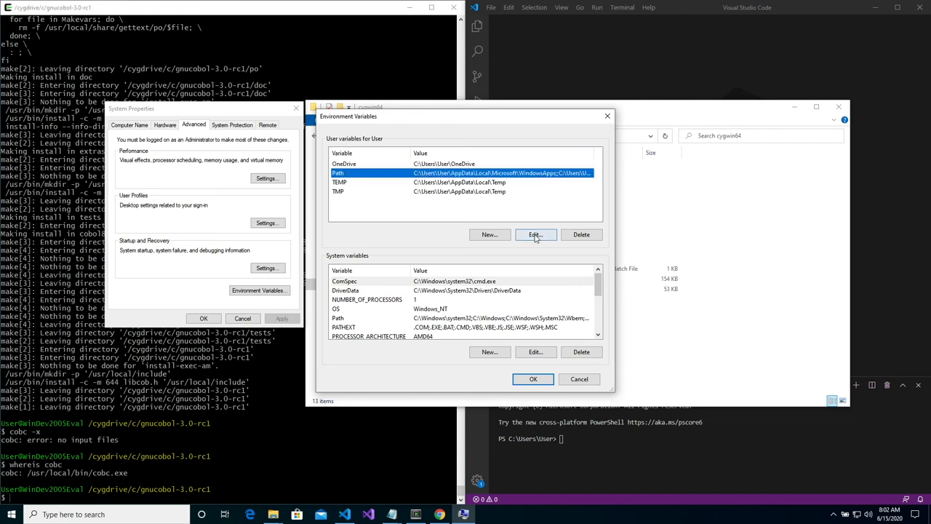
left_click(535, 234)
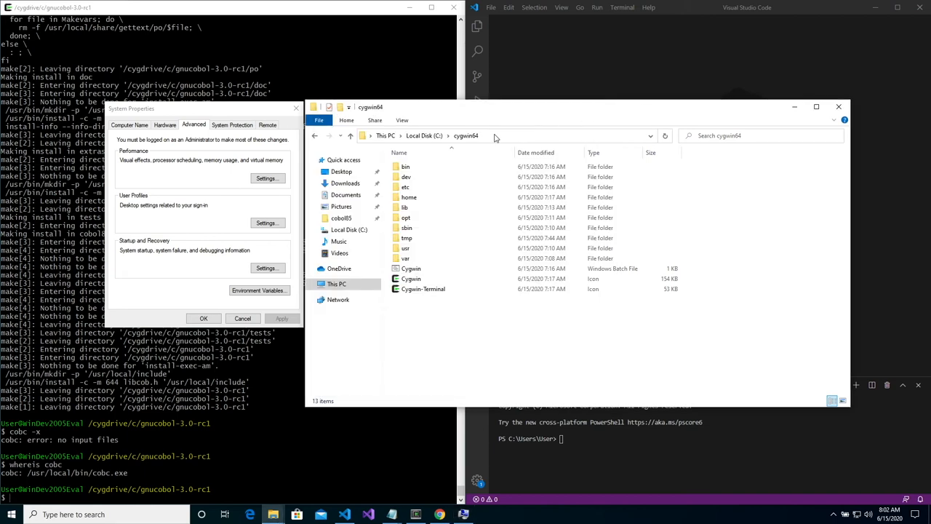
Copy the C:\cygwin64\bin folder path from File Explorer's address bar
left_click(509, 136)
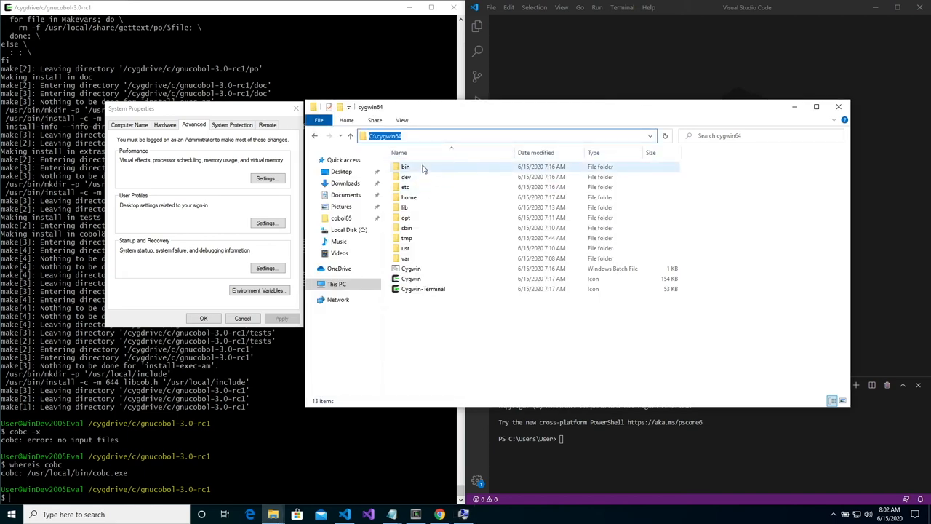
double_click(406, 167)
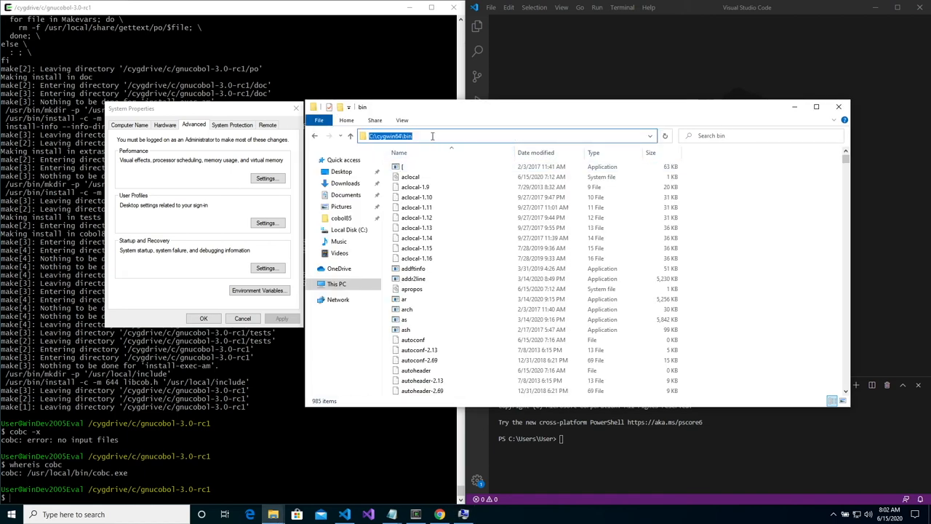
left_click(410, 166)
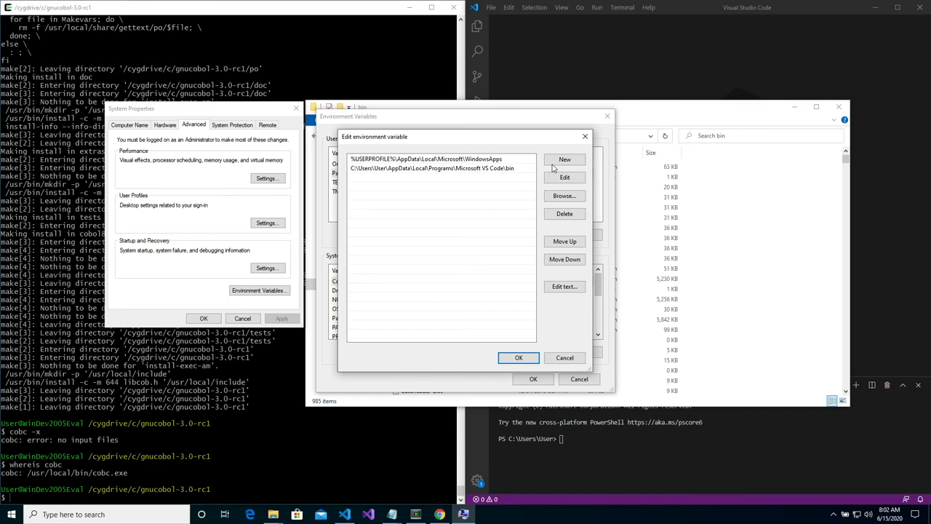
Paste C:\cygwin64\bin as a new Path entry, confirm, and reopen to verify it
right_click(445, 168)
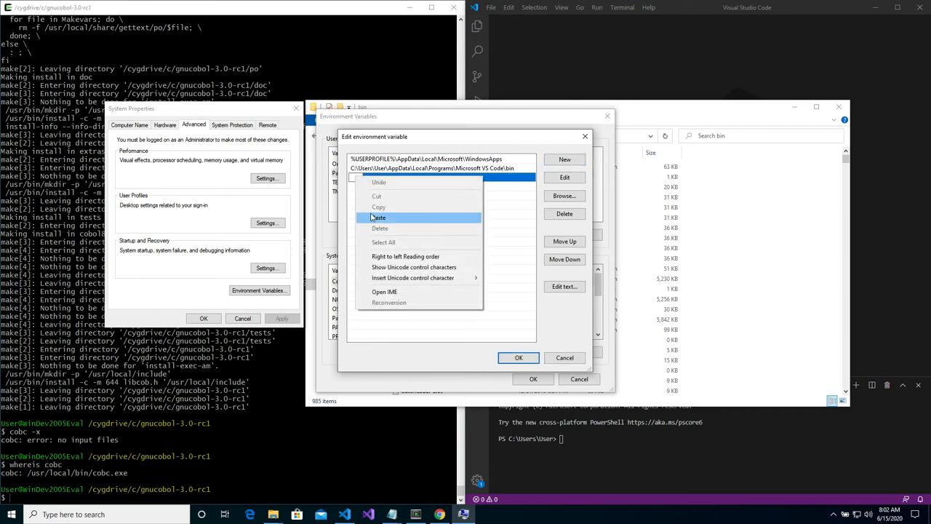
left_click(379, 217)
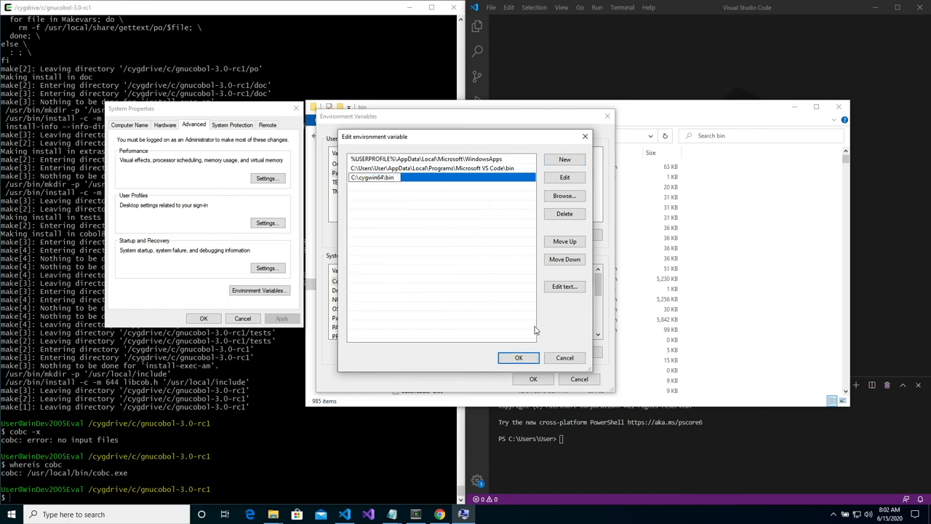
left_click(519, 358)
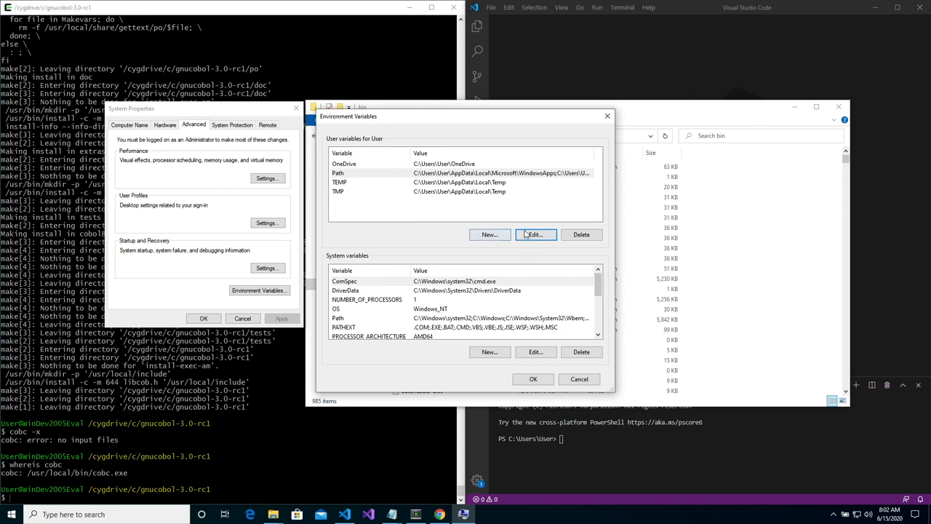
left_click(535, 234)
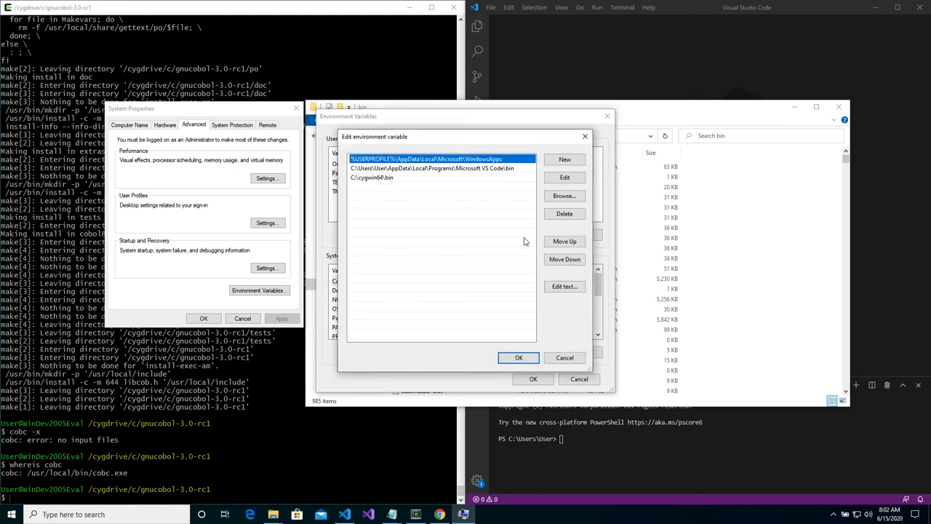
mouse_move(655, 114)
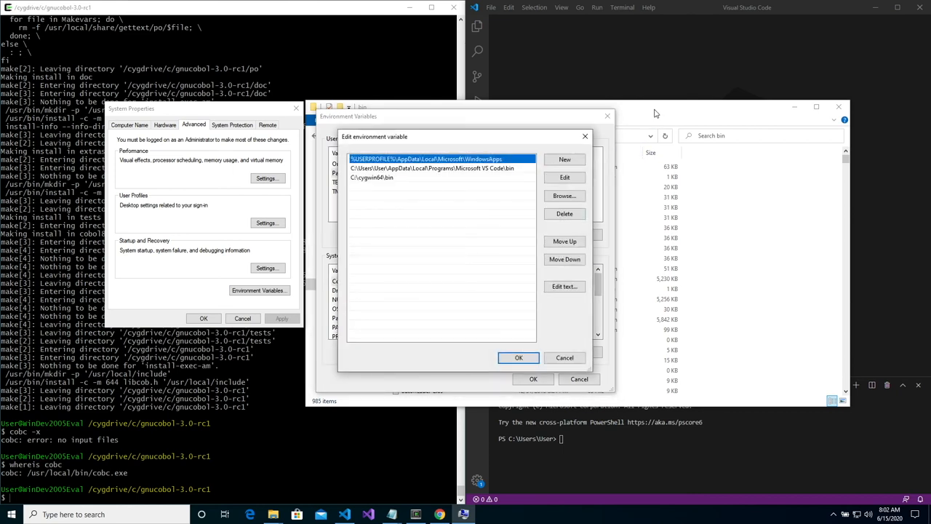
left_click(565, 357)
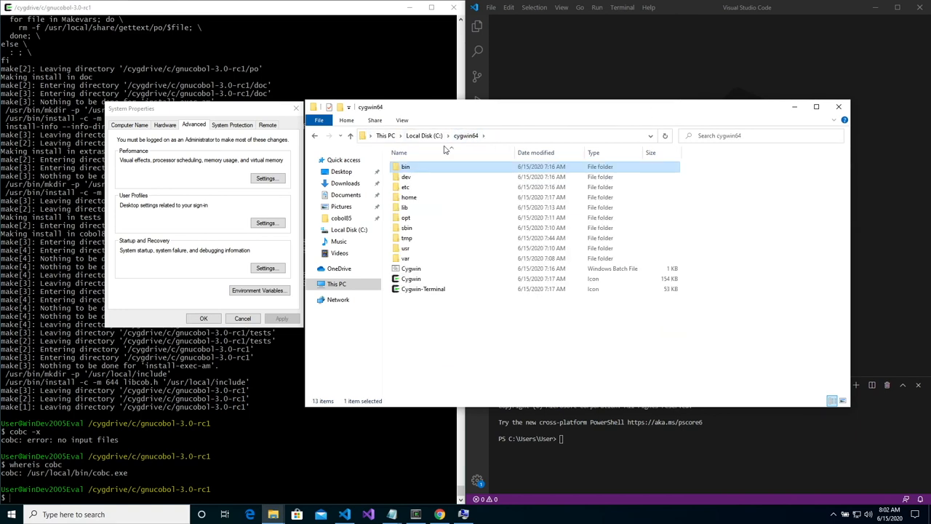
Navigate File Explorer into the cygwin64 usr\local\bin folder that holds cobc
double_click(406, 249)
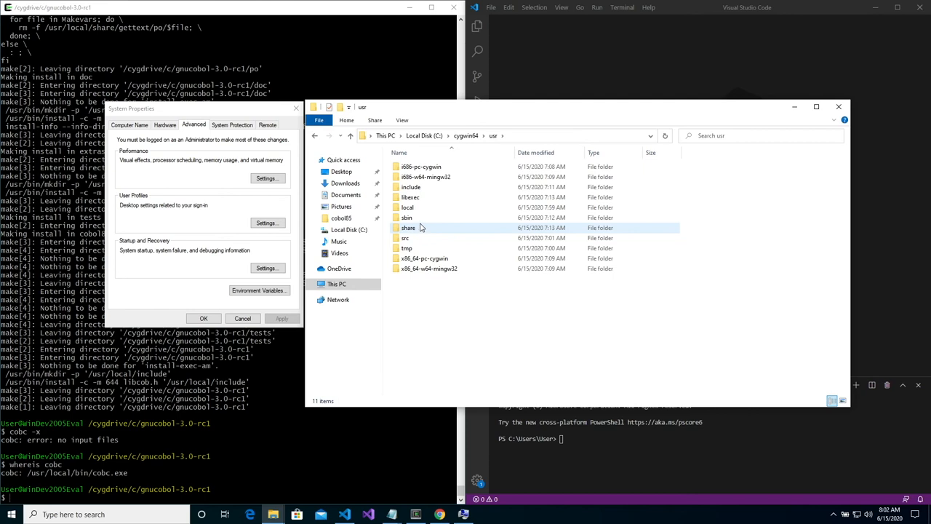
double_click(408, 207)
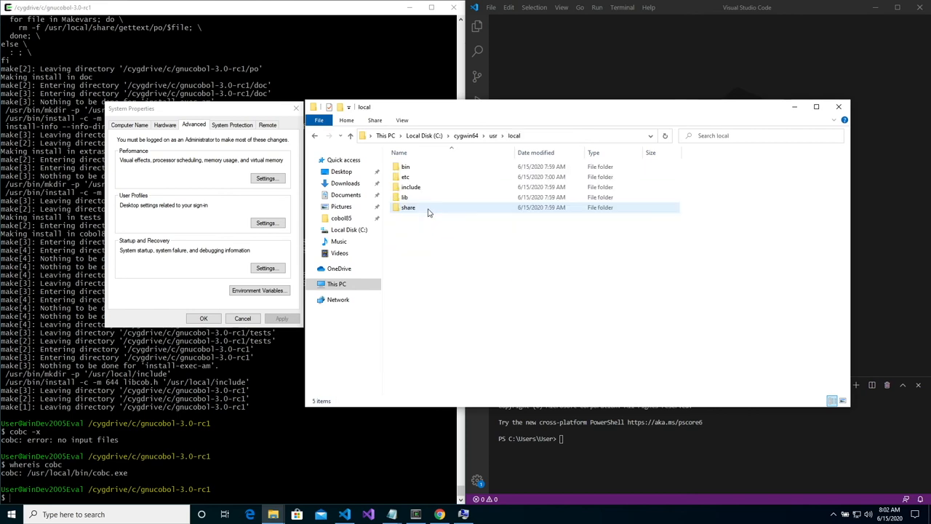
left_click(405, 166)
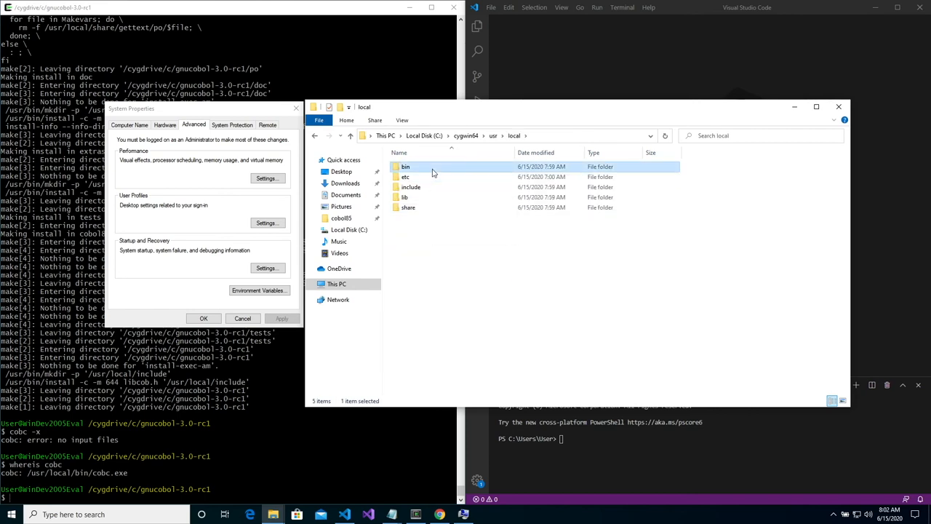
double_click(405, 167)
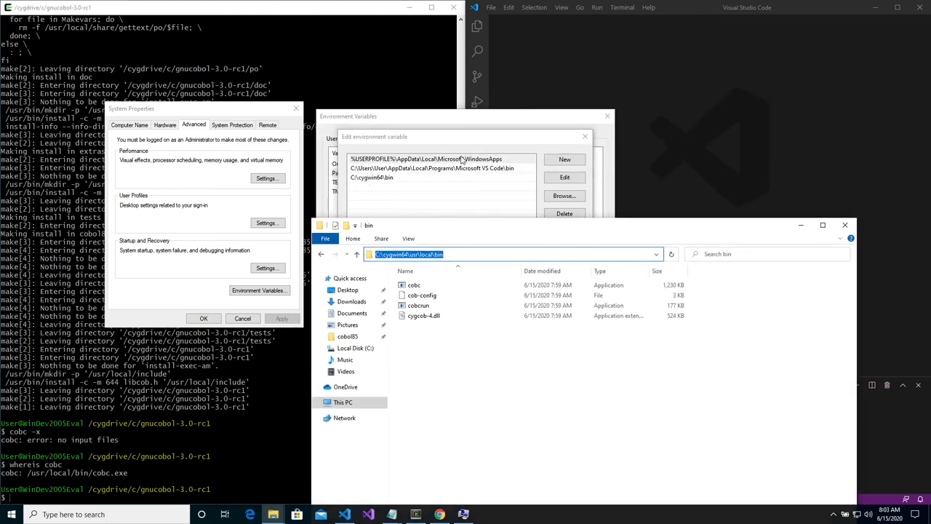
Paste C:\cygwin64\usr\local\bin as a new Path entry and confirm with OK
left_click(564, 159)
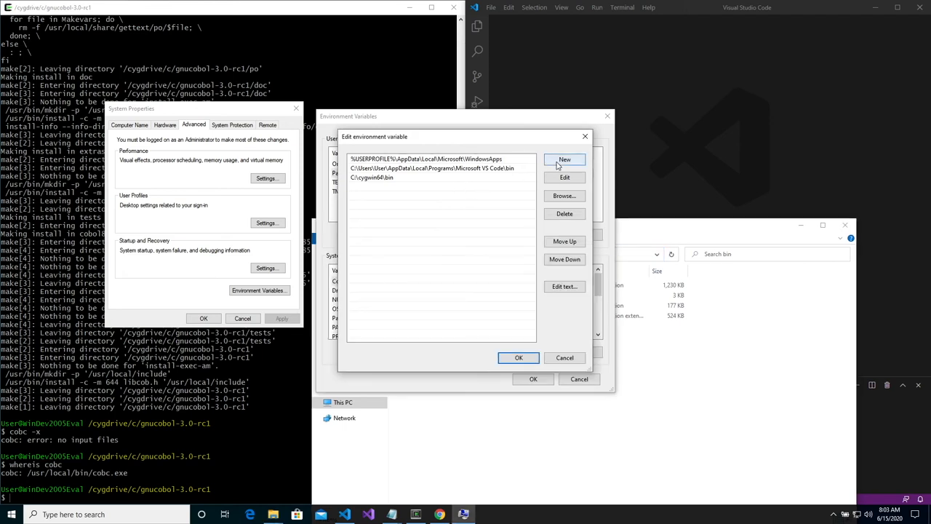
right_click(440, 187)
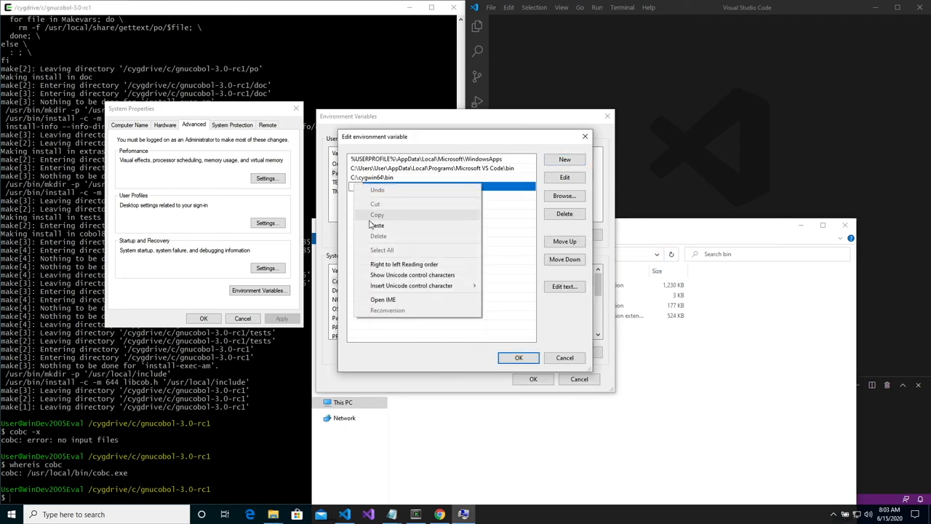
left_click(377, 225)
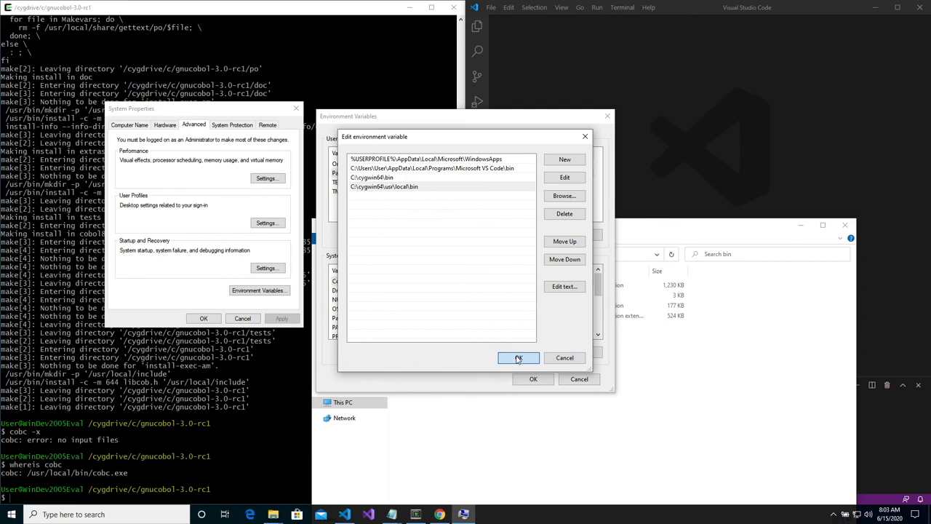
left_click(518, 357)
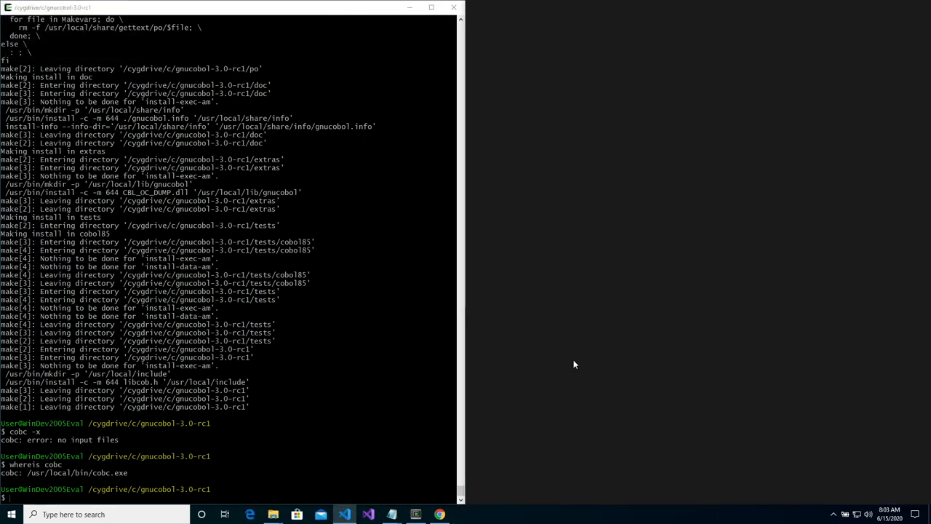
Run cobc in VS Code's PowerShell terminal to check whether it is found
left_click(344, 515)
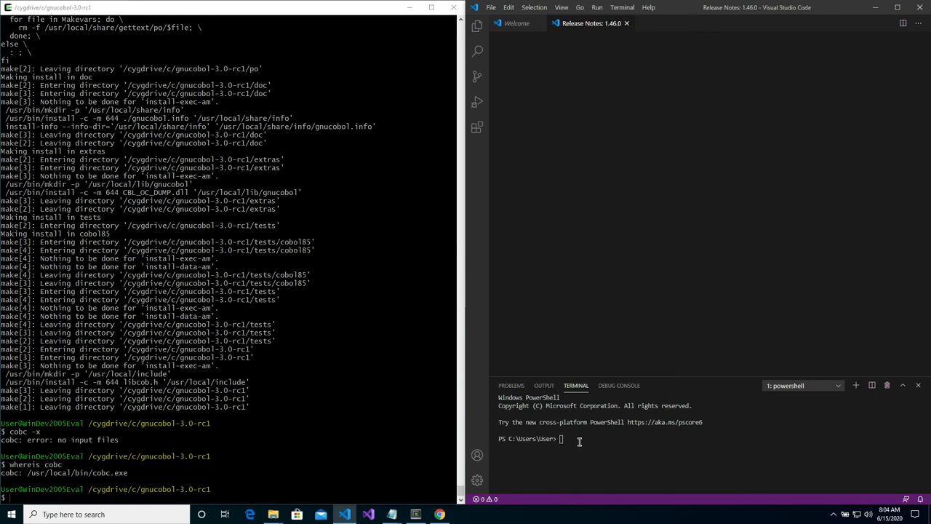
left_click(590, 22)
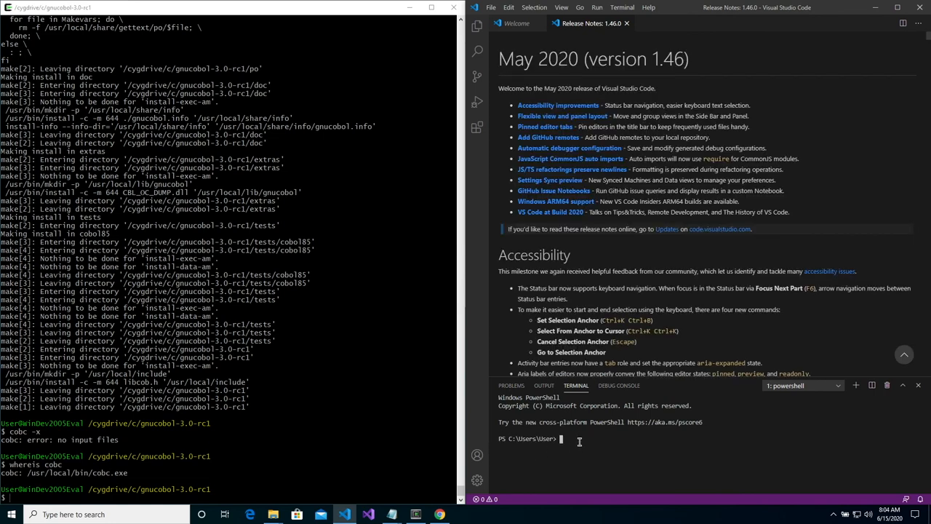
type("cobc")
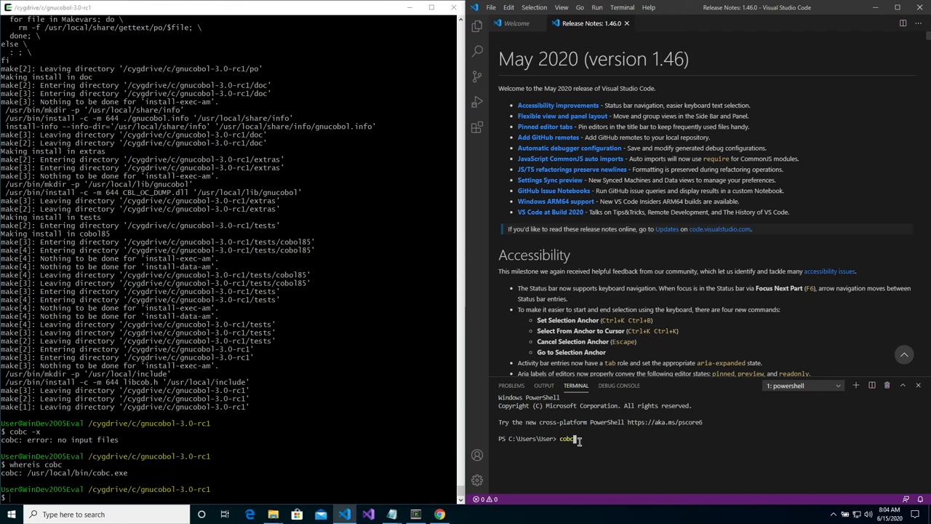
key("Return")
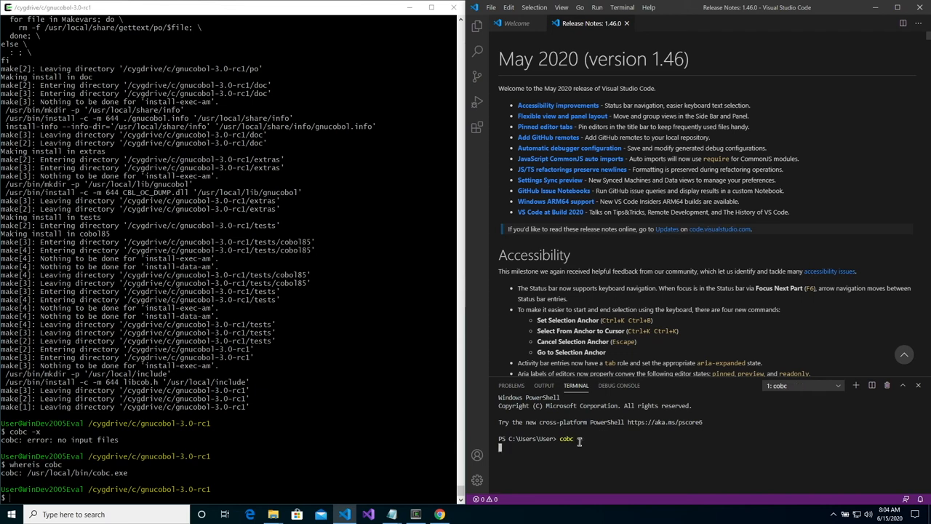
key("Return")
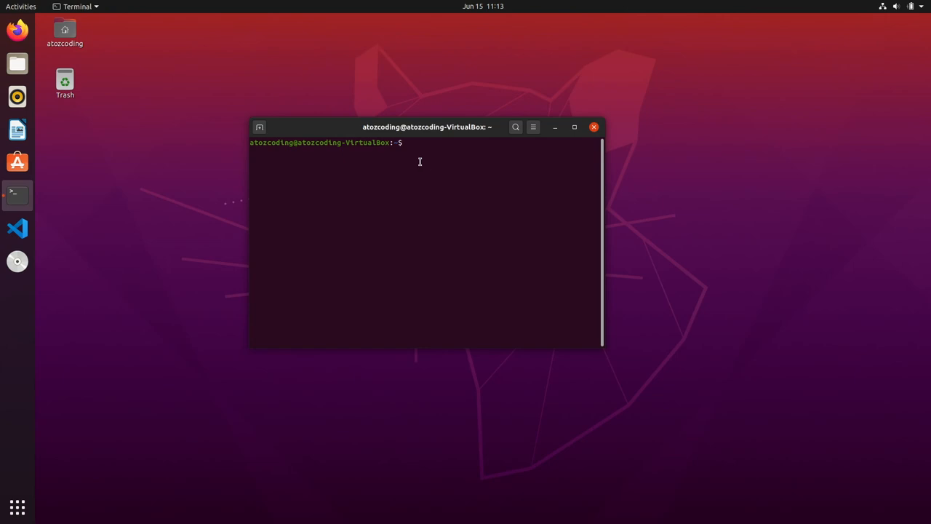
Run sudo apt-get install gnucobol in the Ubuntu terminal
type("sudo")
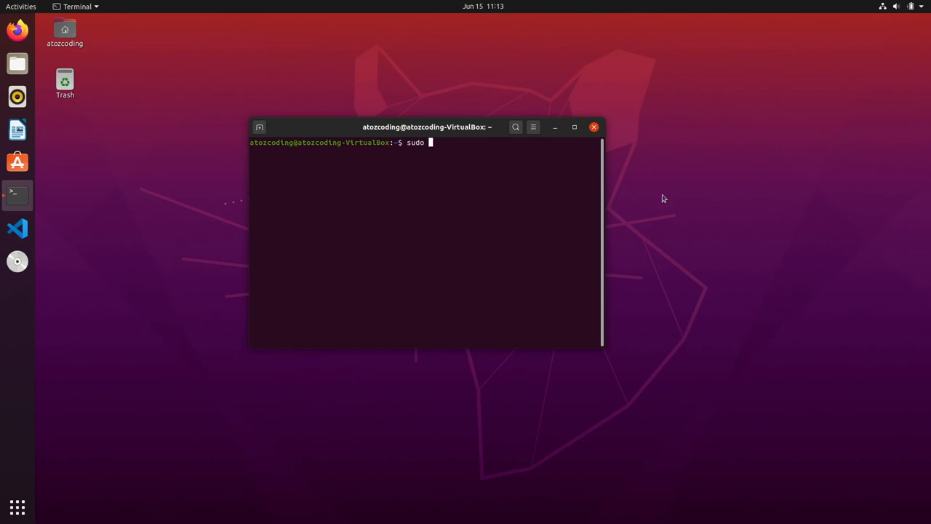
type("apt-get instal")
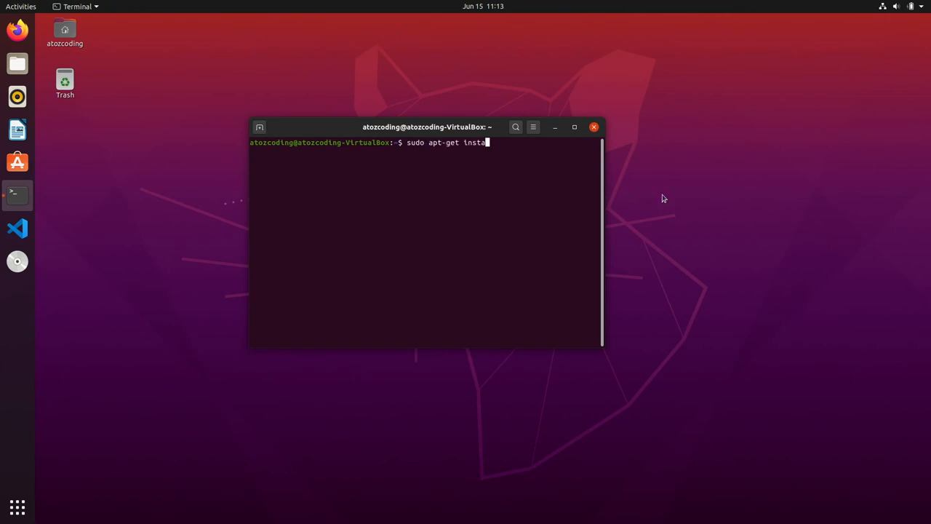
type("ll gnucobol")
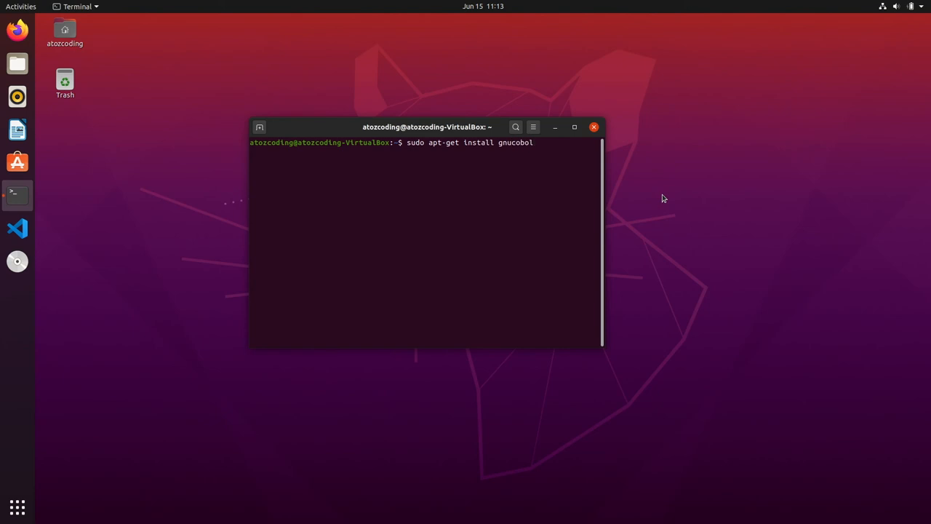
key("Return")
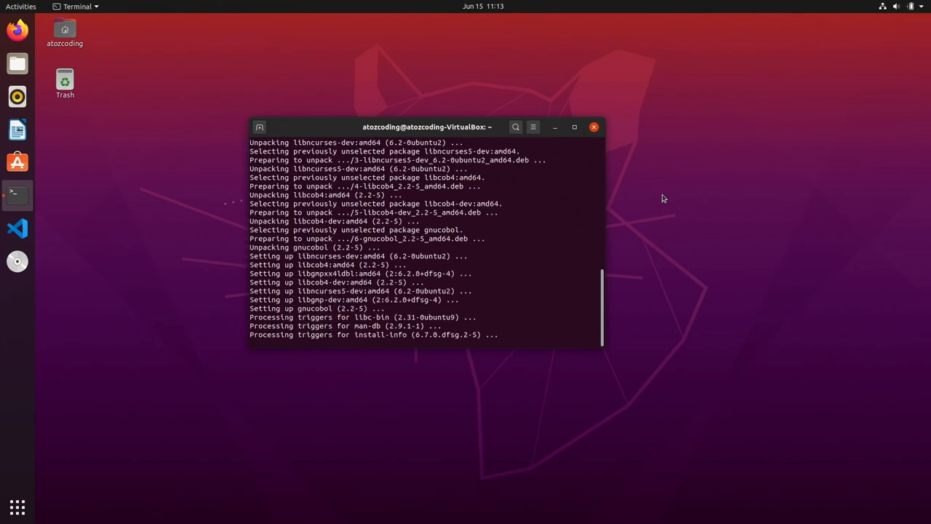
Close the Ubuntu terminal, launch VS Code, and open a new integrated terminal
left_click(594, 126)
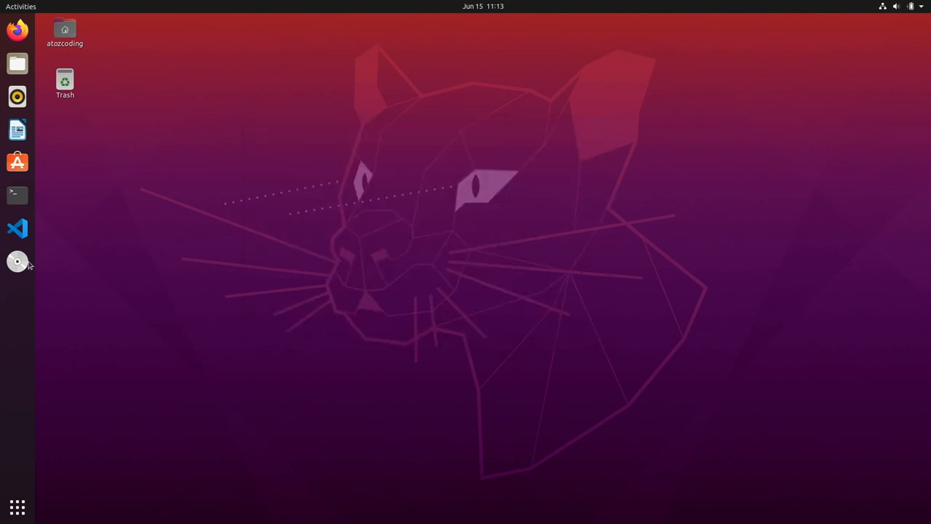
mouse_move(103, 280)
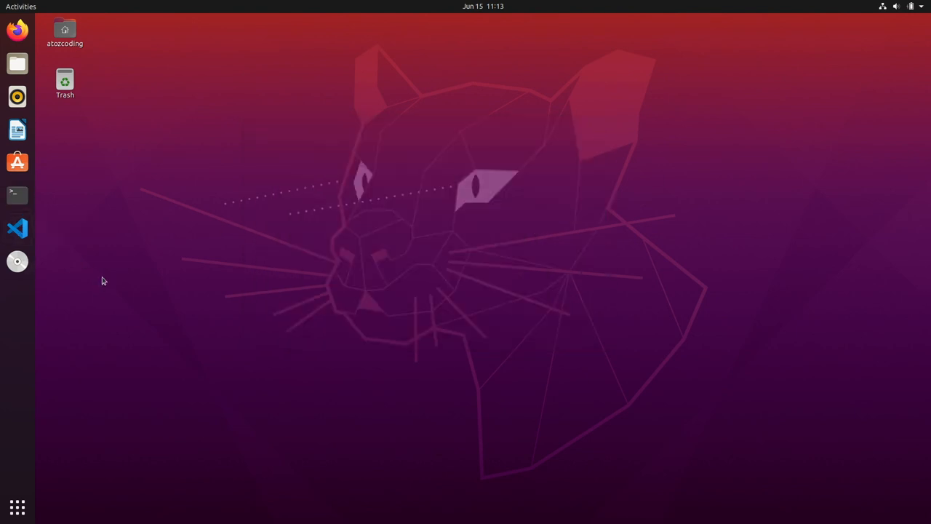
left_click(17, 228)
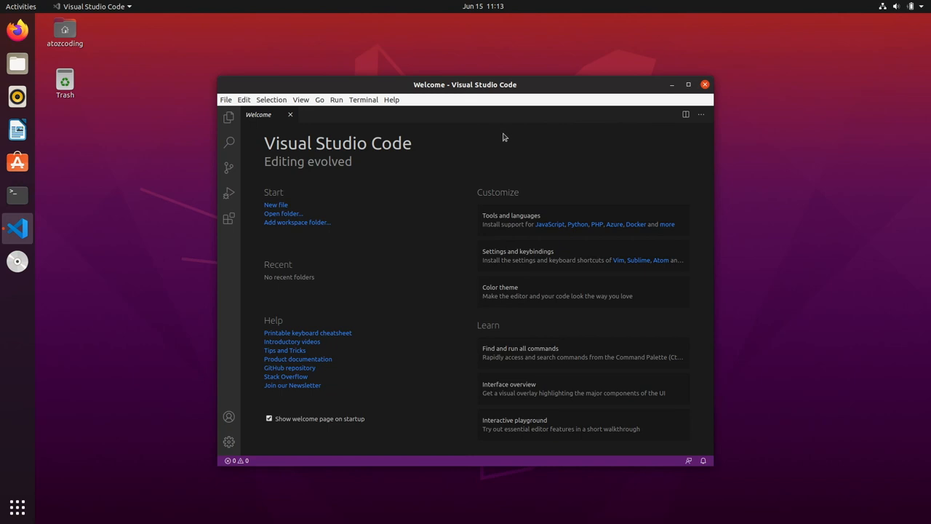
left_click(363, 100)
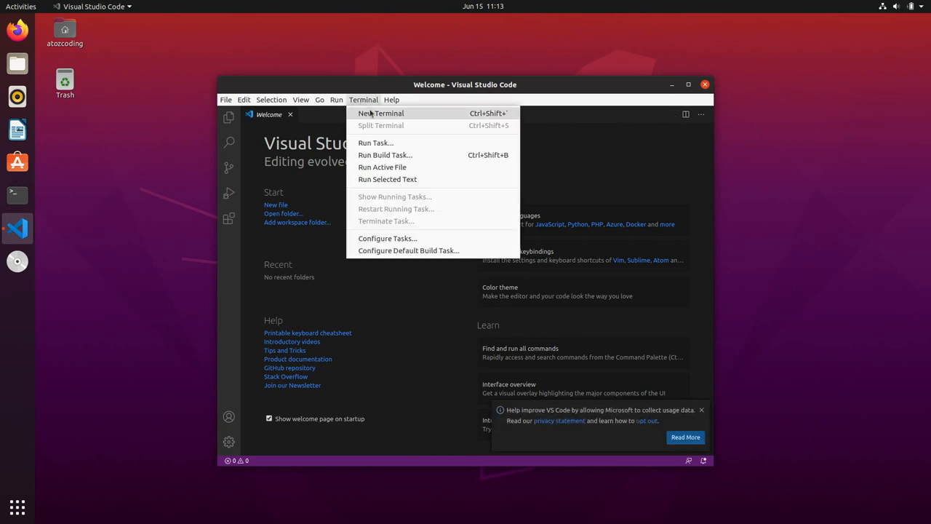
left_click(381, 113)
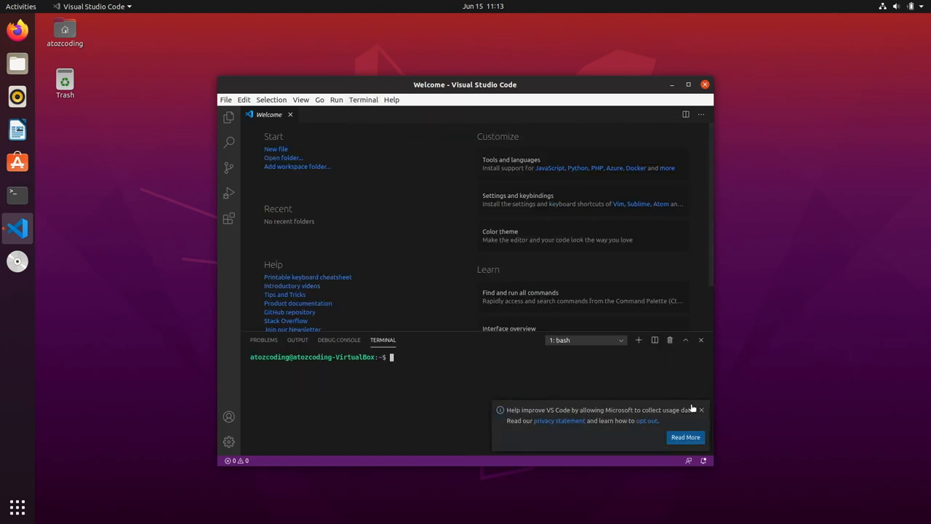
left_click(701, 410)
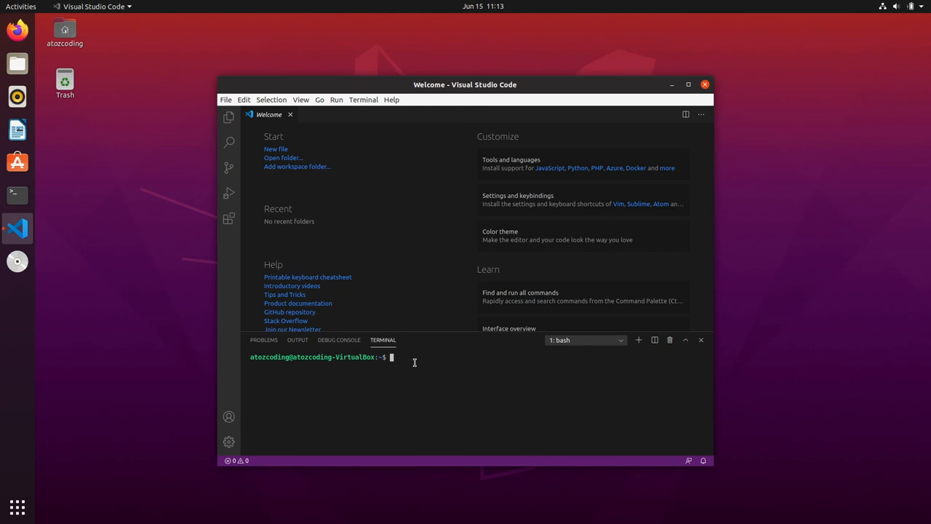
Run cobc in the VS Code bash terminal
type("cob")
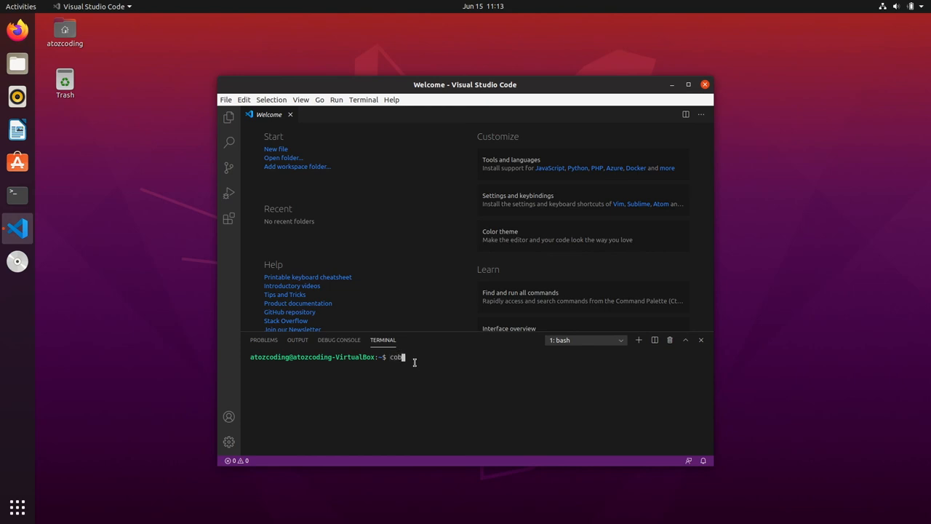
type("c")
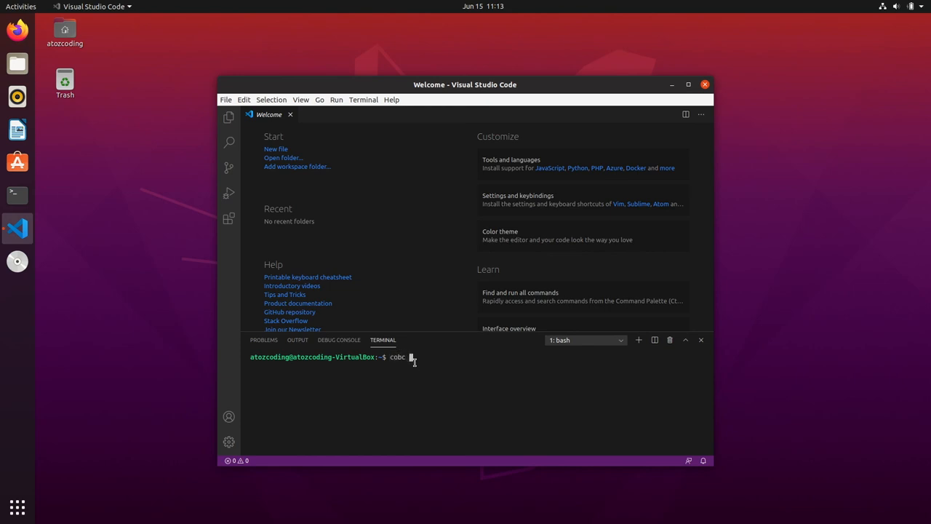
key("Return")
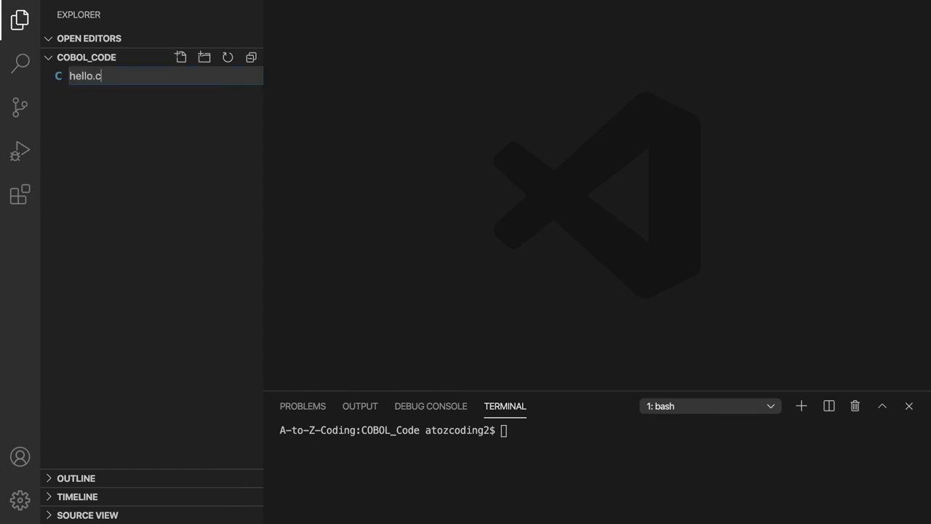
Add a '* Hello World' comment line at the top of hello.cbl
key("Escape")
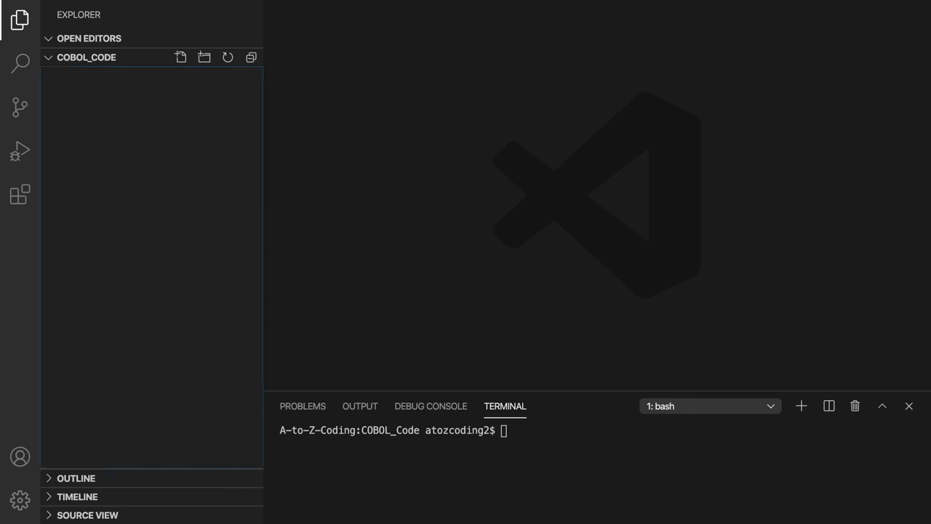
left_click(181, 57)
type("hello.cbl")
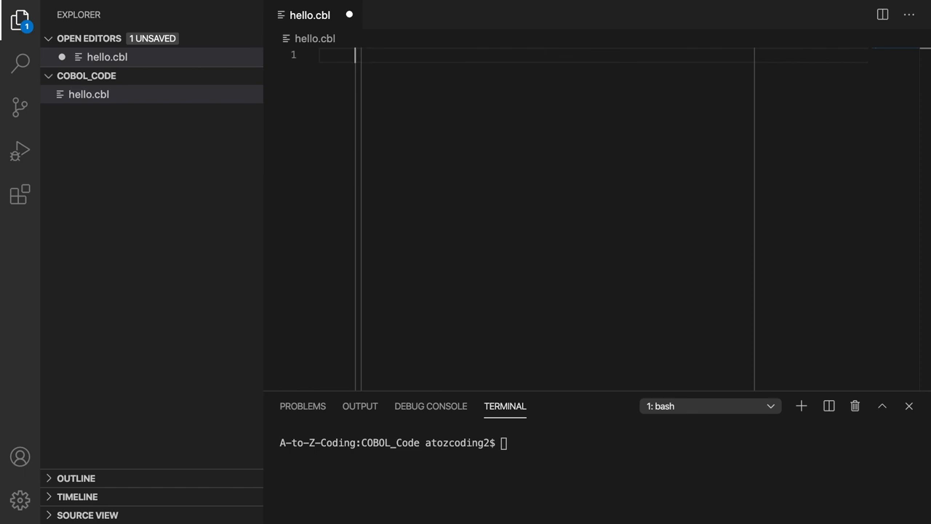
type("*")
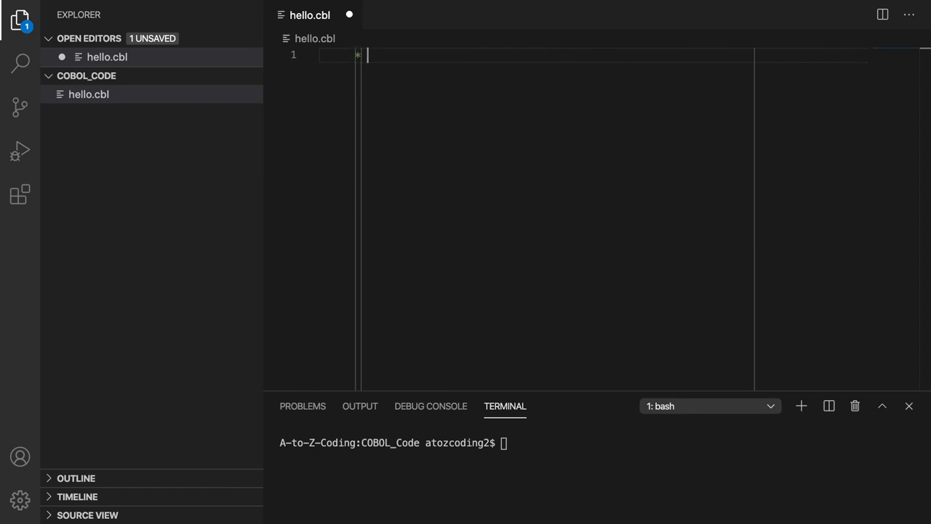
type("Hello World Program")
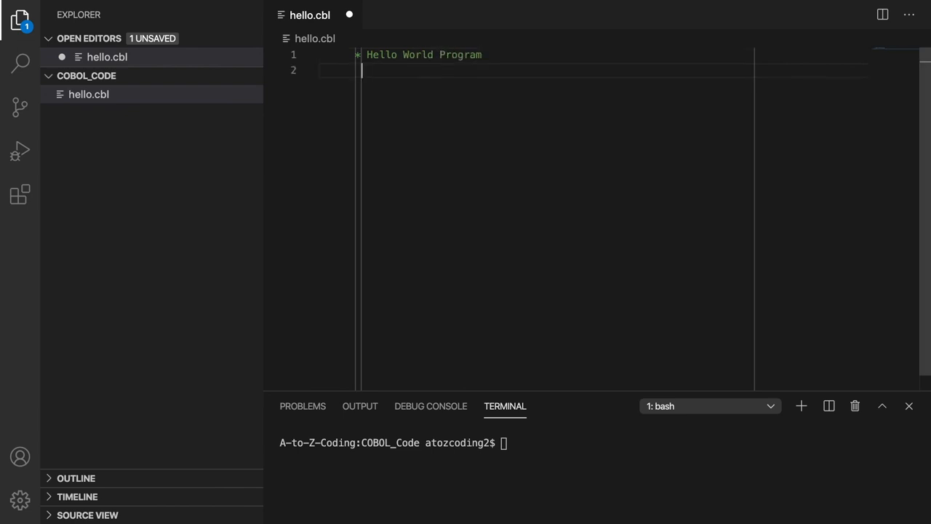
Write IDENTIFICATION DIVISION and PROGRAM-ID. hello_world
type("IDENTIFICATION DIVISION.")
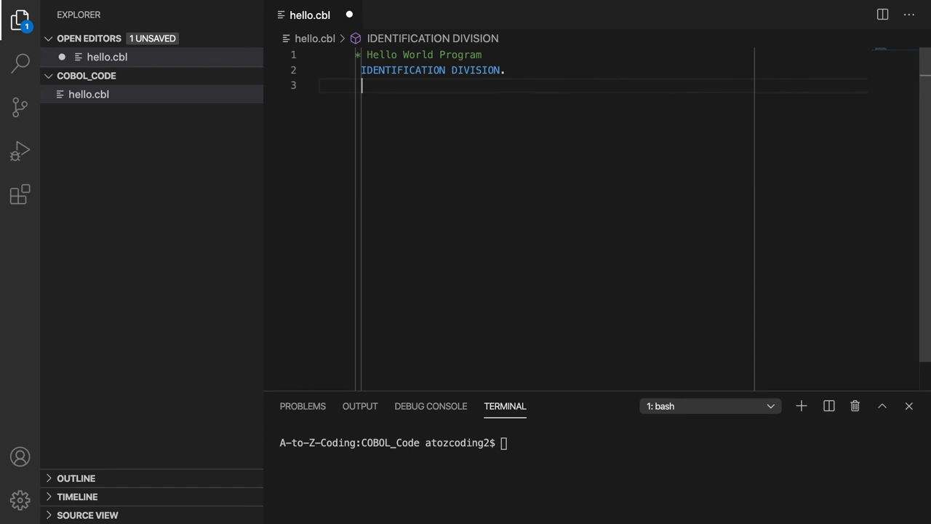
type("PR")
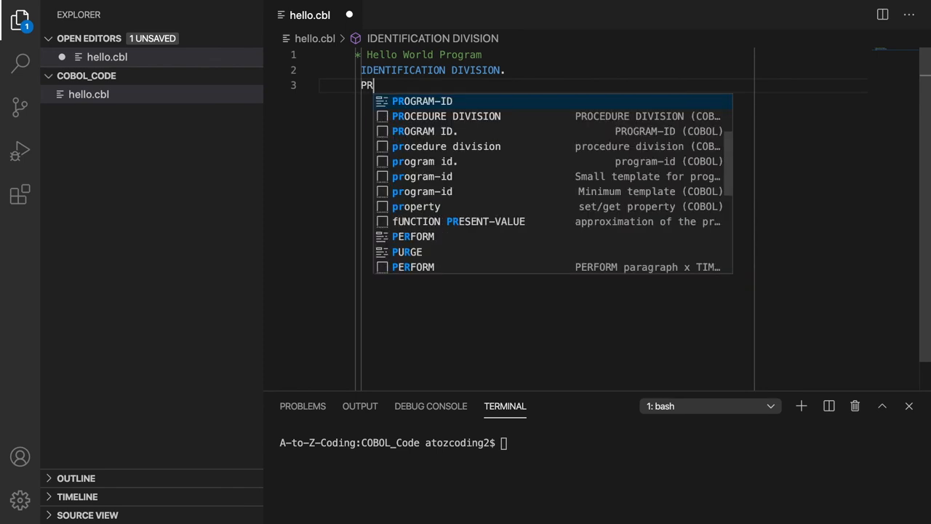
type("OGRAM-ID. .")
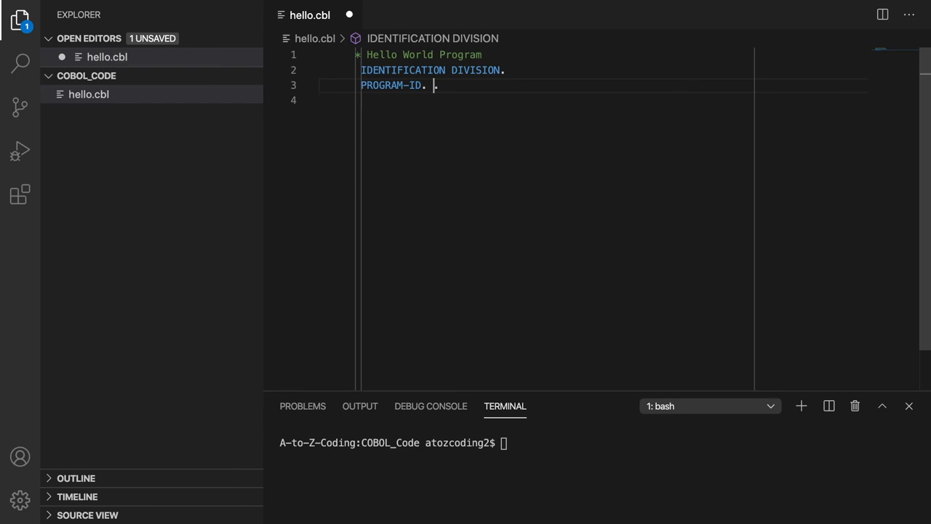
type("hello")
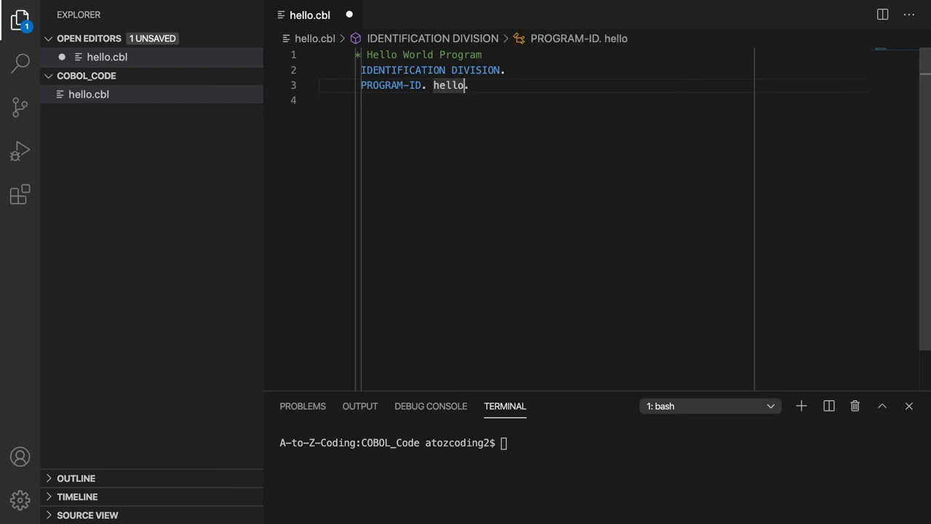
type("_world")
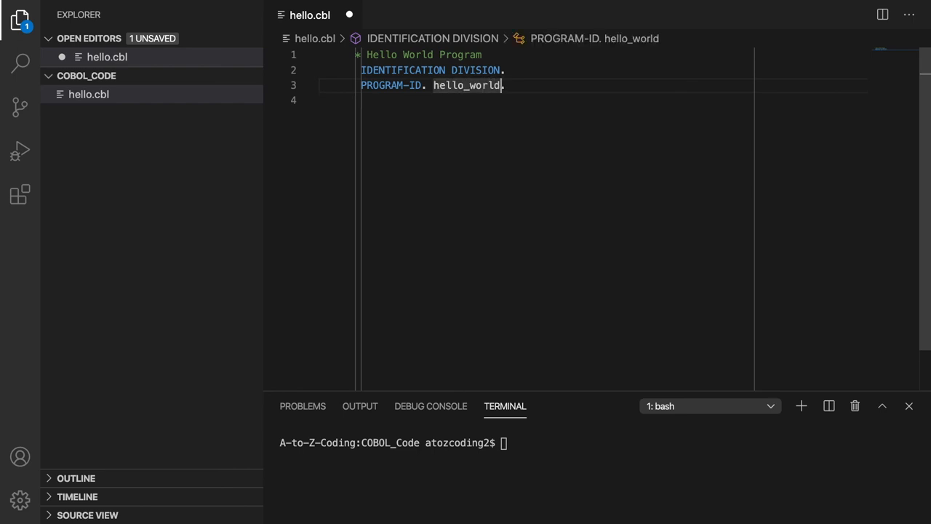
type(".")
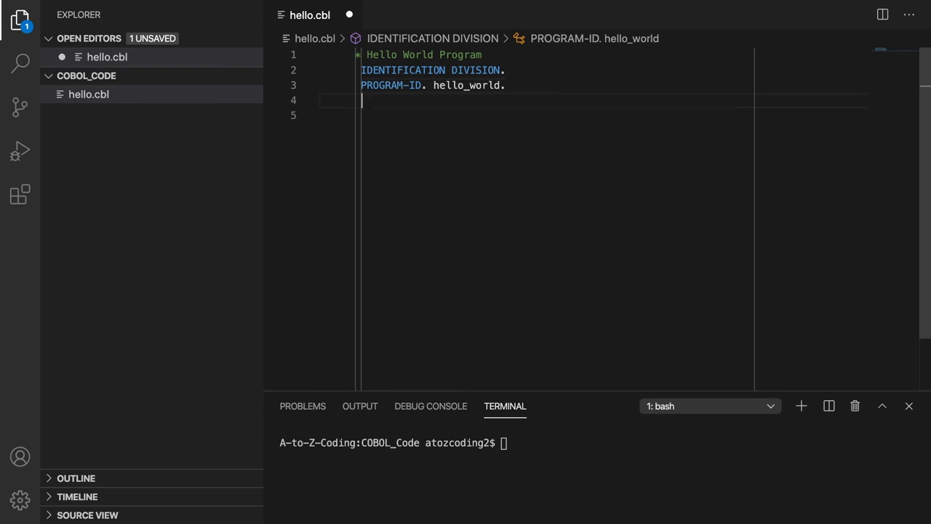
Add PROCEDURE DIVISION with DISPLAY "Hello, world!"
type("PRO")
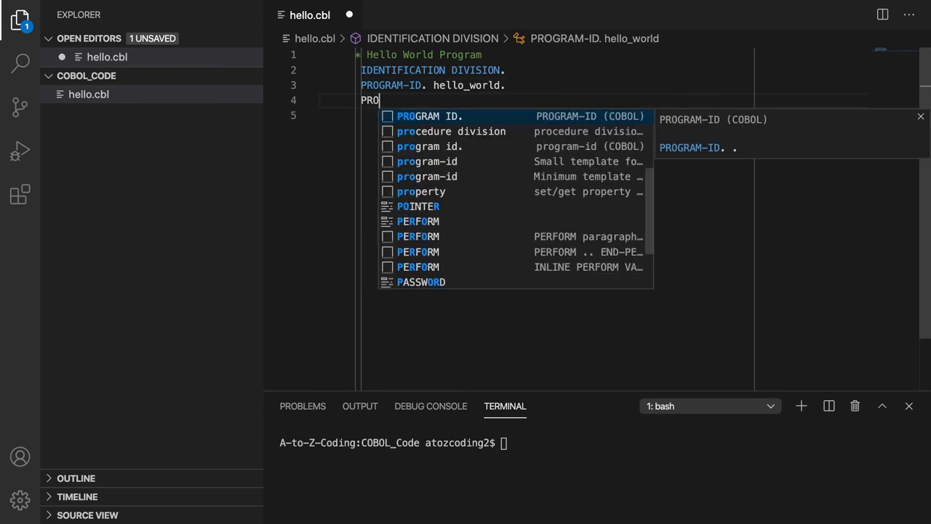
type("CEDURE DIVISION.")
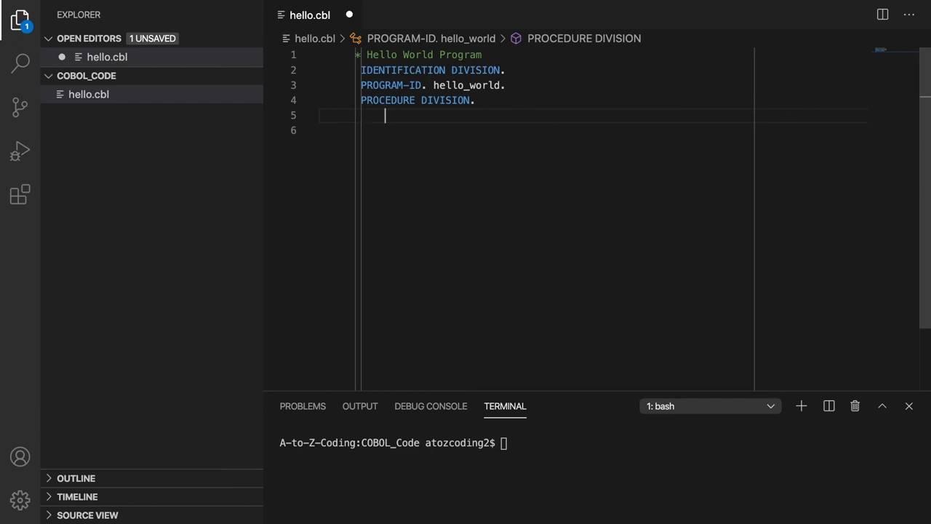
type("DISPLAY \"")
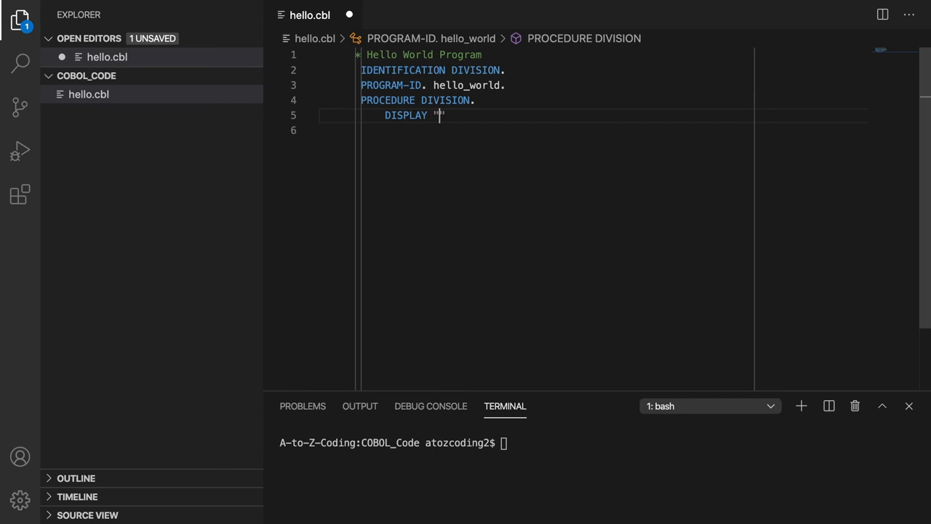
type("Hello")
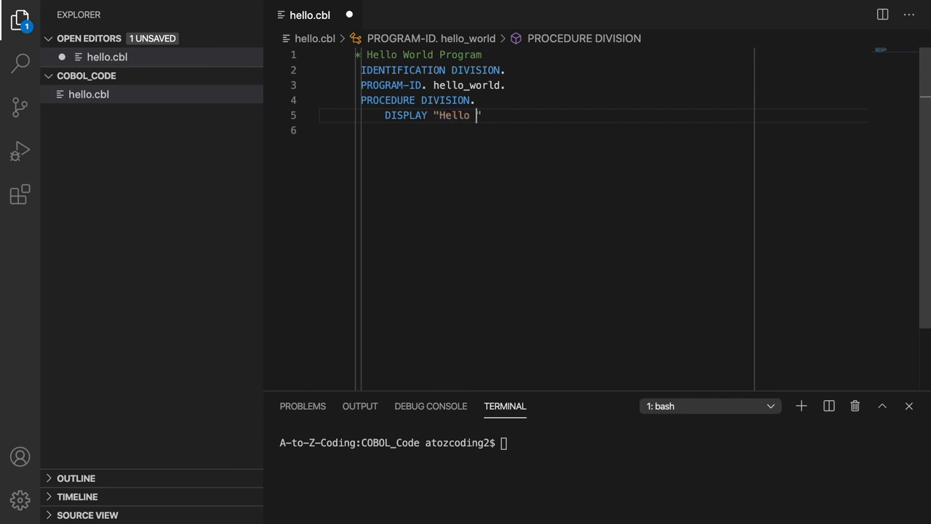
type(", worl")
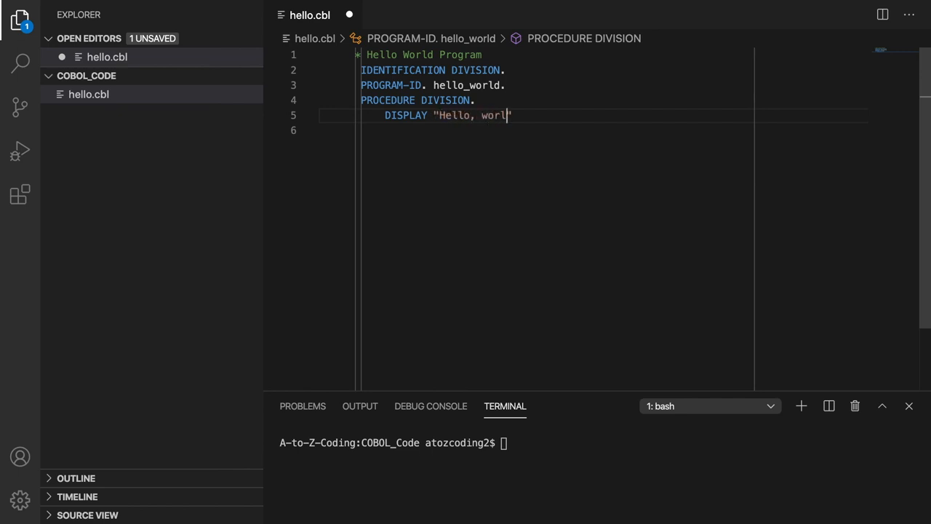
type("d!\"")
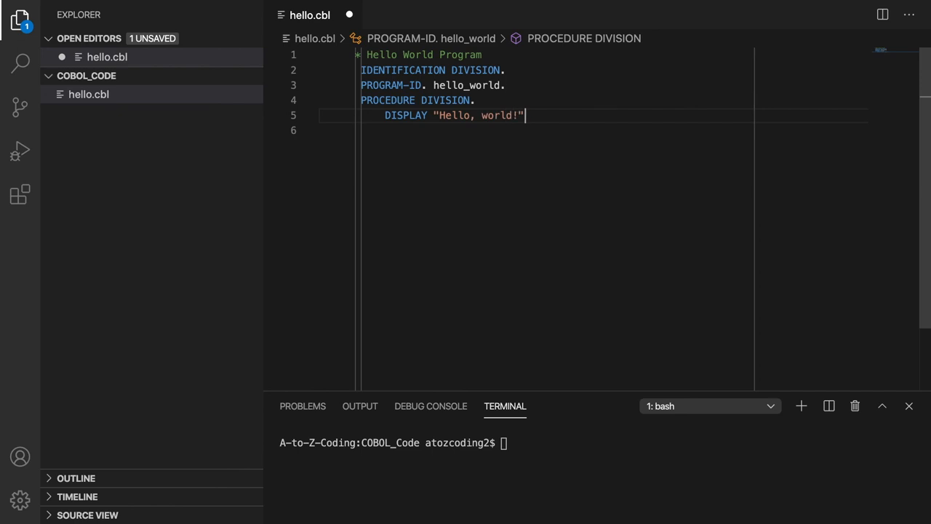
key("Enter")
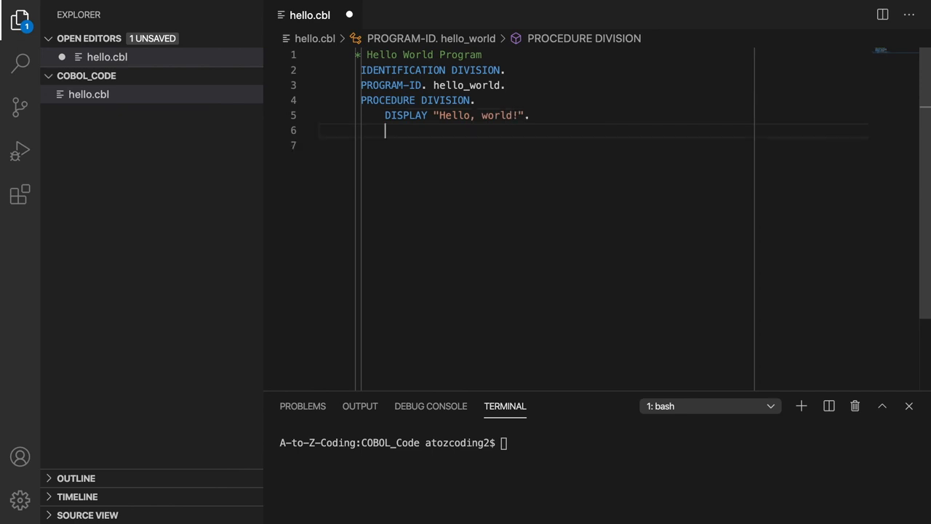
End the program with STOP RUN
type("STOP")
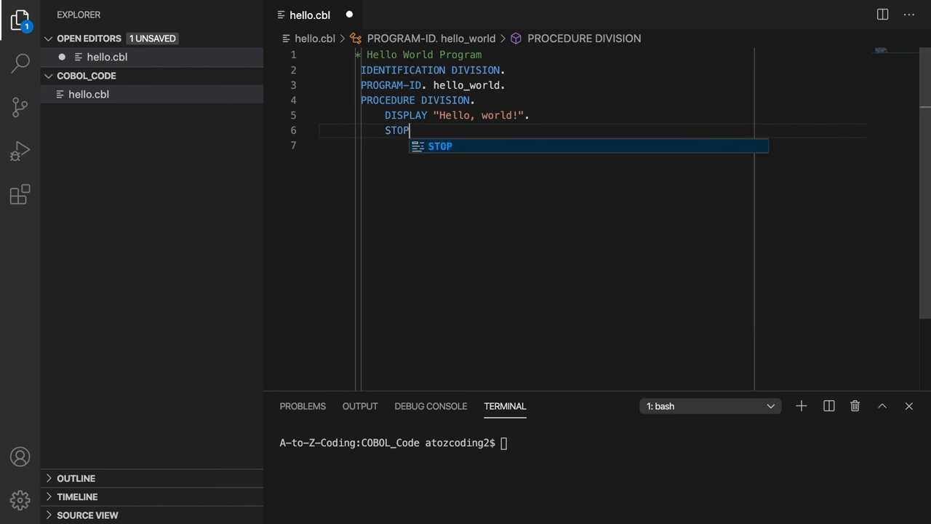
type("RUN")
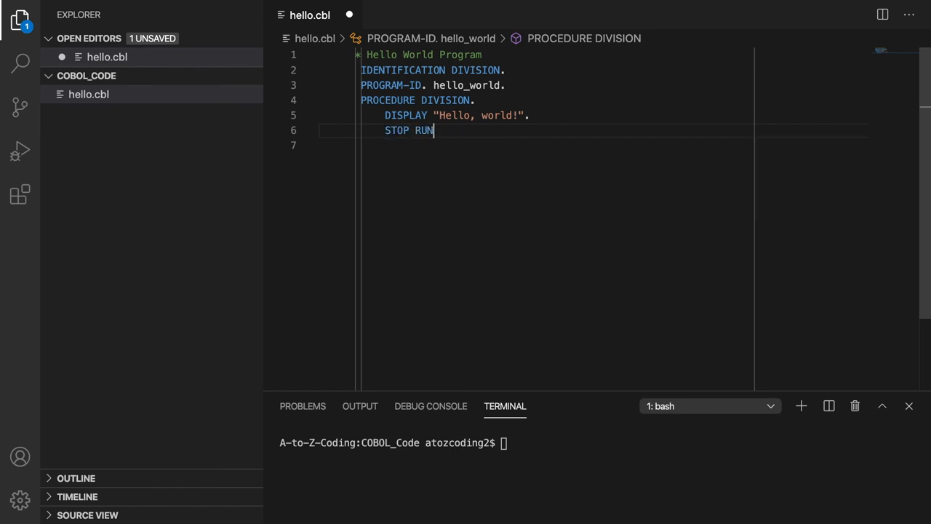
type(".")
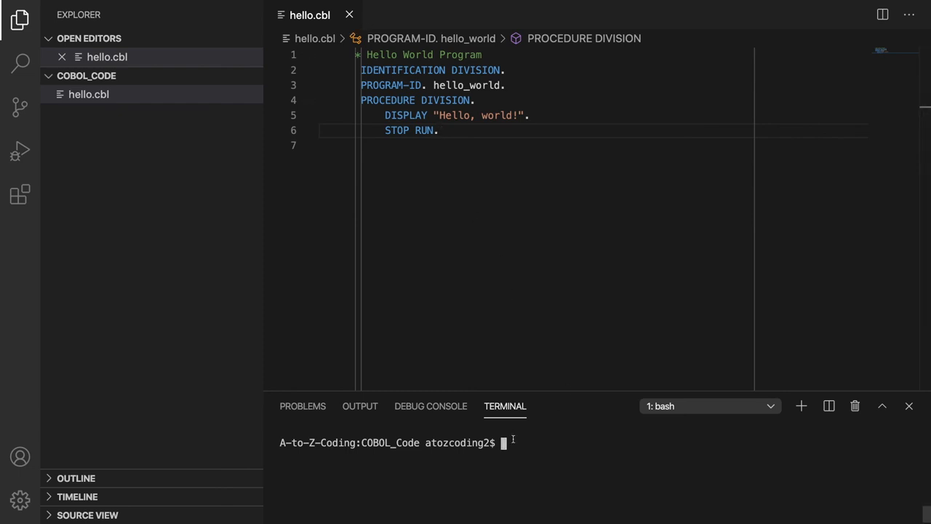
Compile hello.cbl into an executable with cobc -x
type("co")
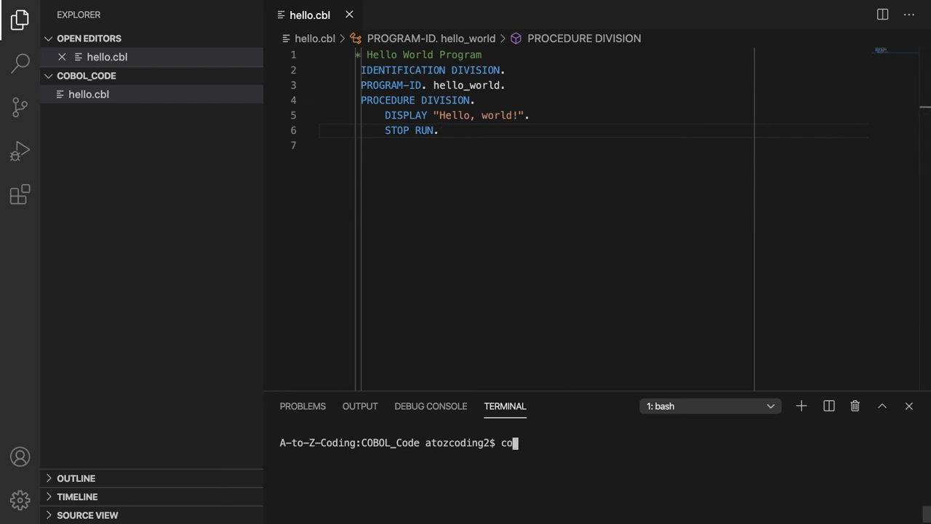
type("bc -")
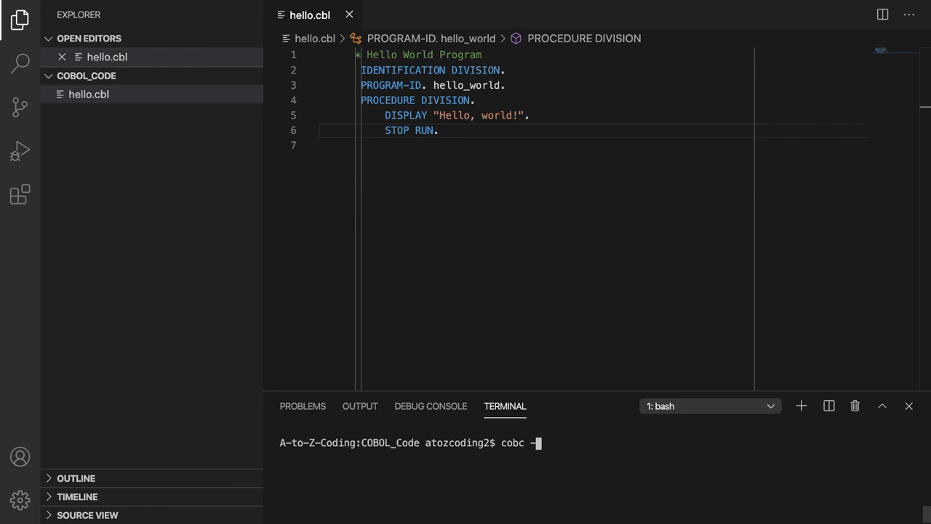
type("x")
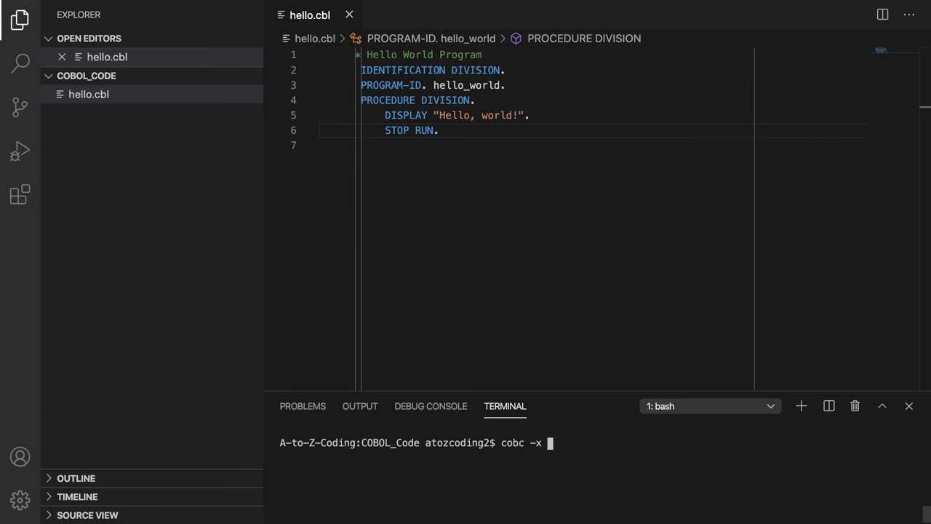
type("hello")
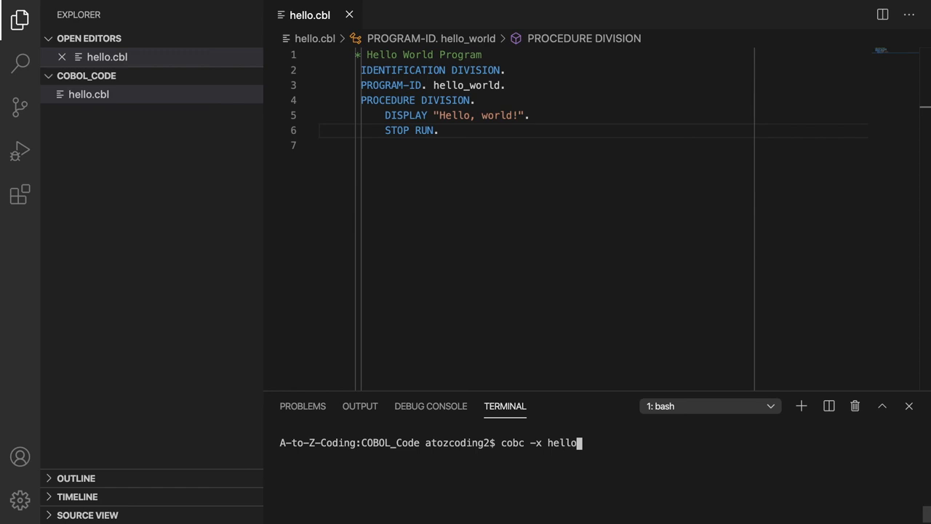
type(".cb")
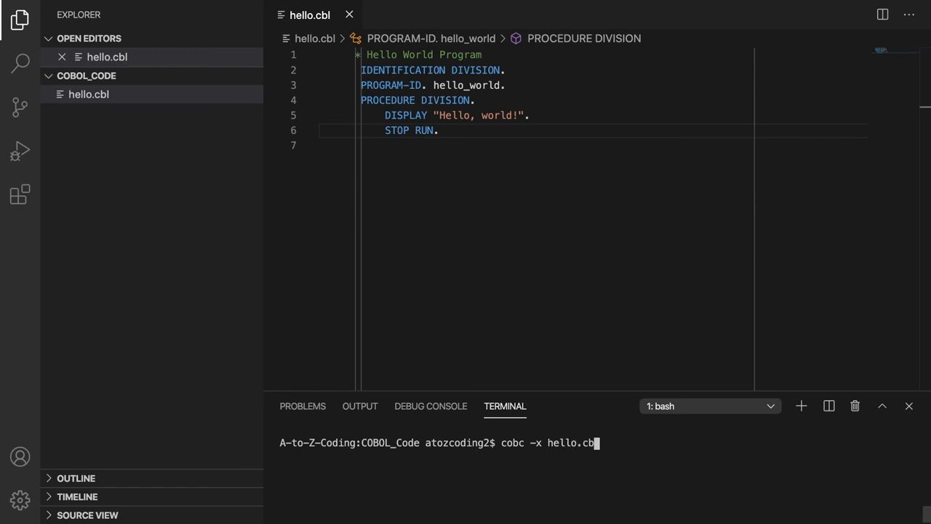
key("Return")
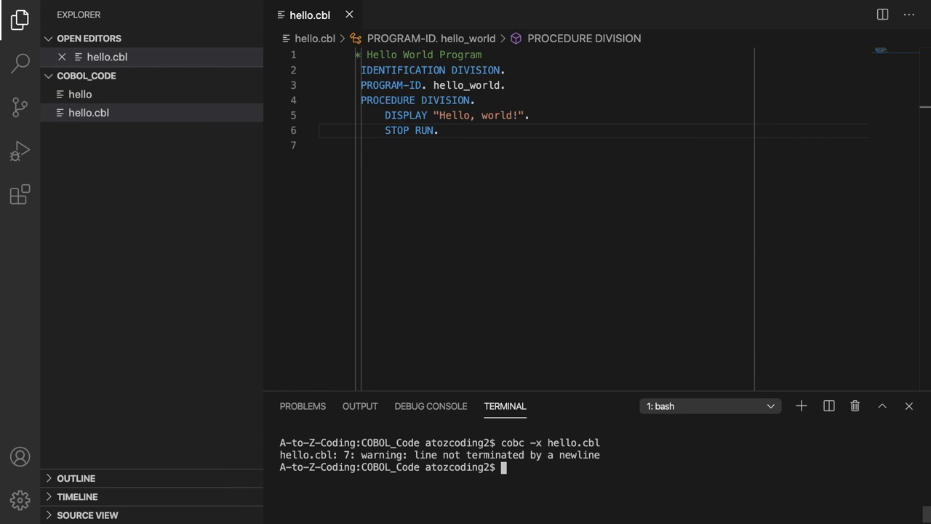
List the folder to confirm the hello executable, then run ./hello
type("ls")
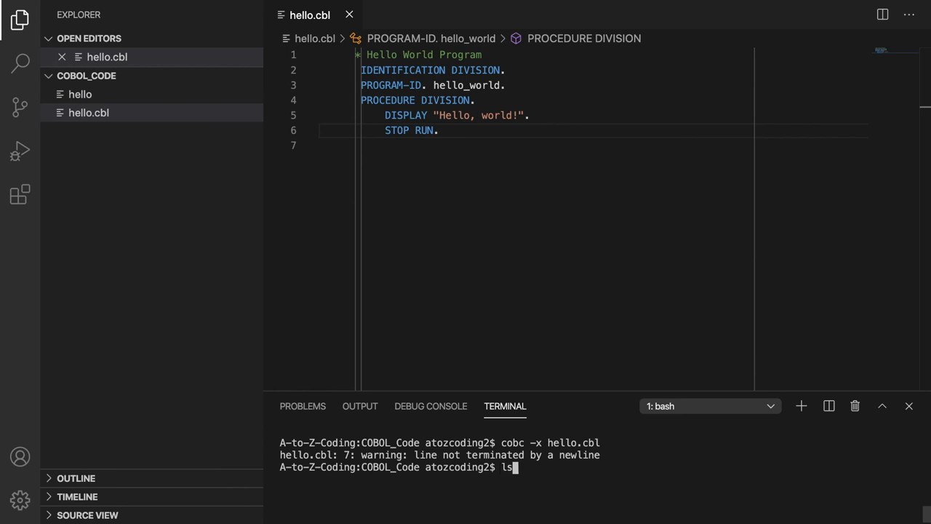
key("Return")
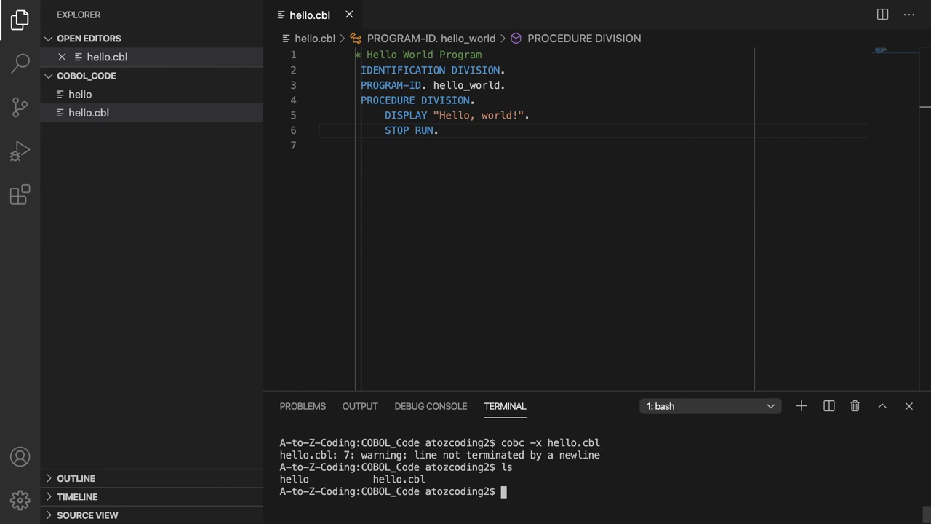
type("./")
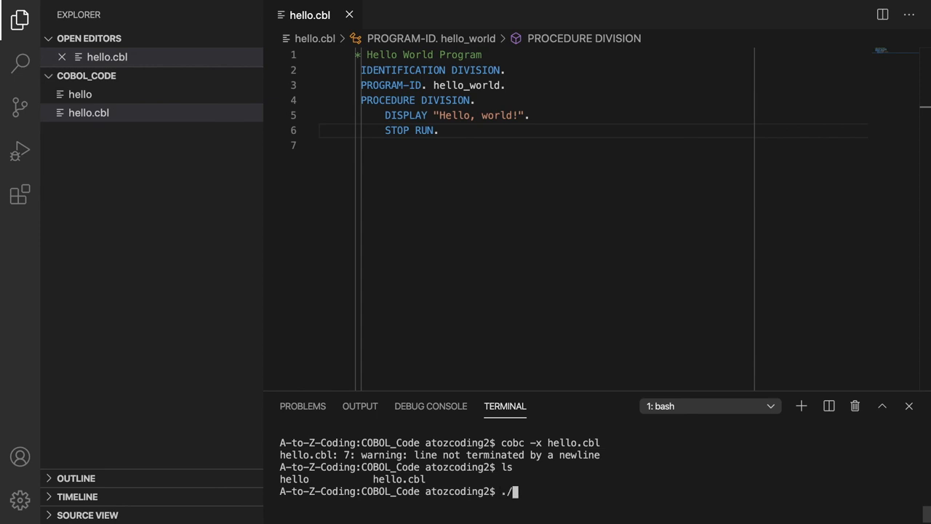
type("hello")
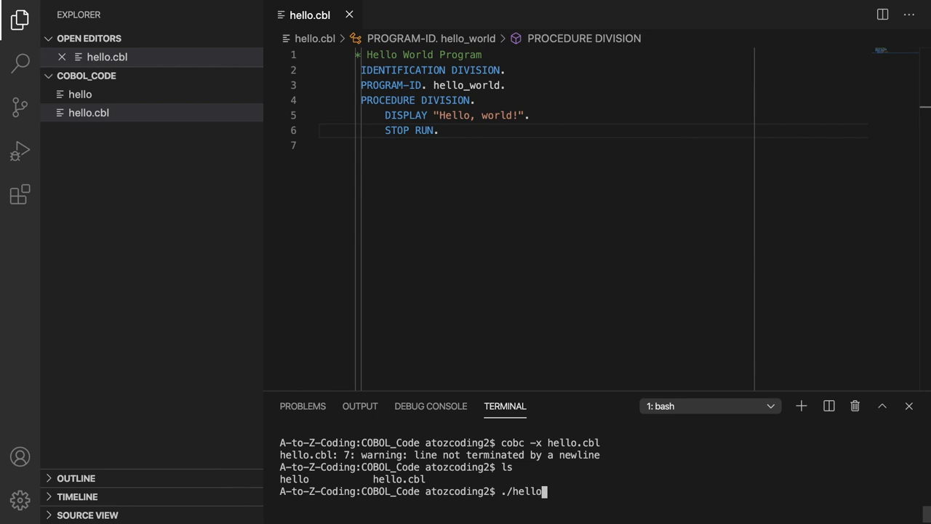
key("Return")
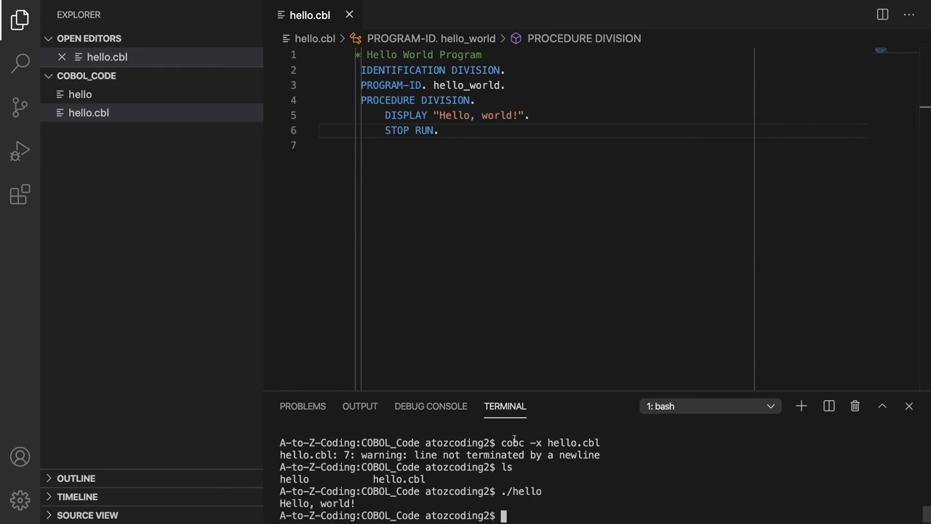